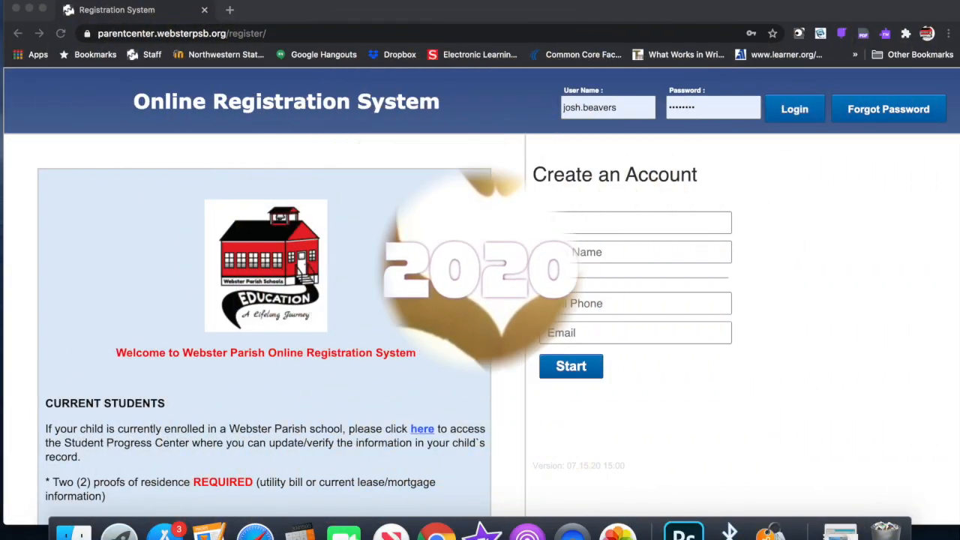
- Scroll through the welcome panel to review the required documents for parent/guardian and student
{"action": "type", "text": "K"}
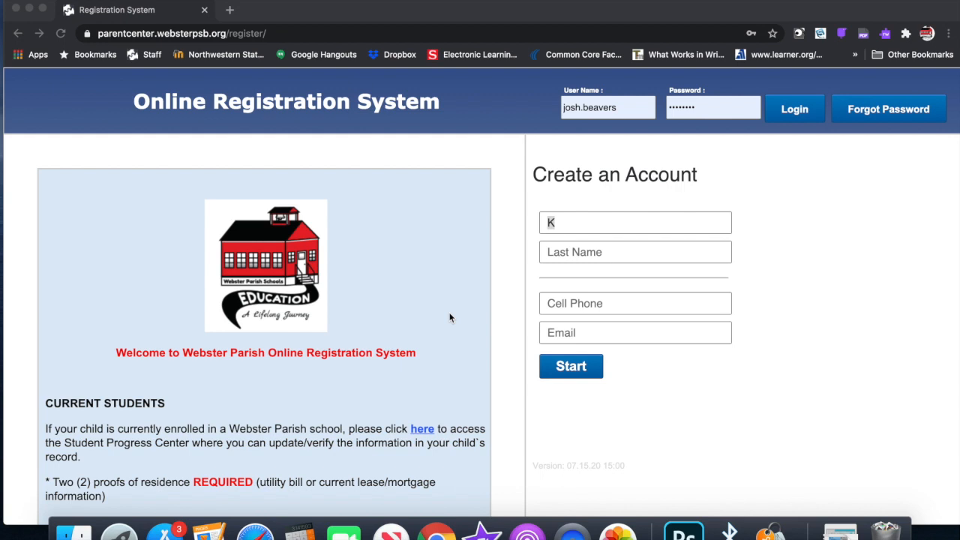
{"action": "mouse_move", "coordinate": [420, 314]}
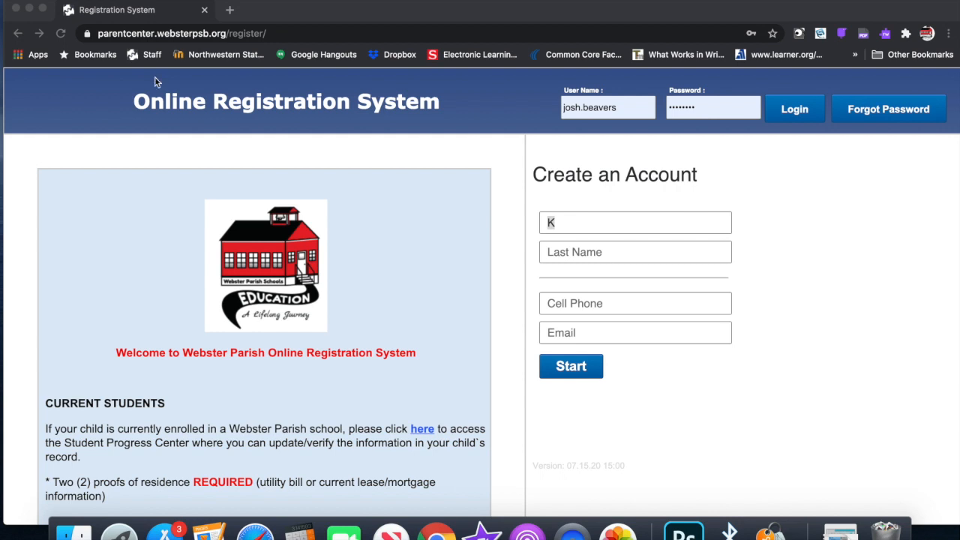
{"action": "mouse_move", "coordinate": [324, 231]}
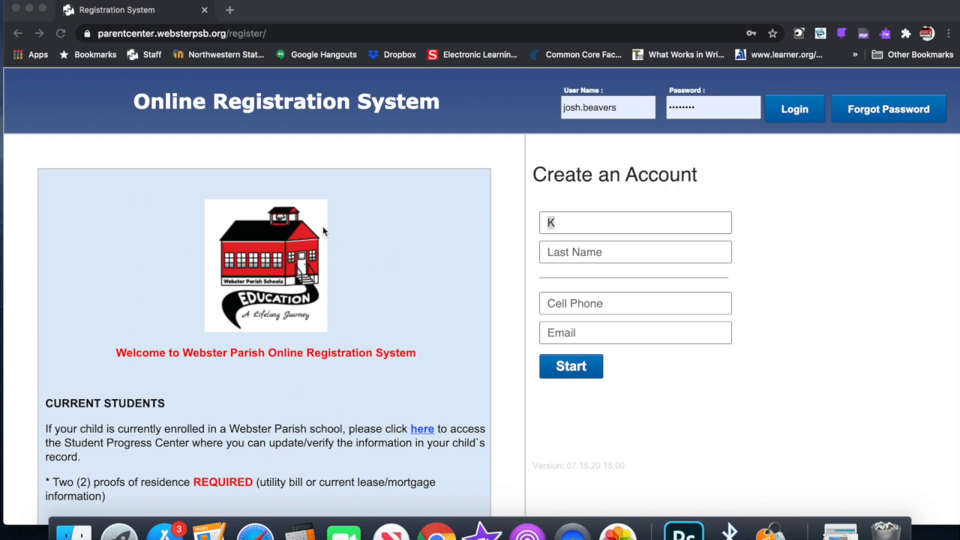
{"action": "scroll", "scroll_direction": "down", "scroll_amount": 3}
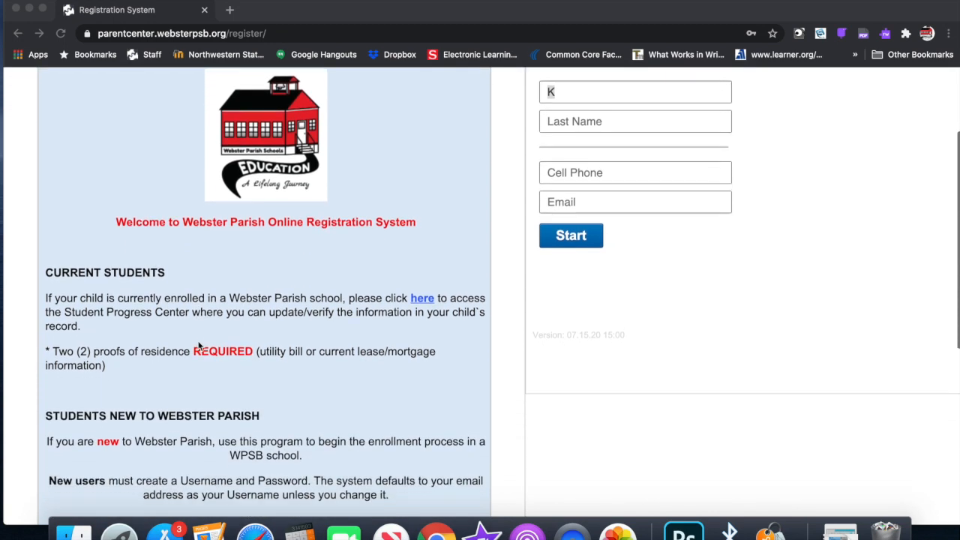
{"action": "scroll", "scroll_direction": "down", "scroll_amount": 3}
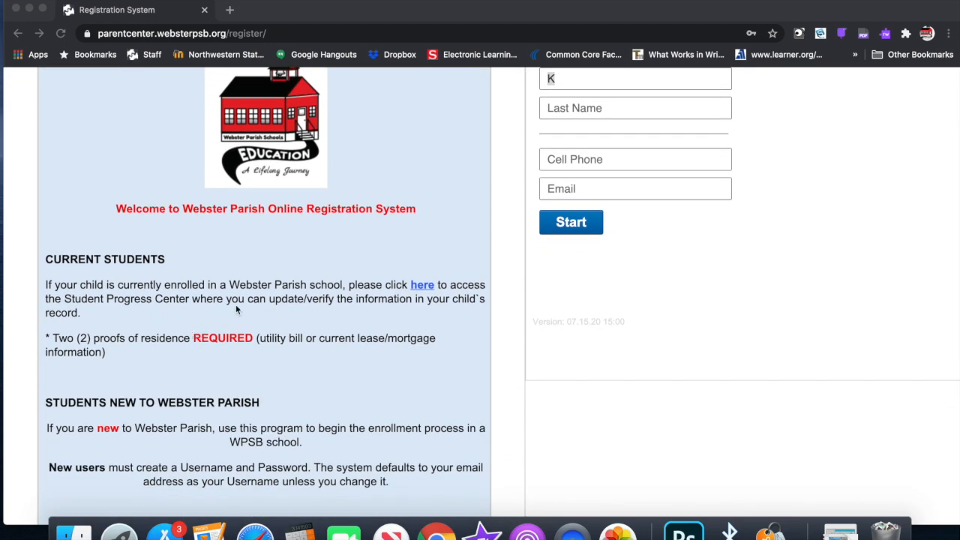
{"action": "mouse_move", "coordinate": [454, 294]}
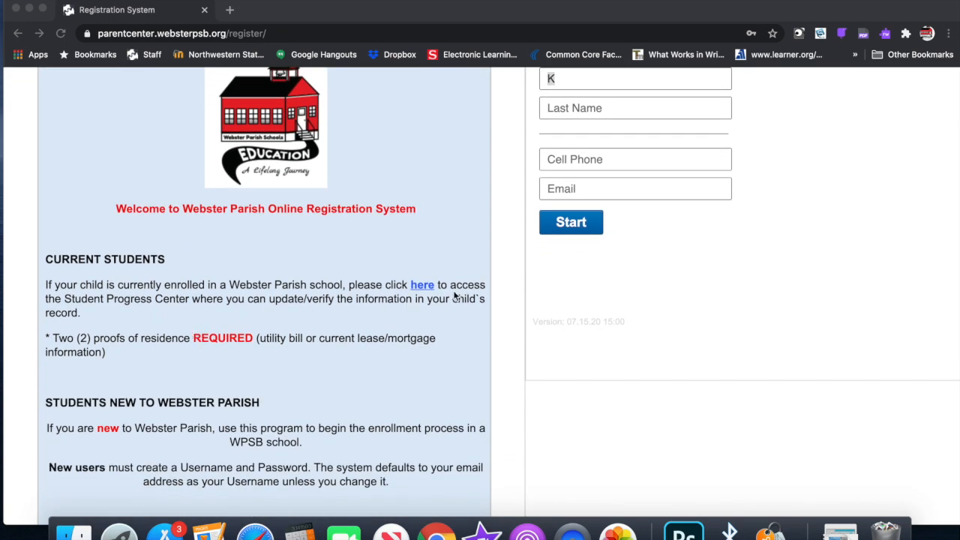
{"action": "mouse_move", "coordinate": [312, 378]}
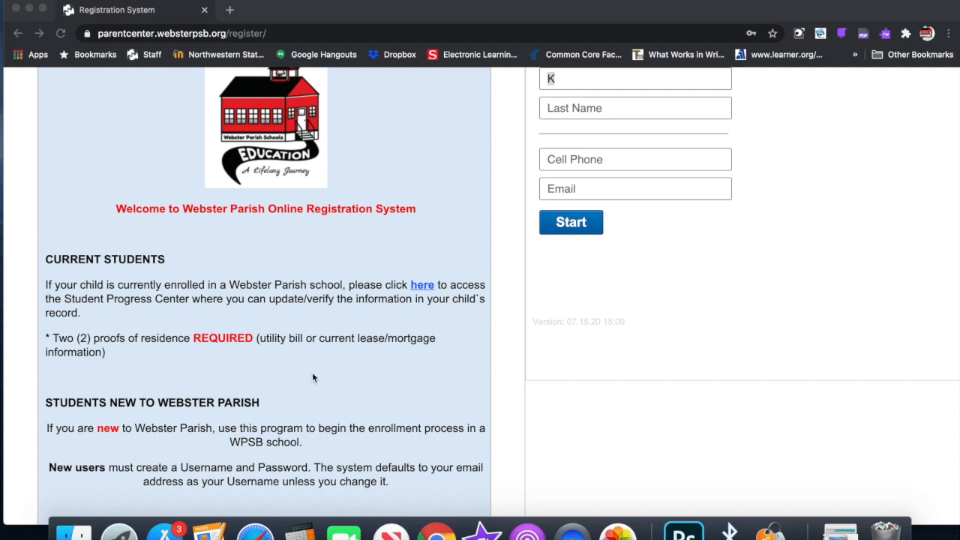
{"action": "scroll", "scroll_direction": "down", "scroll_amount": 3}
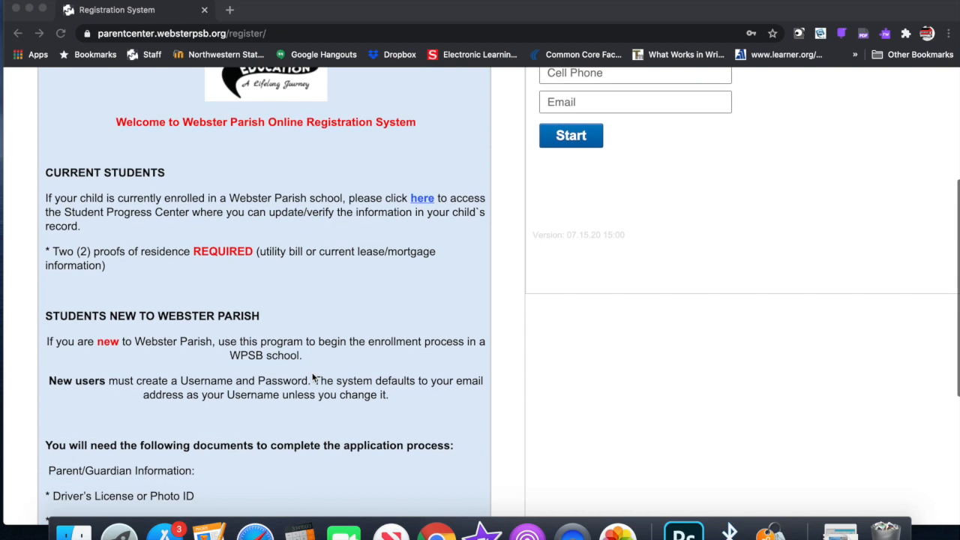
{"action": "scroll", "scroll_direction": "down", "scroll_amount": 3}
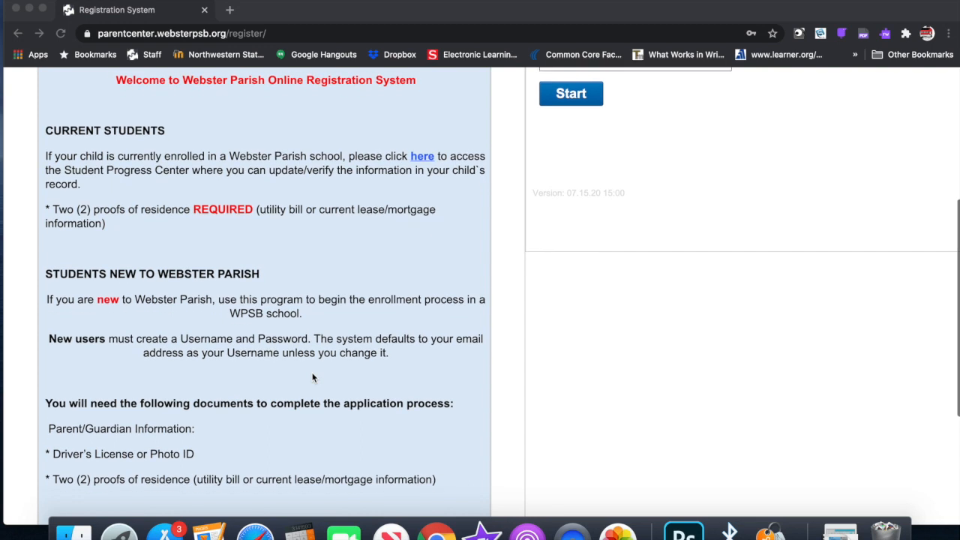
{"action": "scroll", "scroll_direction": "down", "scroll_amount": 3}
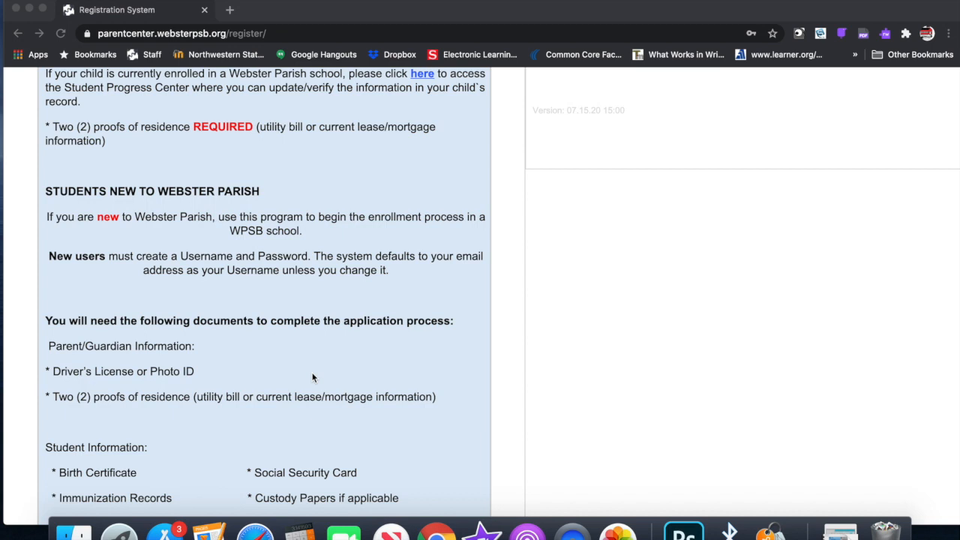
{"action": "scroll", "scroll_direction": "down", "scroll_amount": 3}
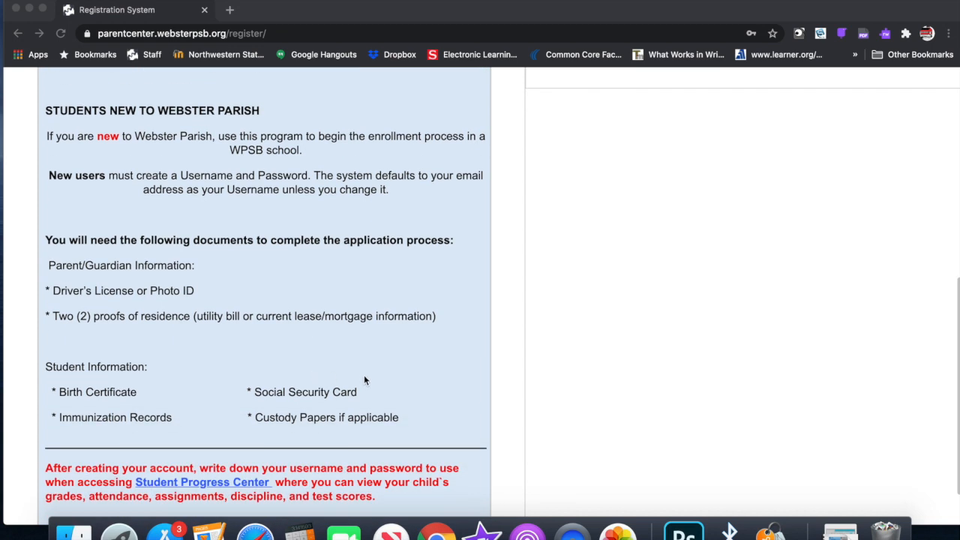
{"action": "mouse_move", "coordinate": [382, 378]}
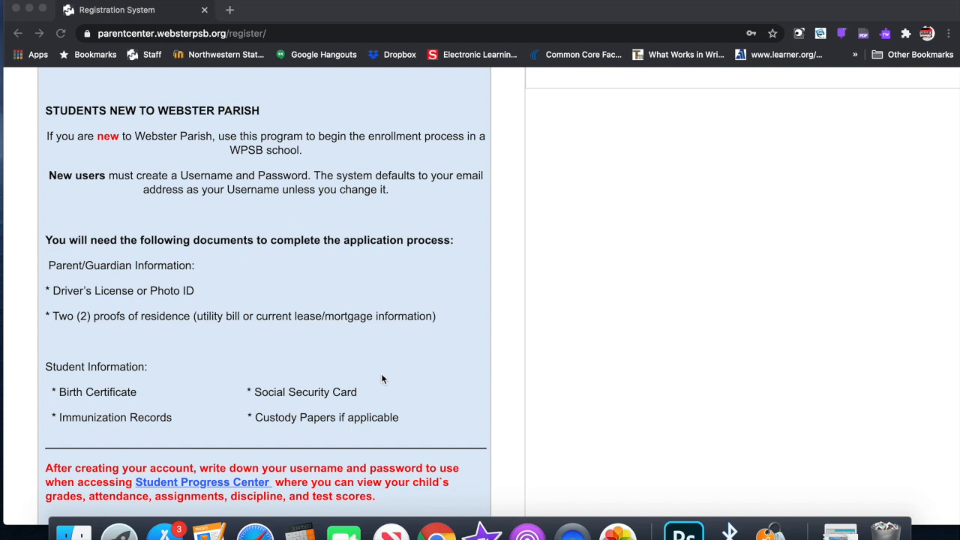
{"action": "scroll", "scroll_direction": "down", "scroll_amount": 3}
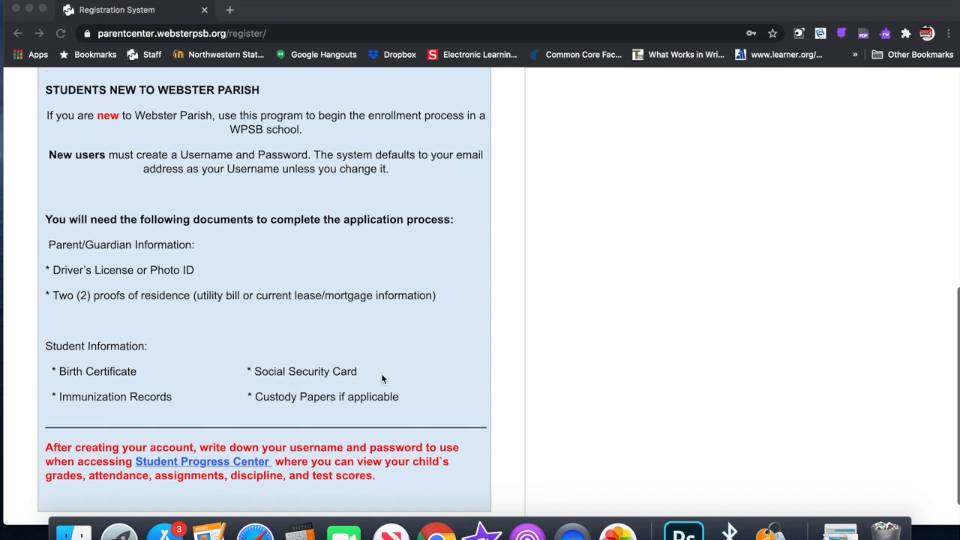
{"action": "scroll", "scroll_direction": "down", "scroll_amount": 3}
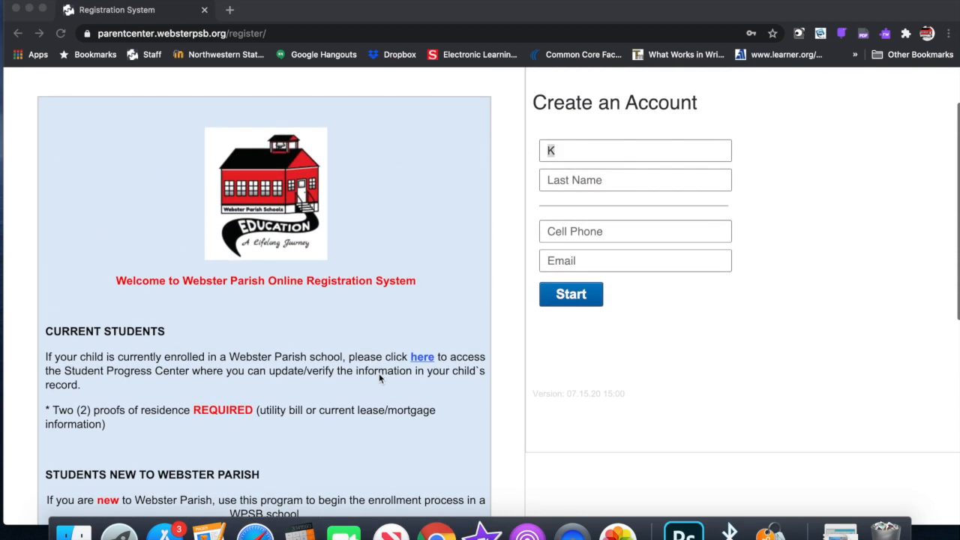
{"action": "mouse_move", "coordinate": [381, 329]}
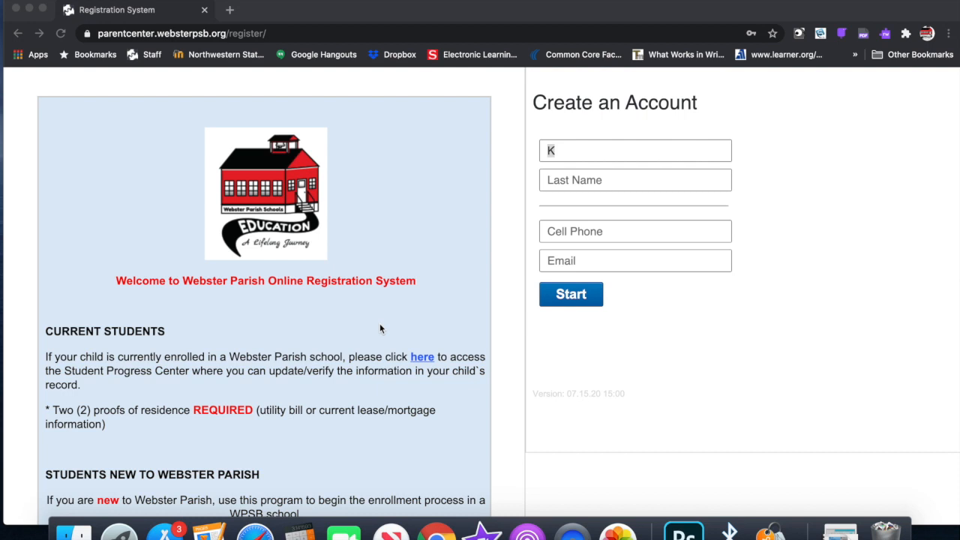
{"action": "mouse_move", "coordinate": [422, 357]}
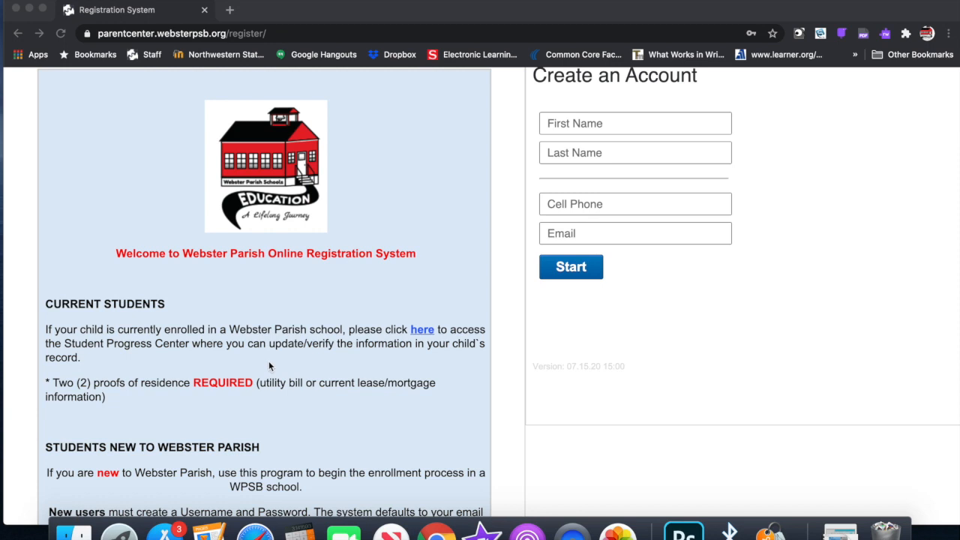
{"action": "mouse_move", "coordinate": [143, 303]}
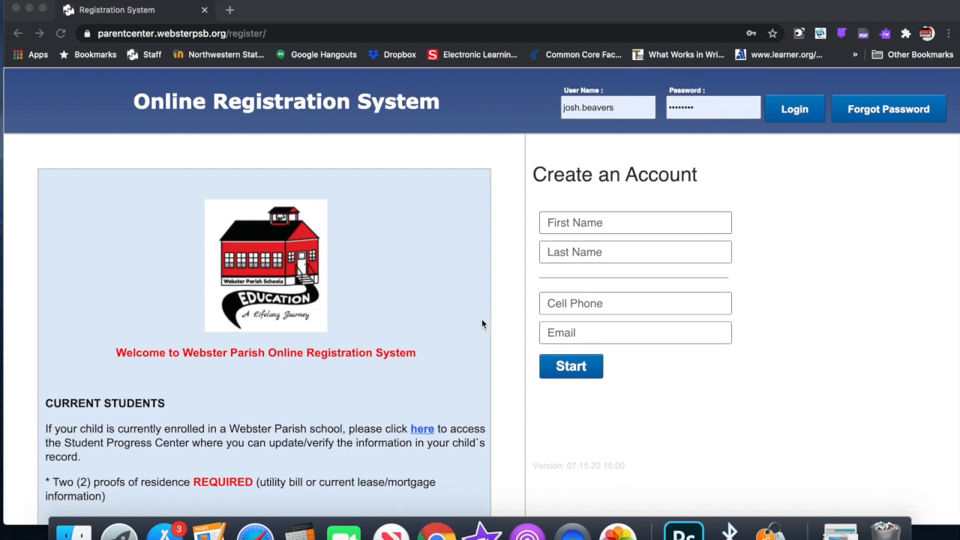
{"action": "mouse_move", "coordinate": [669, 297]}
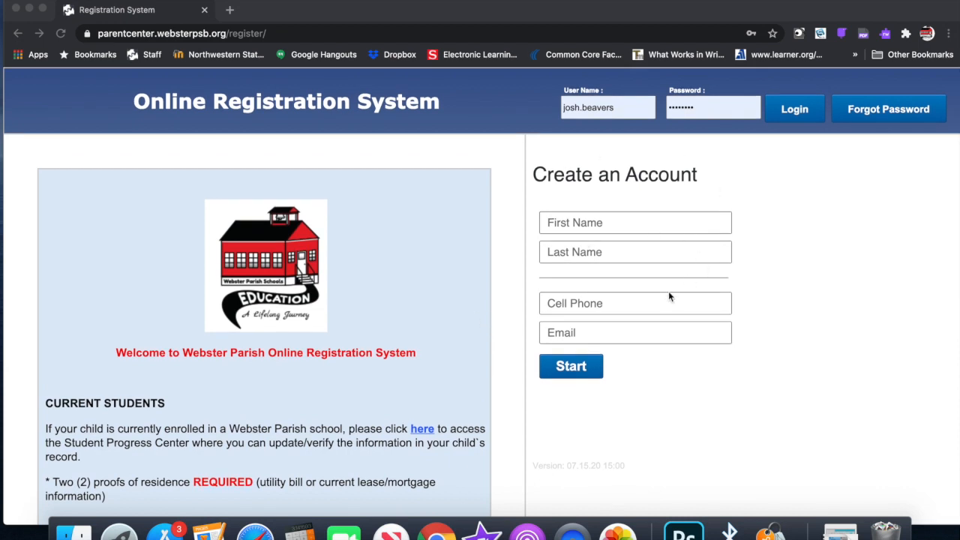
{"action": "mouse_move", "coordinate": [654, 281]}
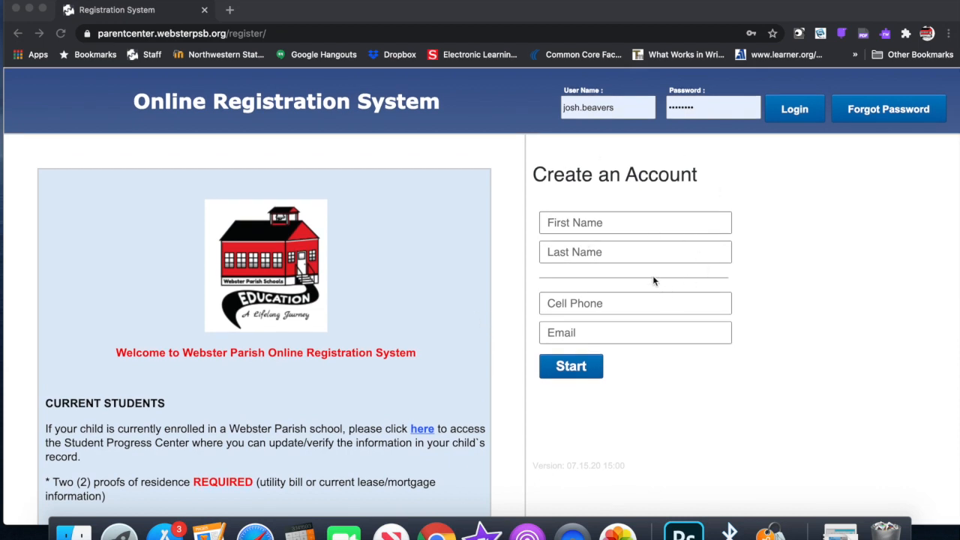
{"action": "left_click", "coordinate": [634, 222]}
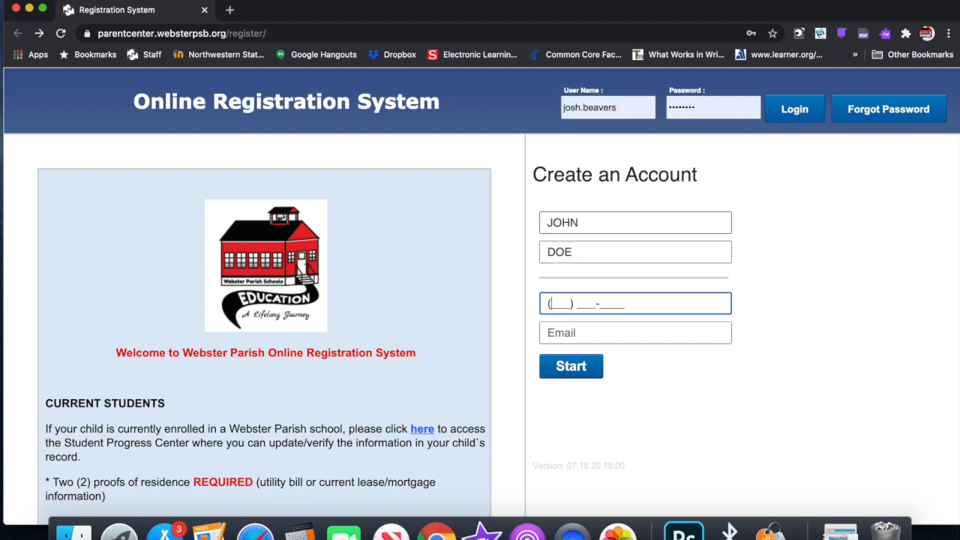
{"action": "type", "text": "318"}
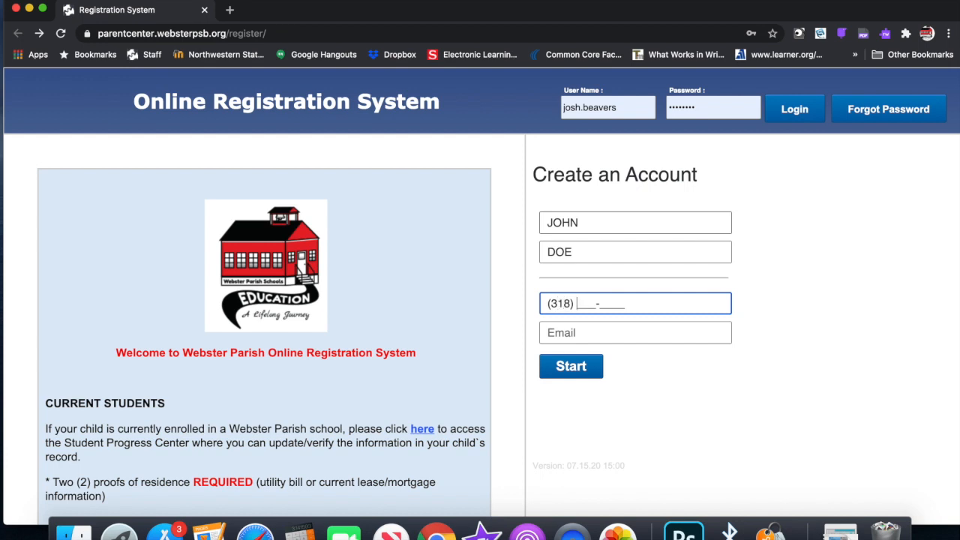
{"action": "type", "text": "555-"}
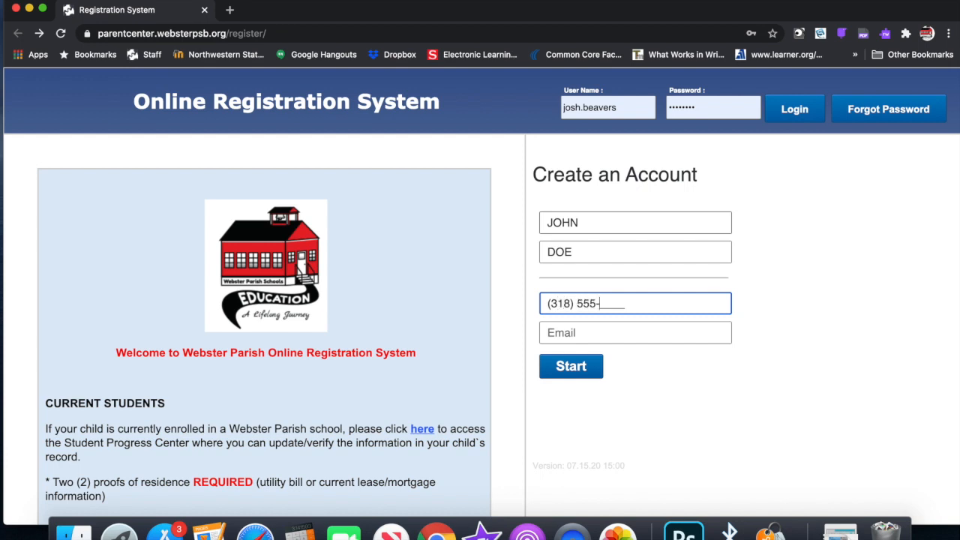
{"action": "type", "text": "5555"}
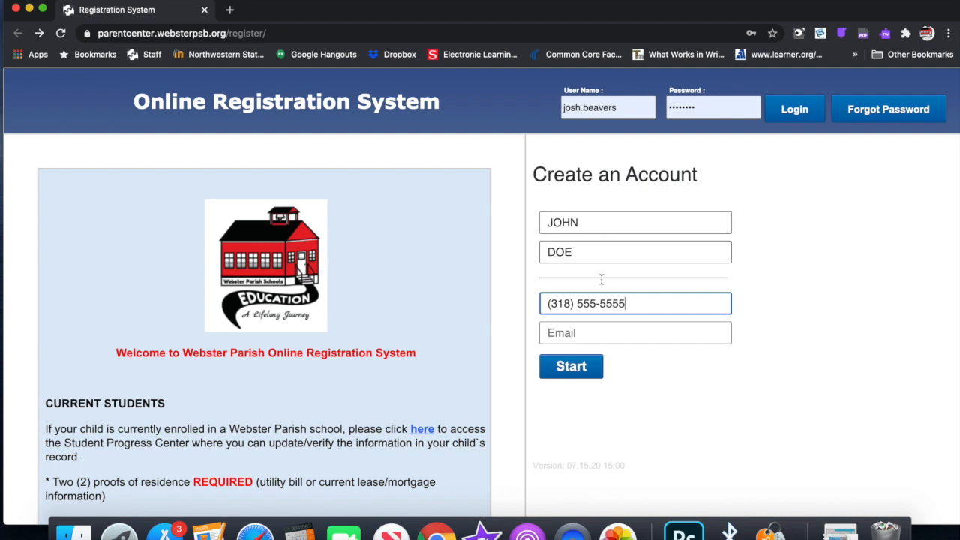
{"action": "type", "text": "a"}
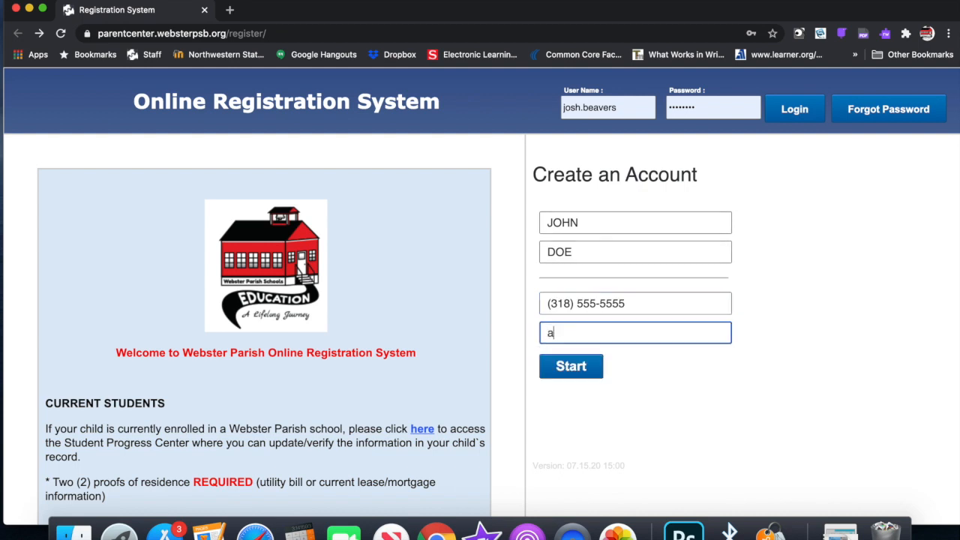
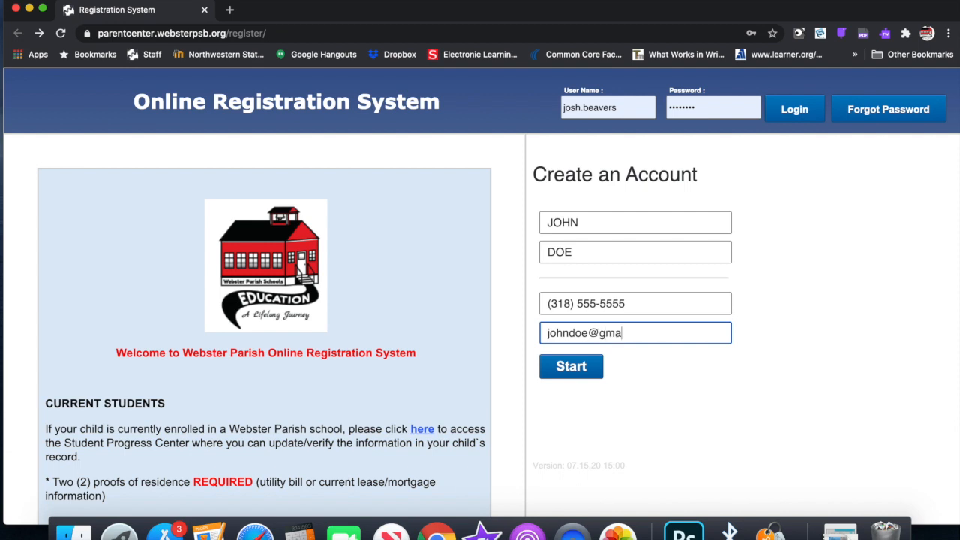
{"action": "left_click", "coordinate": [570, 366]}
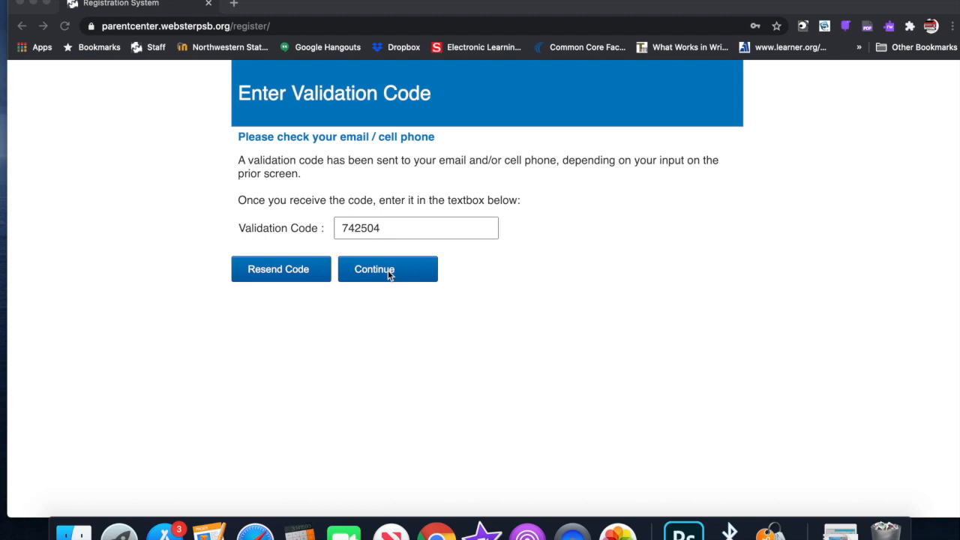
- Submit the received validation code to continue to the new login page
{"action": "left_click", "coordinate": [387, 270]}
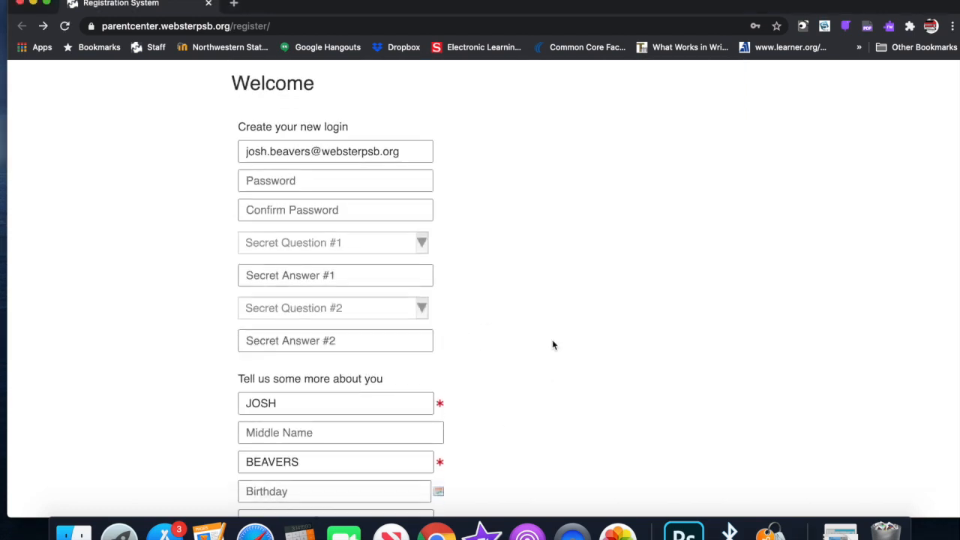
- Set the new login username to johndoe and enter the password and its confirmation
{"action": "scroll", "scroll_direction": "down", "scroll_amount": 3}
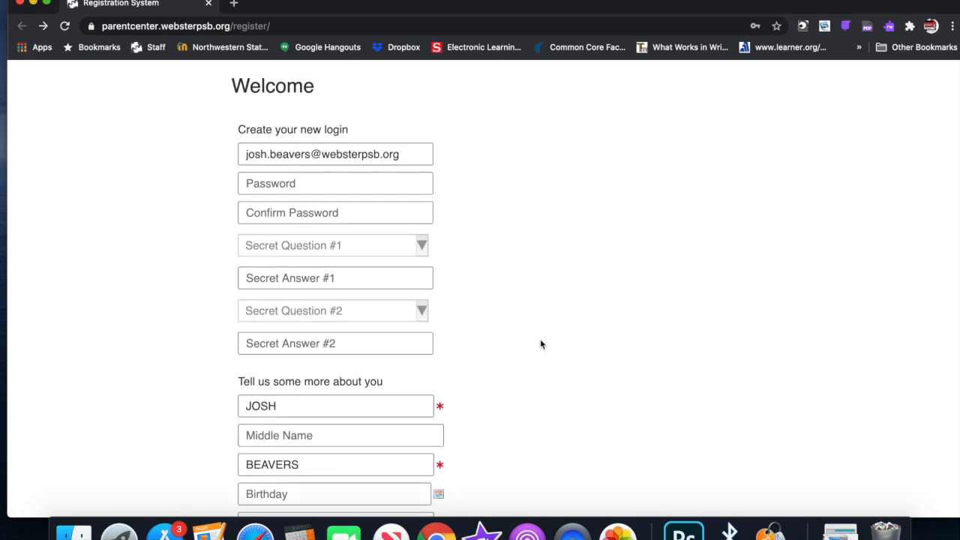
{"action": "mouse_move", "coordinate": [464, 382]}
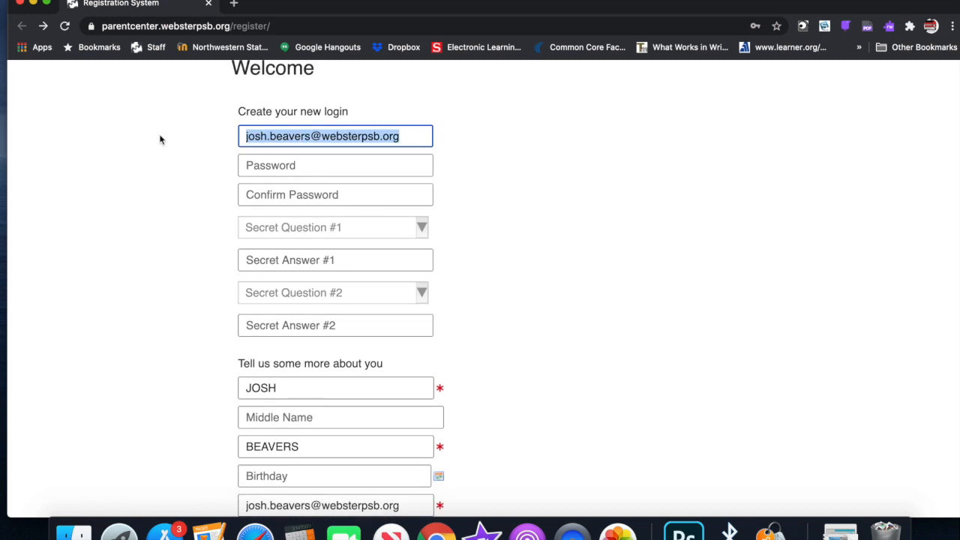
{"action": "type", "text": "j"}
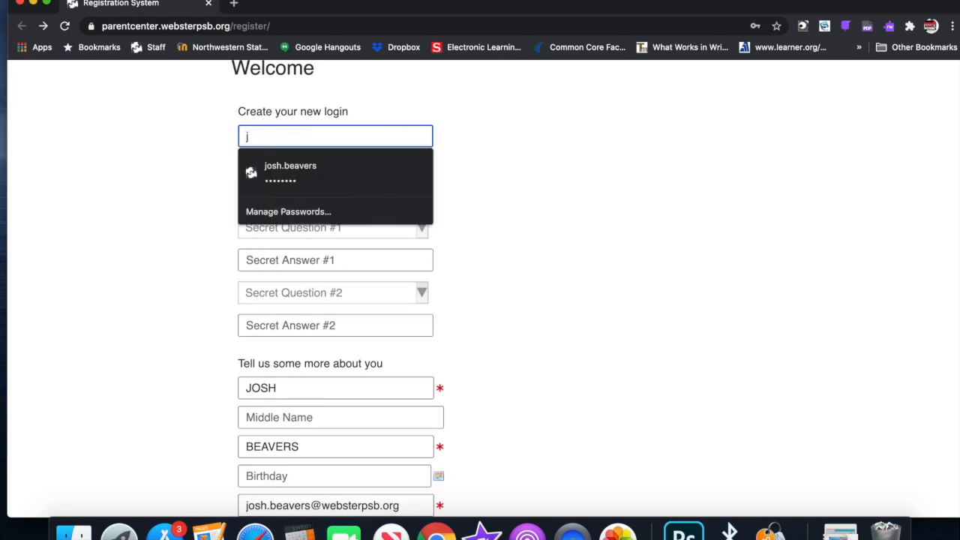
{"action": "type", "text": "ohndoe"}
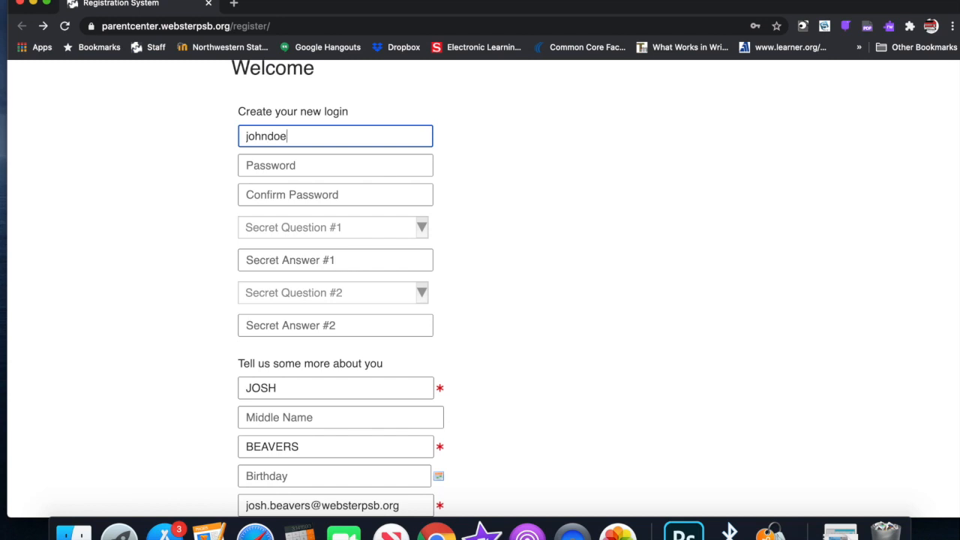
{"action": "left_click", "coordinate": [336, 165]}
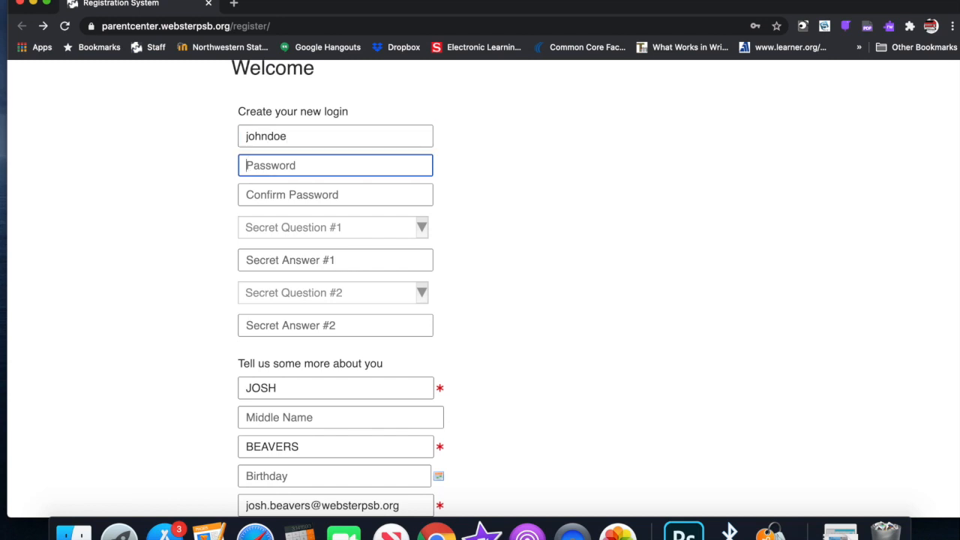
{"action": "left_click", "coordinate": [335, 165]}
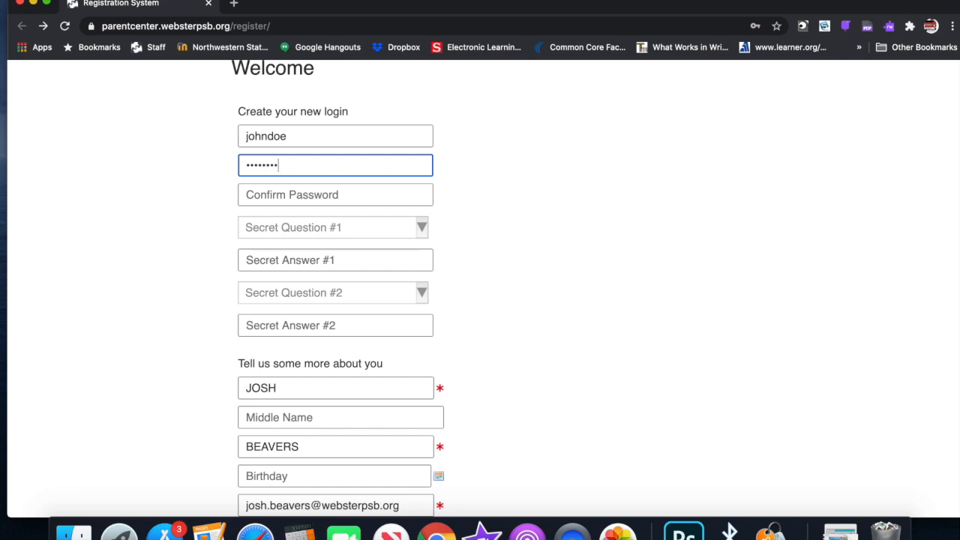
{"action": "type", "text": "••"}
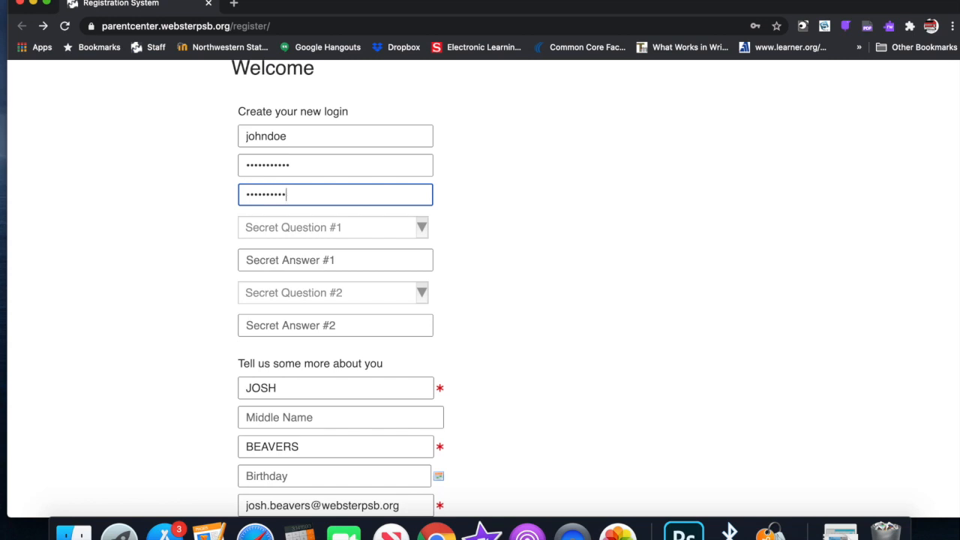
{"action": "left_click", "coordinate": [334, 228]}
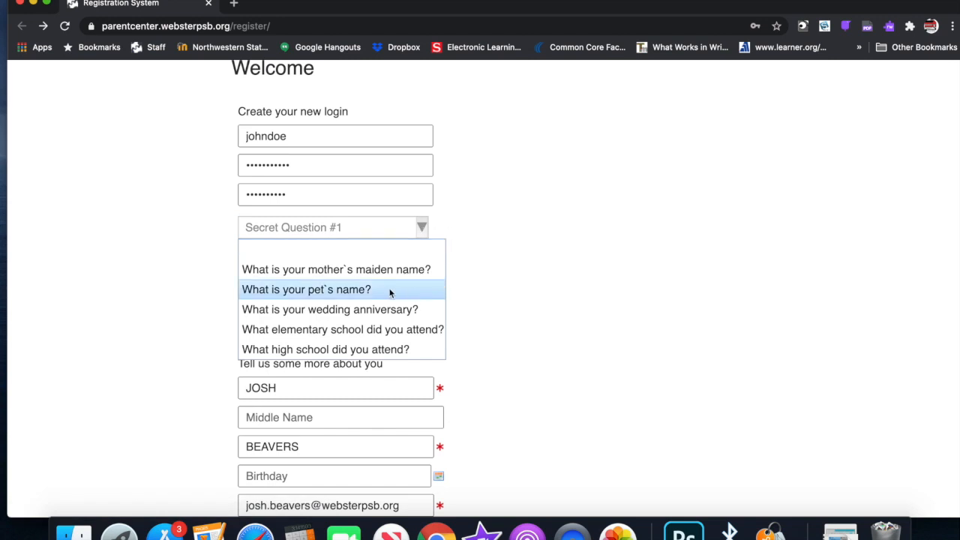
{"action": "left_click", "coordinate": [324, 348]}
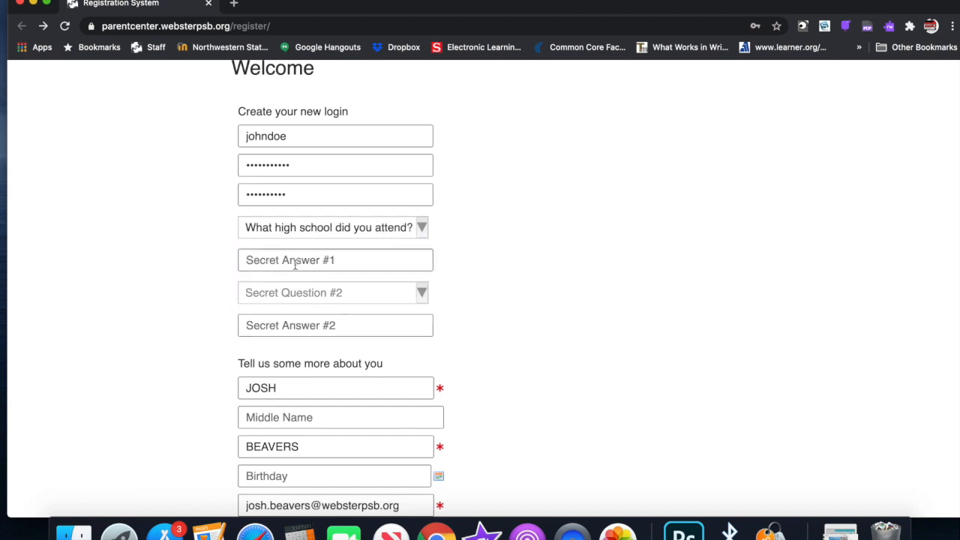
{"action": "type", "text": "HAYN"}
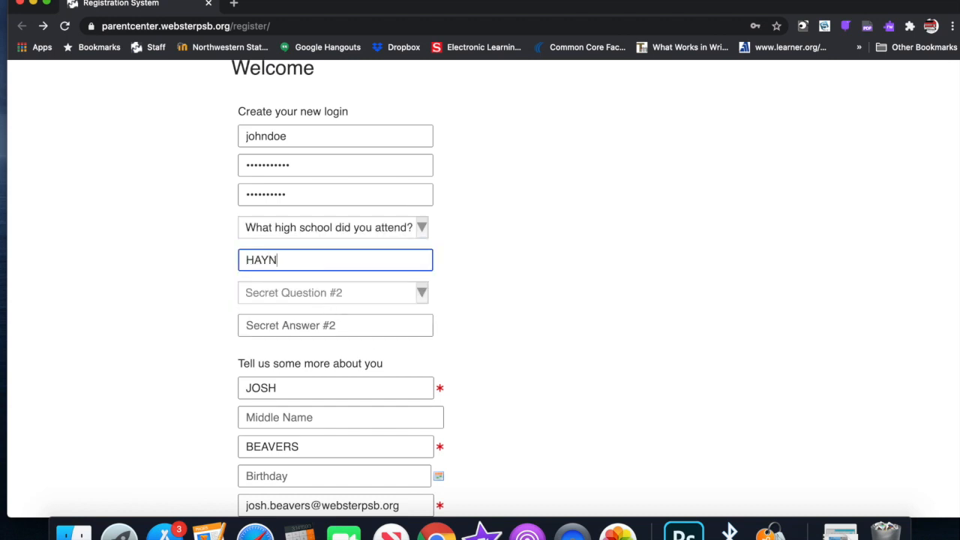
{"action": "type", "text": "ESVILLE"}
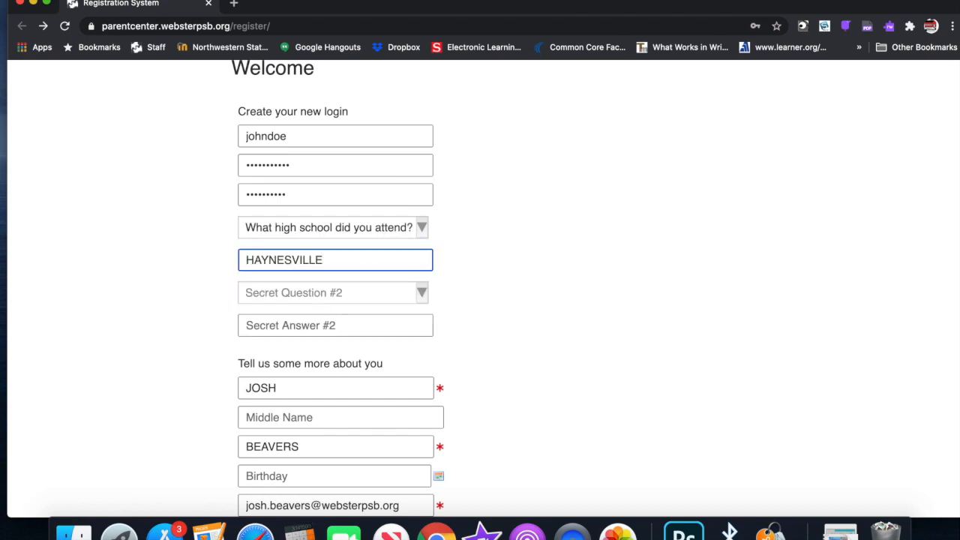
{"action": "left_click", "coordinate": [333, 293]}
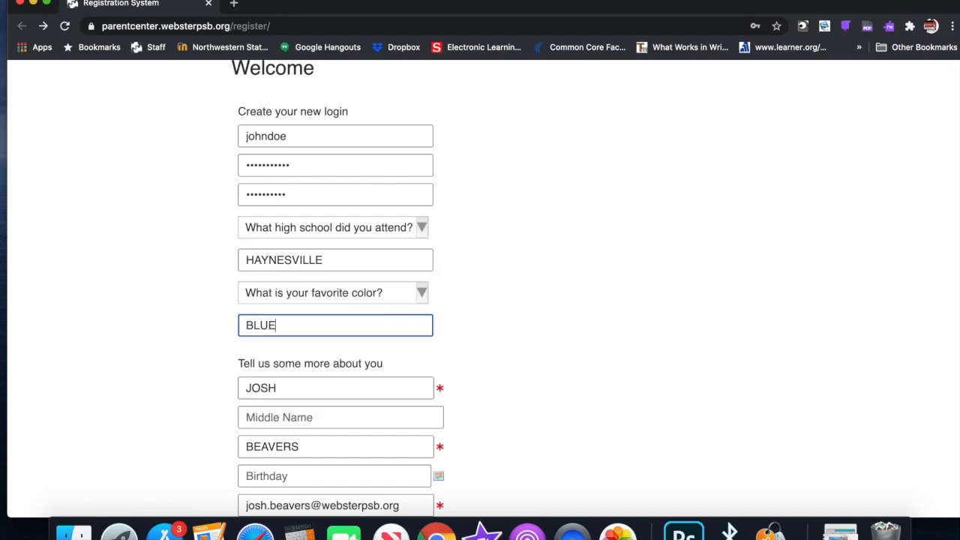
{"action": "scroll", "scroll_direction": "down", "scroll_amount": 3}
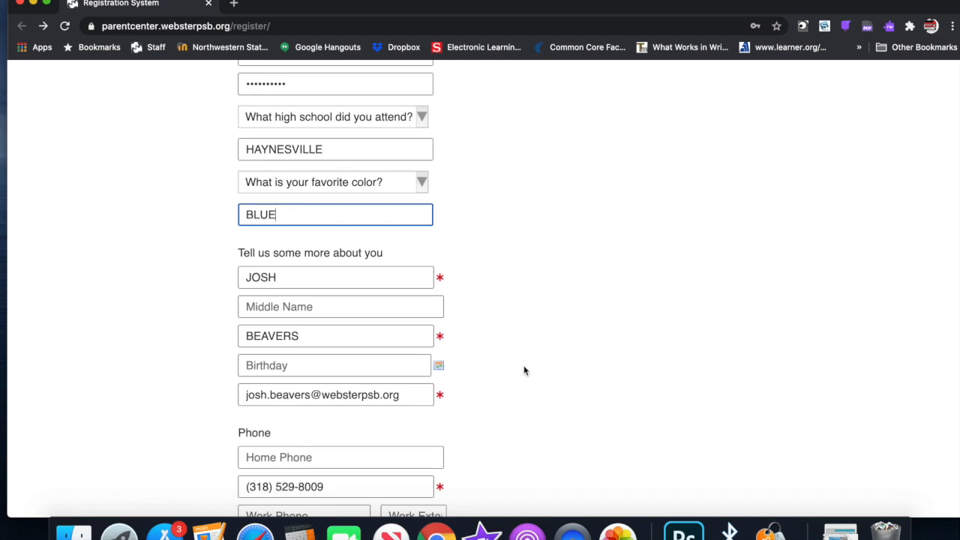
{"action": "left_click", "coordinate": [337, 276]}
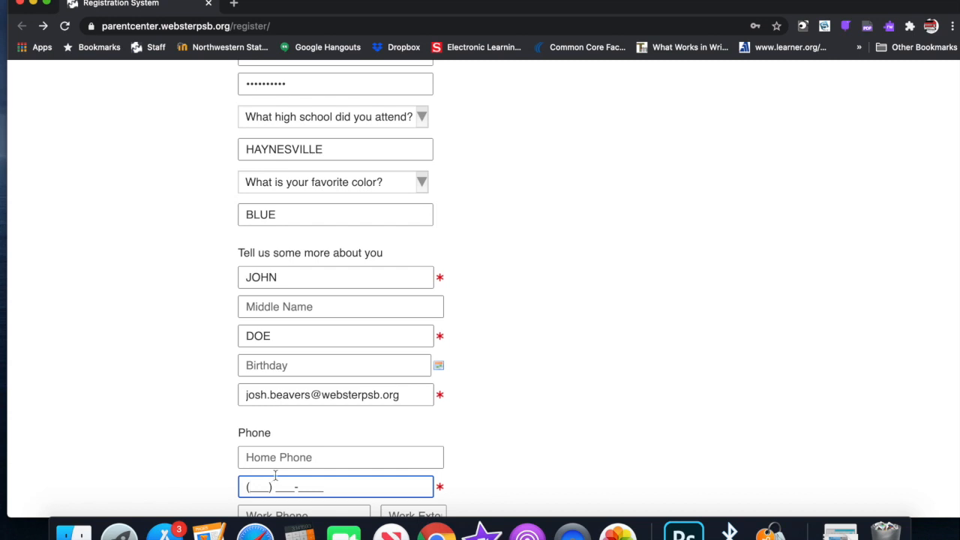
{"action": "left_click", "coordinate": [336, 394]}
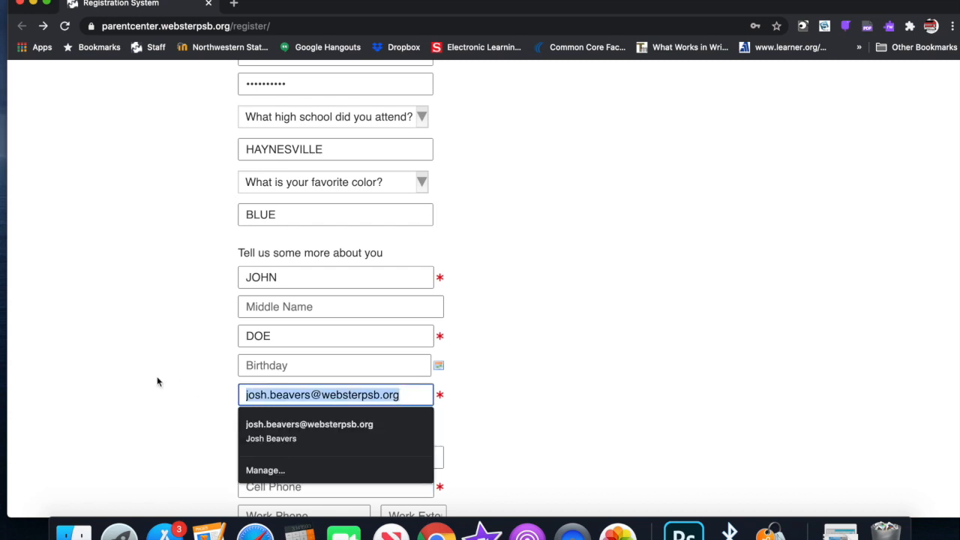
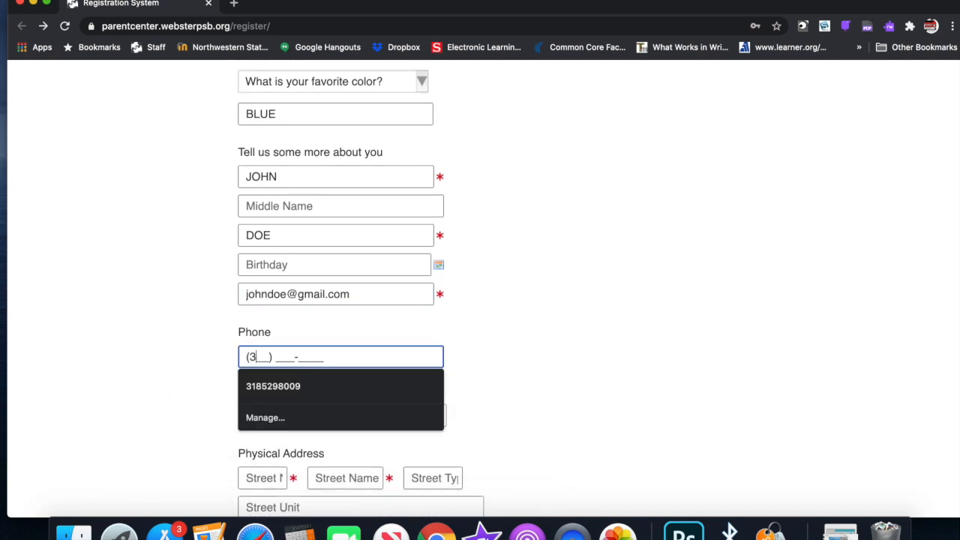
{"action": "type", "text": "18"}
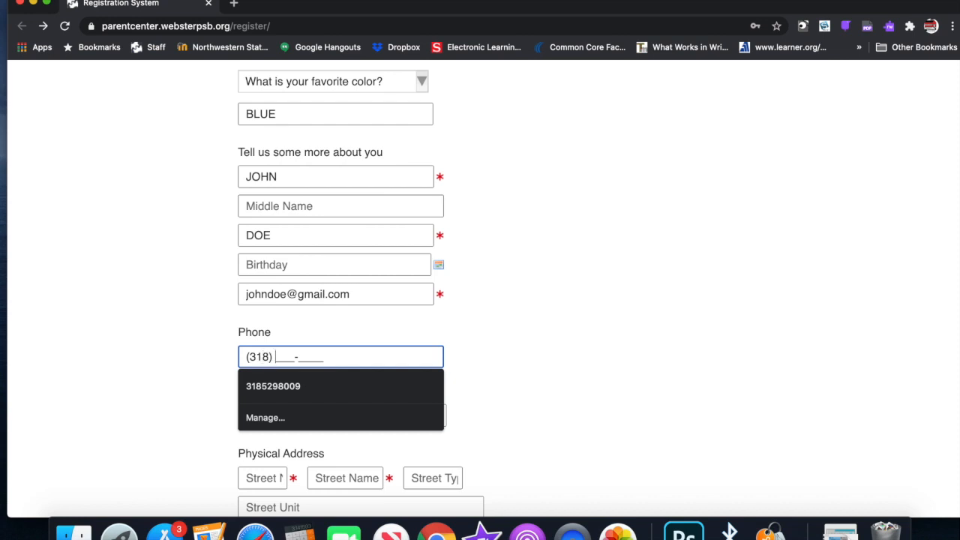
{"action": "type", "text": "555"}
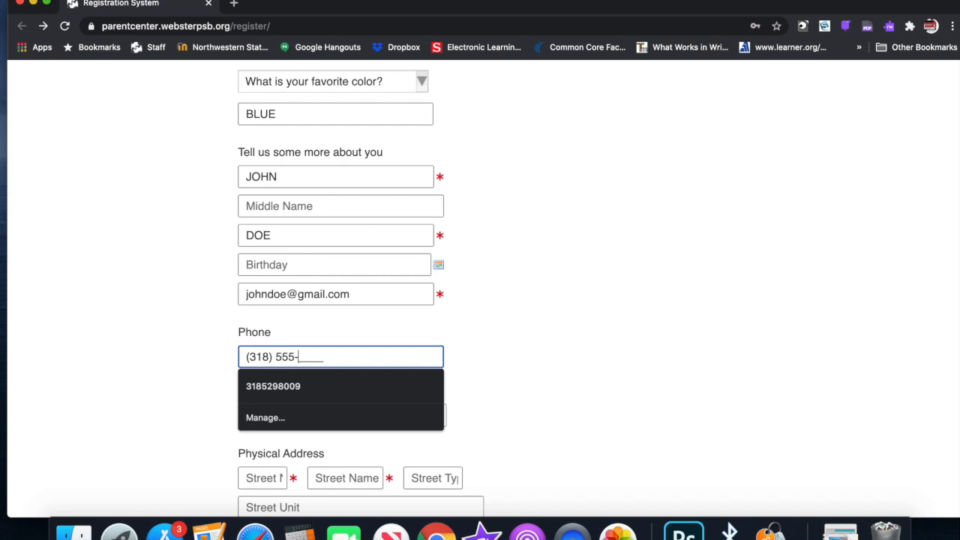
{"action": "type", "text": "555"}
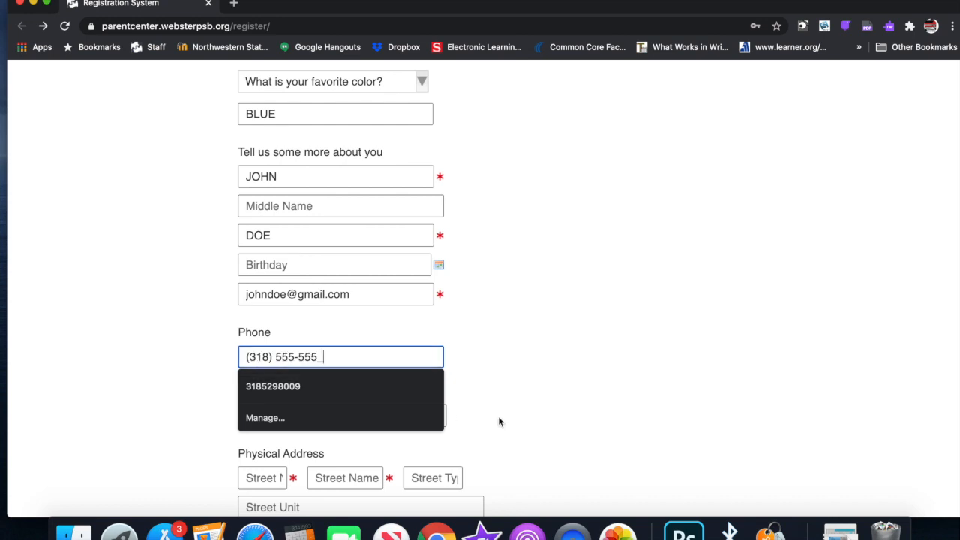
{"action": "scroll", "scroll_direction": "down", "scroll_amount": 3}
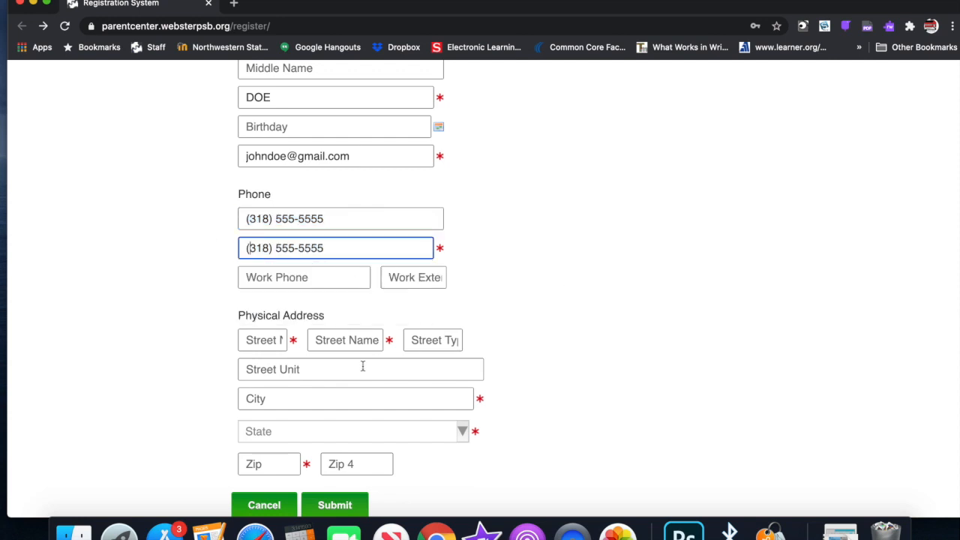
- Fill the physical address 123 Main Street, Minden, Louisiana 71055 and submit the new account
{"action": "left_click", "coordinate": [263, 339]}
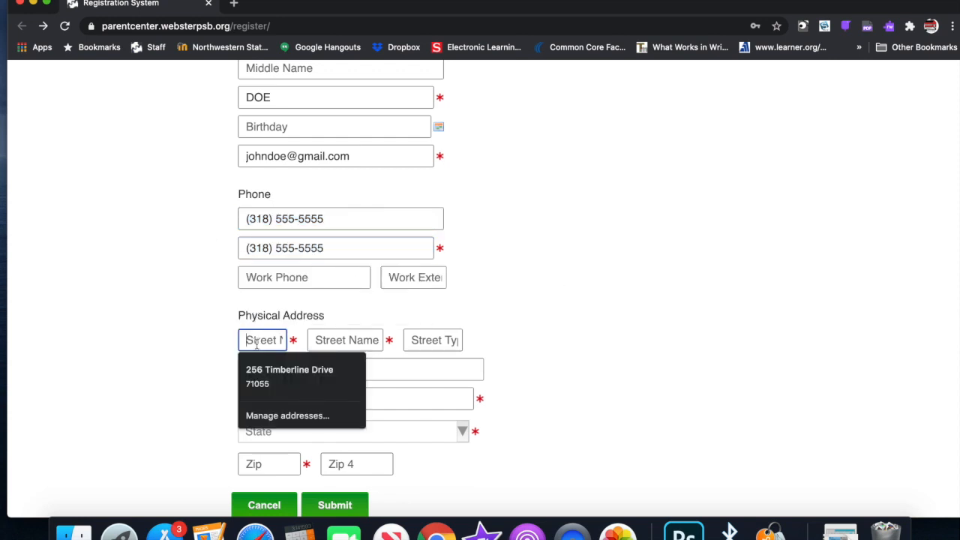
{"action": "type", "text": "123"}
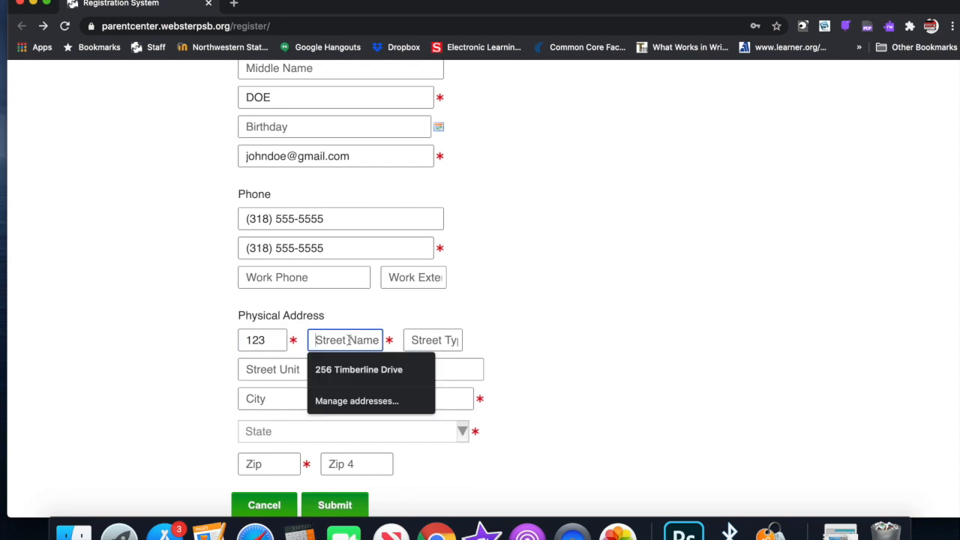
{"action": "type", "text": "Main Str"}
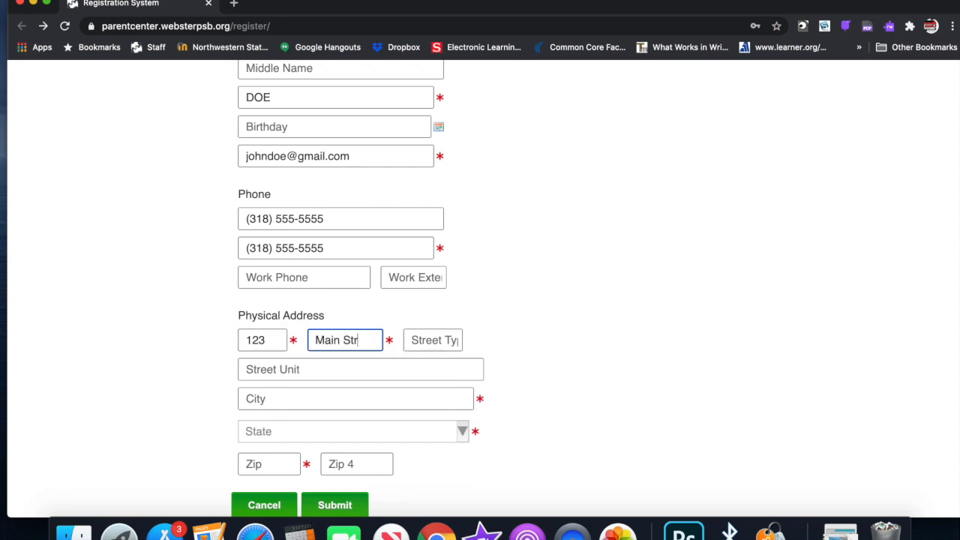
{"action": "type", "text": "eet"}
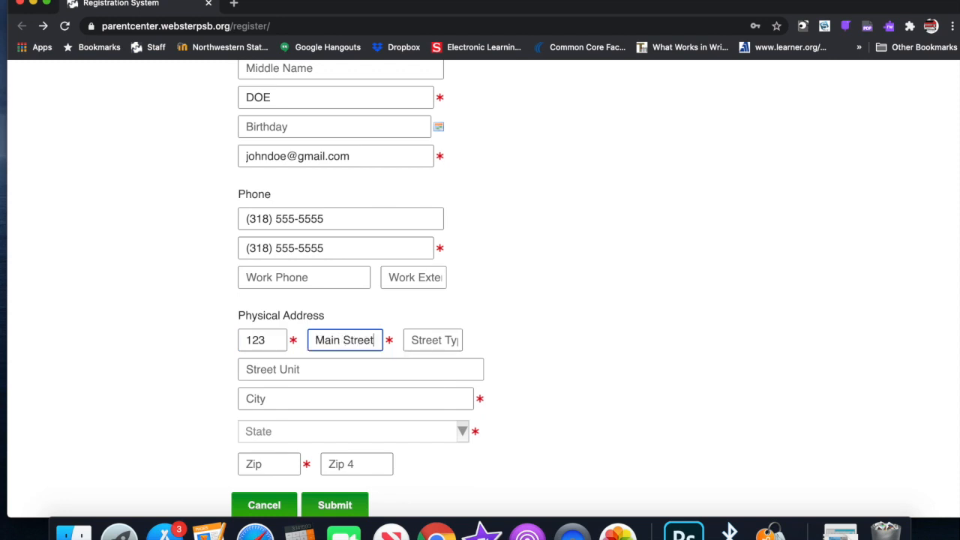
{"action": "type", "text": "Minden"}
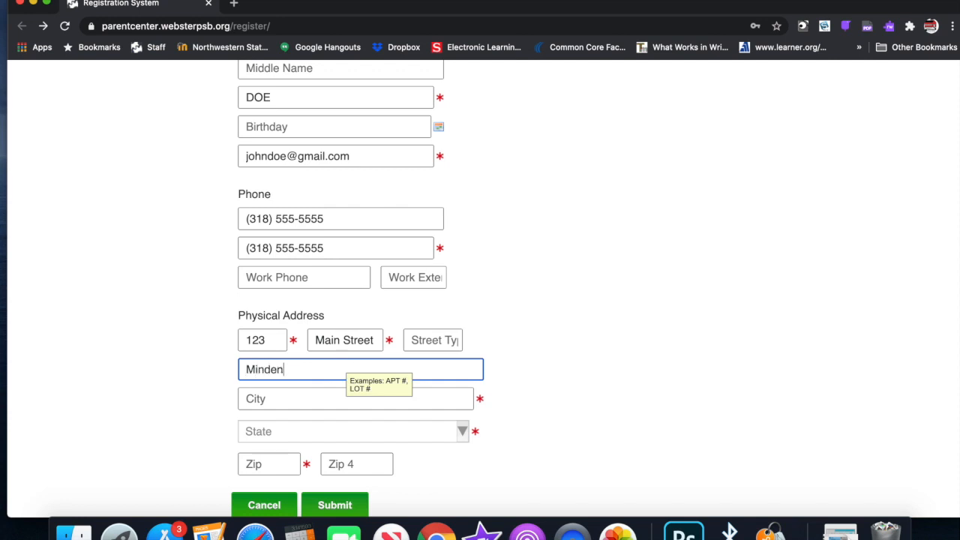
{"action": "left_click", "coordinate": [354, 399]}
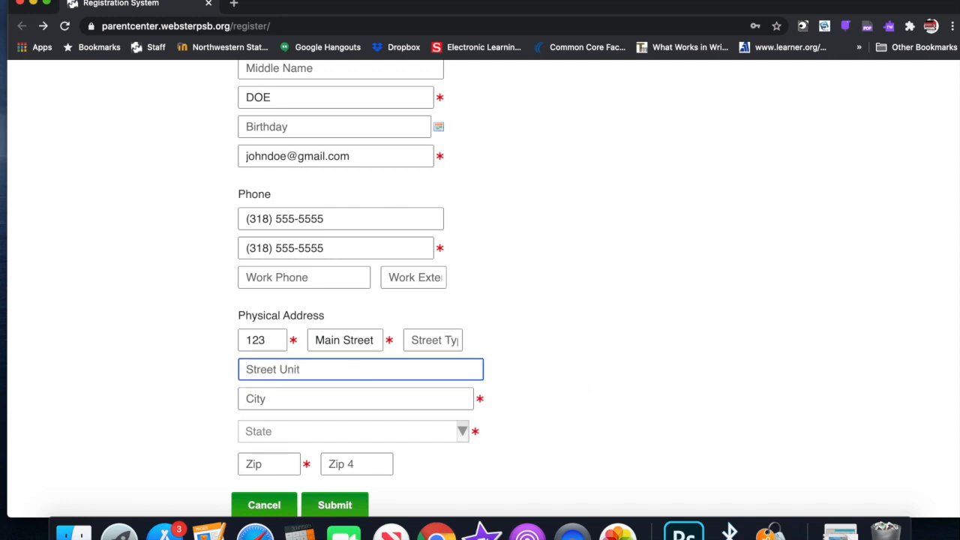
{"action": "left_click", "coordinate": [355, 399]}
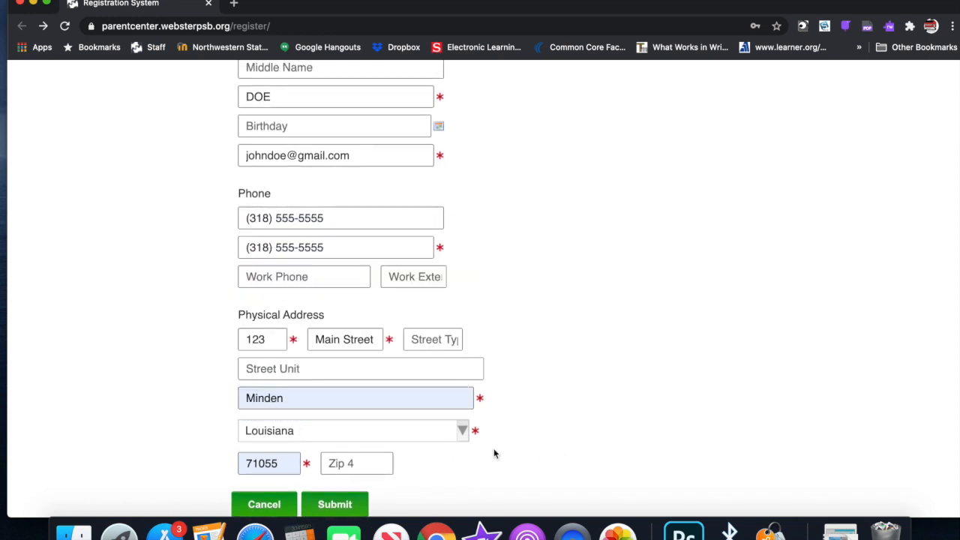
{"action": "left_click", "coordinate": [333, 504]}
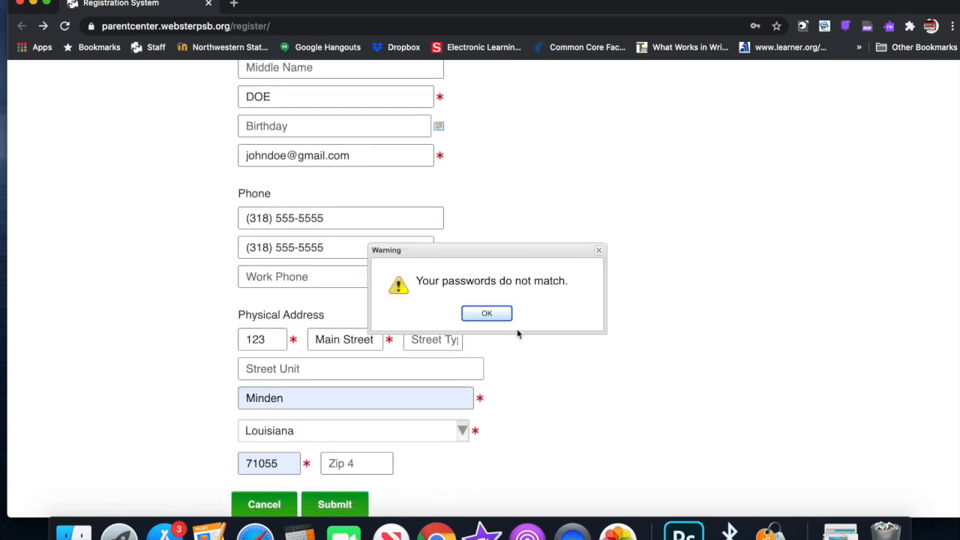
- Dismiss the mismatch warning and re-enter matching password and confirmation so the account is created
{"action": "left_click", "coordinate": [486, 314]}
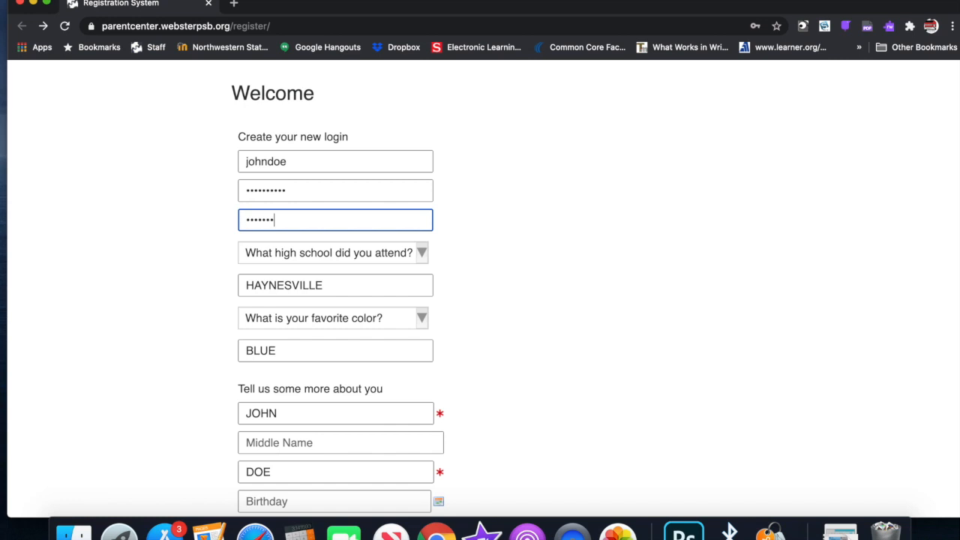
{"action": "type", "text": "••••"}
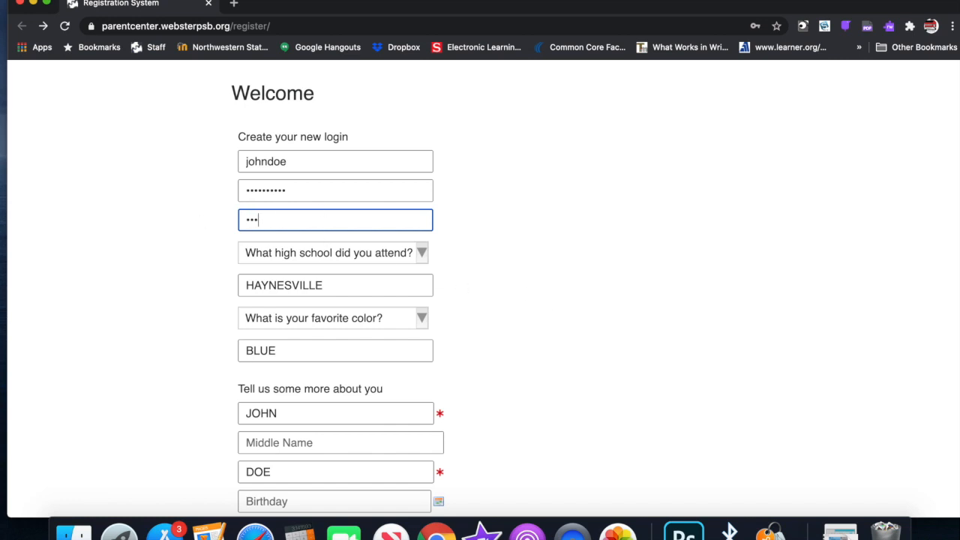
{"action": "type", "text": "•••••••"}
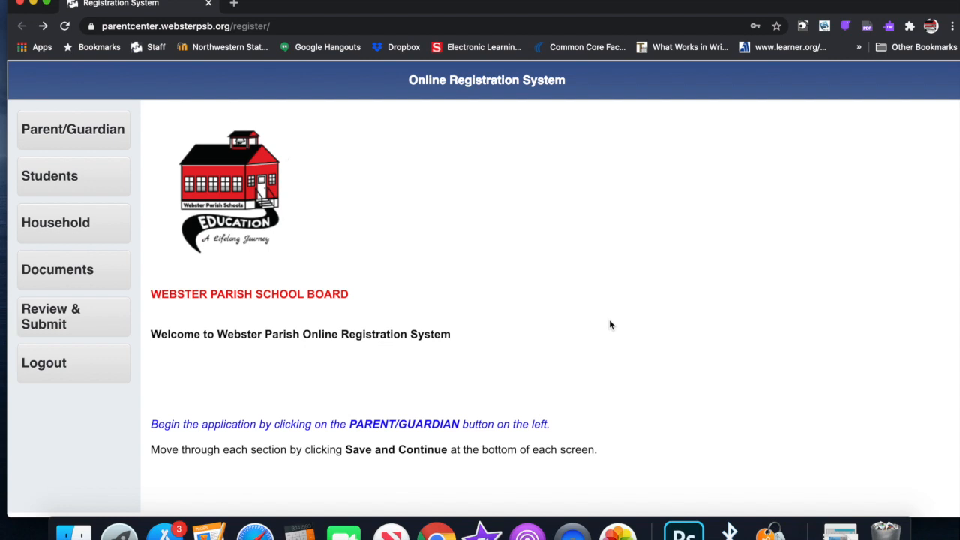
{"action": "mouse_move", "coordinate": [74, 129]}
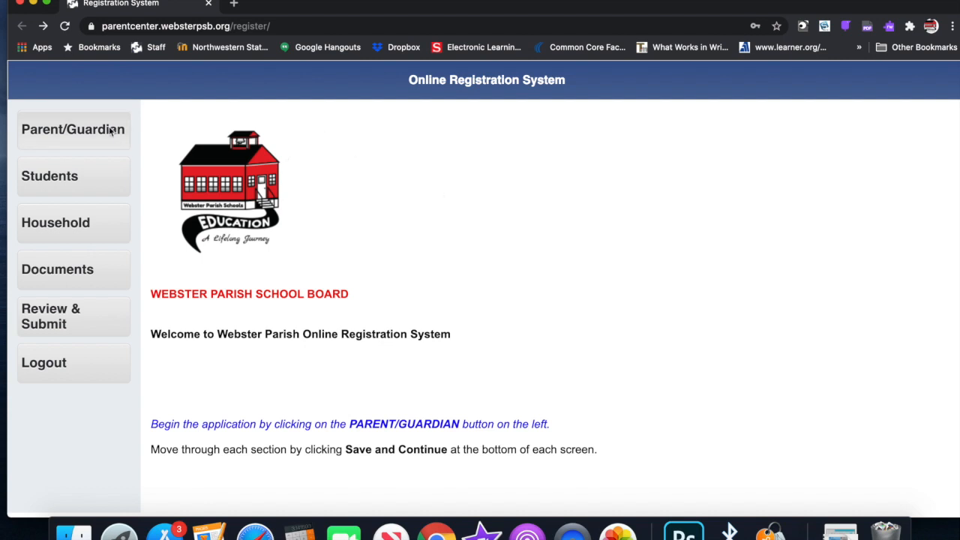
- Review JOHN DOE in the Parent/Guardian section, then move to Student Information
{"action": "left_click", "coordinate": [72, 129]}
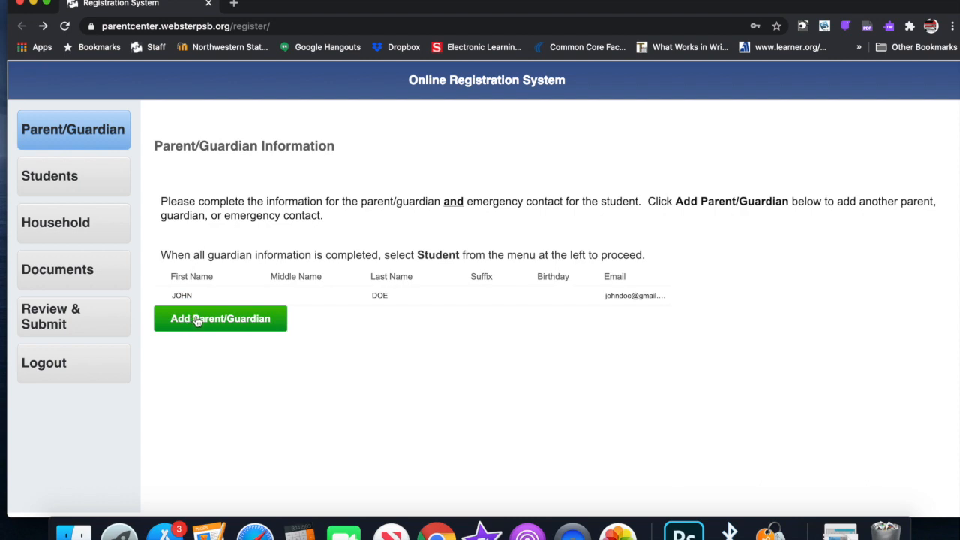
{"action": "mouse_move", "coordinate": [203, 323]}
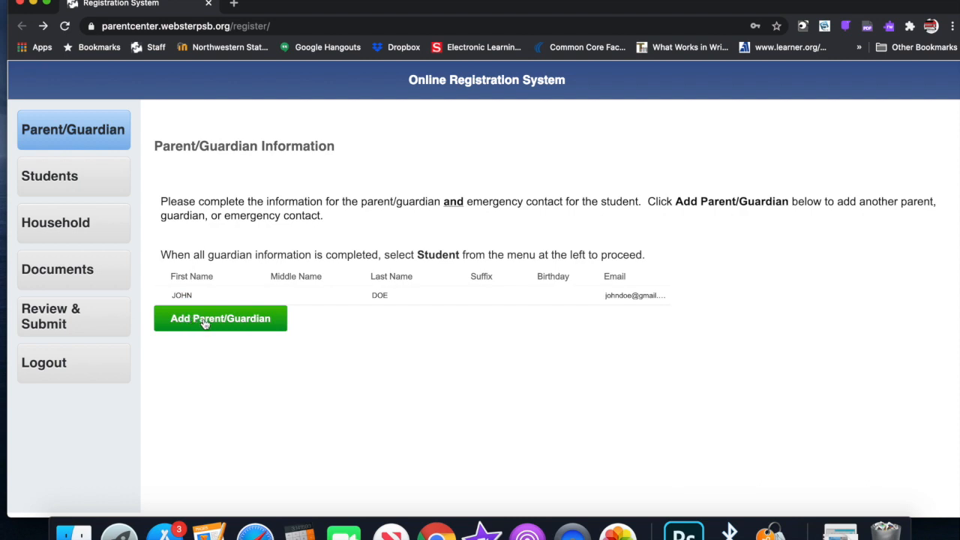
{"action": "mouse_move", "coordinate": [261, 367]}
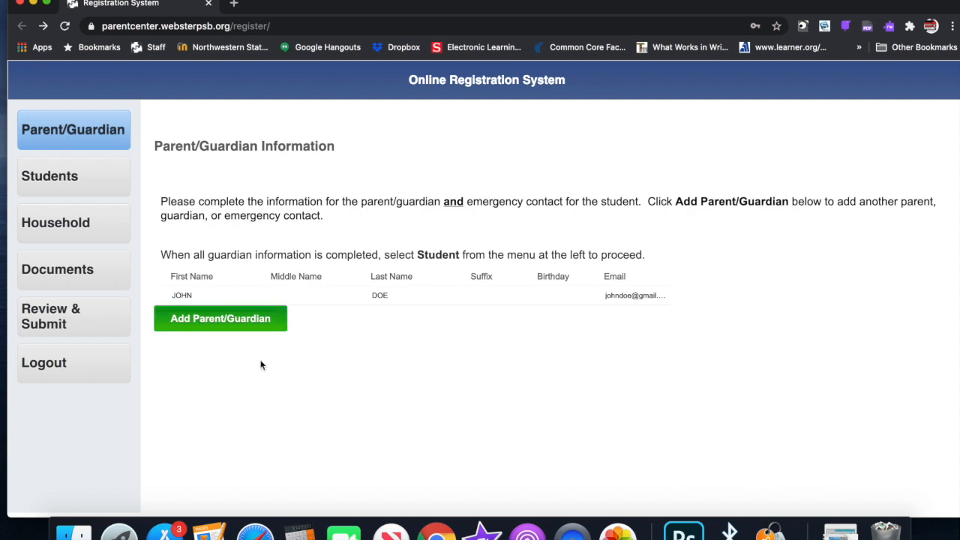
{"action": "mouse_move", "coordinate": [249, 349]}
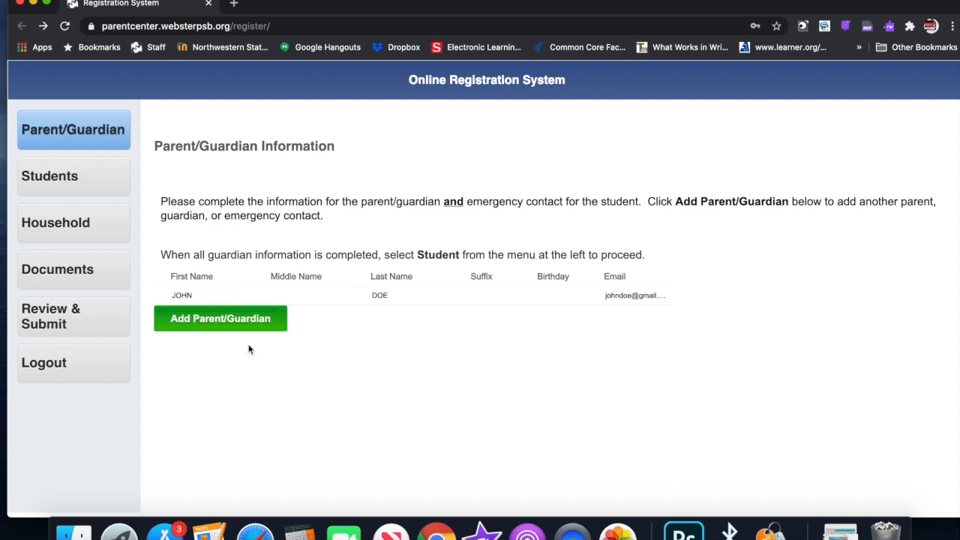
{"action": "mouse_move", "coordinate": [246, 346]}
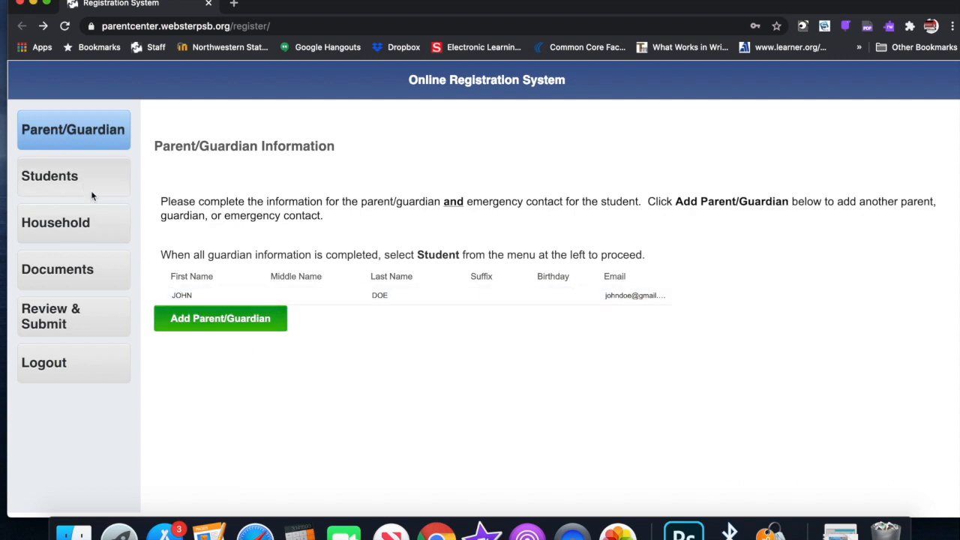
{"action": "left_click", "coordinate": [49, 176]}
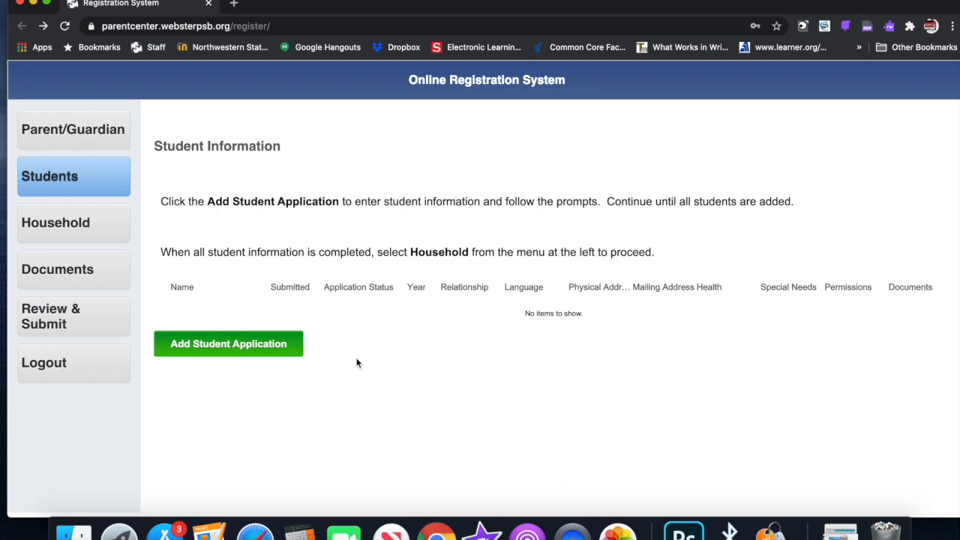
- Add a student application and record the name as JANE DOE in the Name section, correcting JOHN to JANE
{"action": "left_click", "coordinate": [228, 342]}
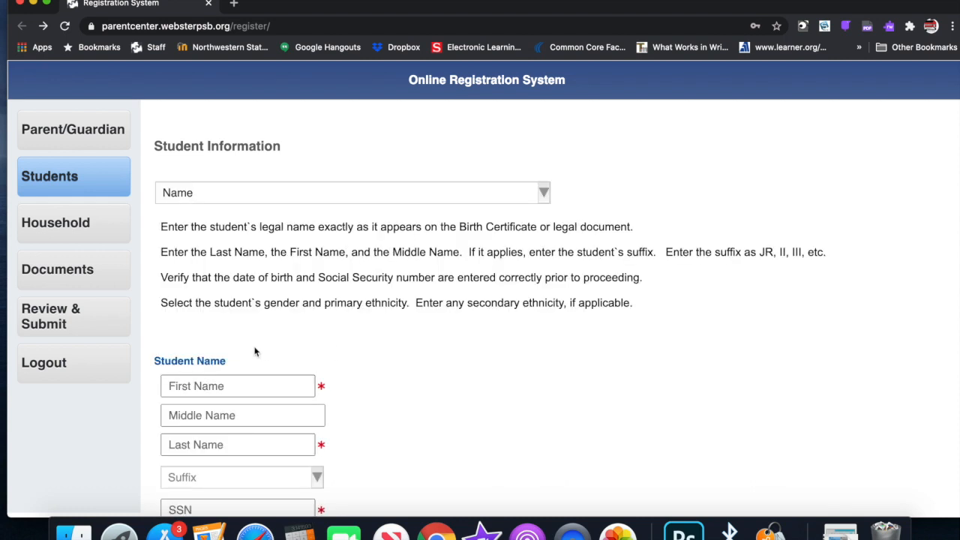
{"action": "left_click", "coordinate": [353, 192]}
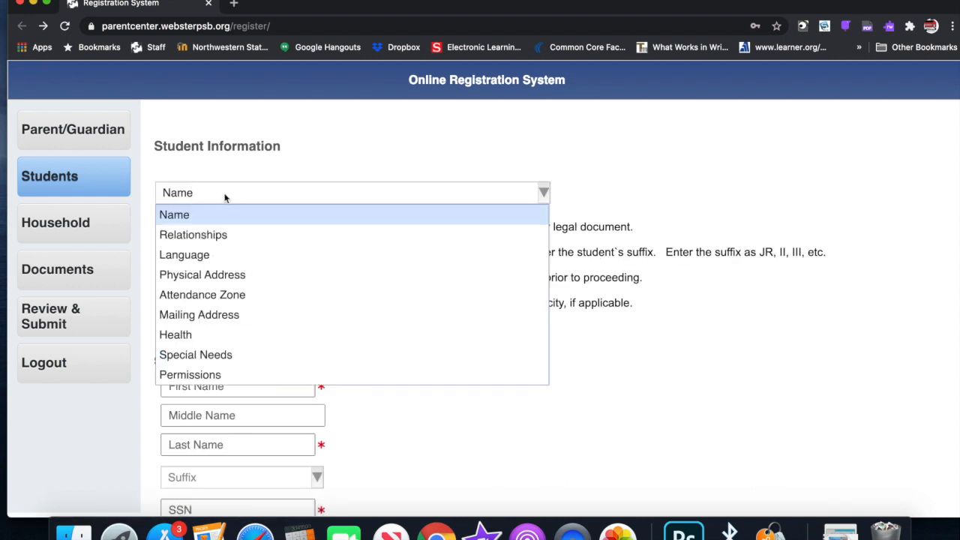
{"action": "left_click", "coordinate": [174, 214]}
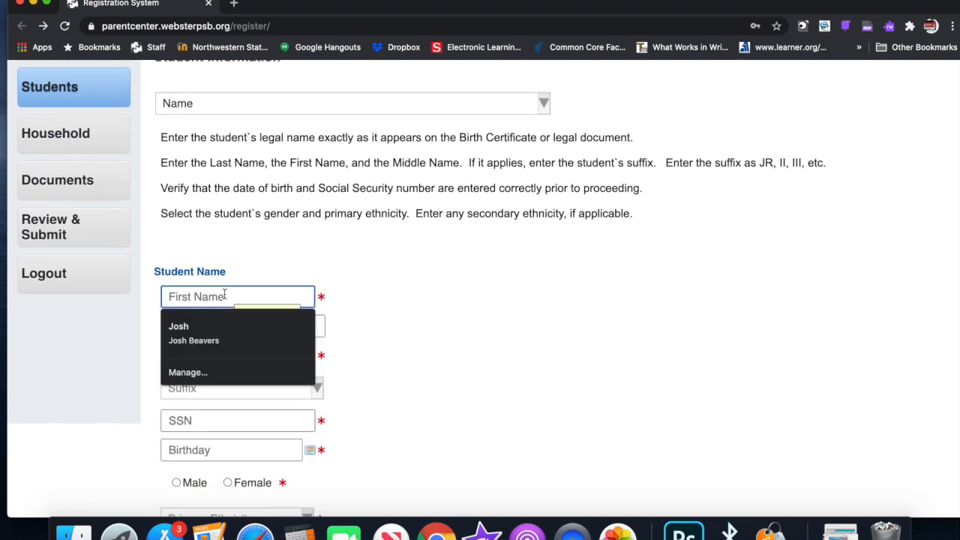
{"action": "type", "text": "JOHN"}
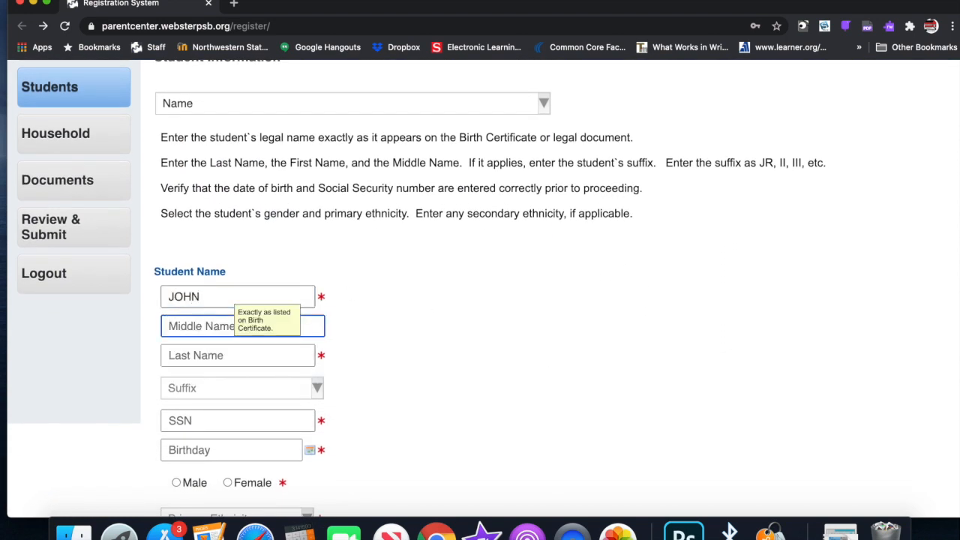
{"action": "type", "text": "DOE JR"}
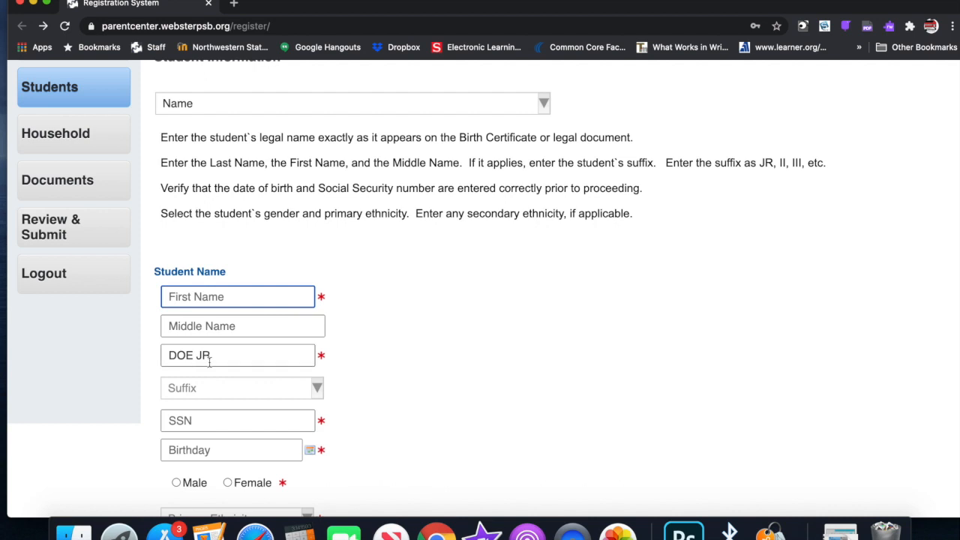
{"action": "left_click", "coordinate": [237, 297]}
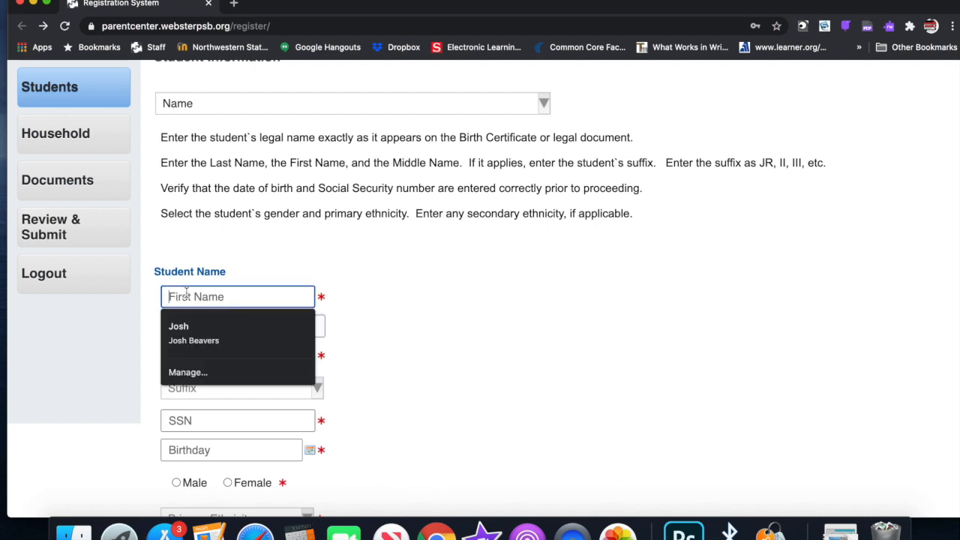
{"action": "type", "text": "JANE"}
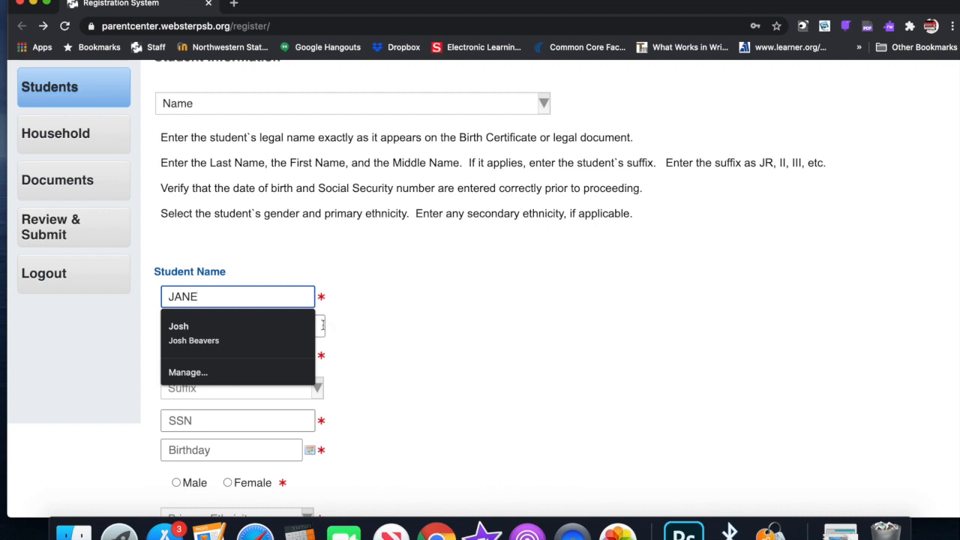
{"action": "type", "text": "DOE"}
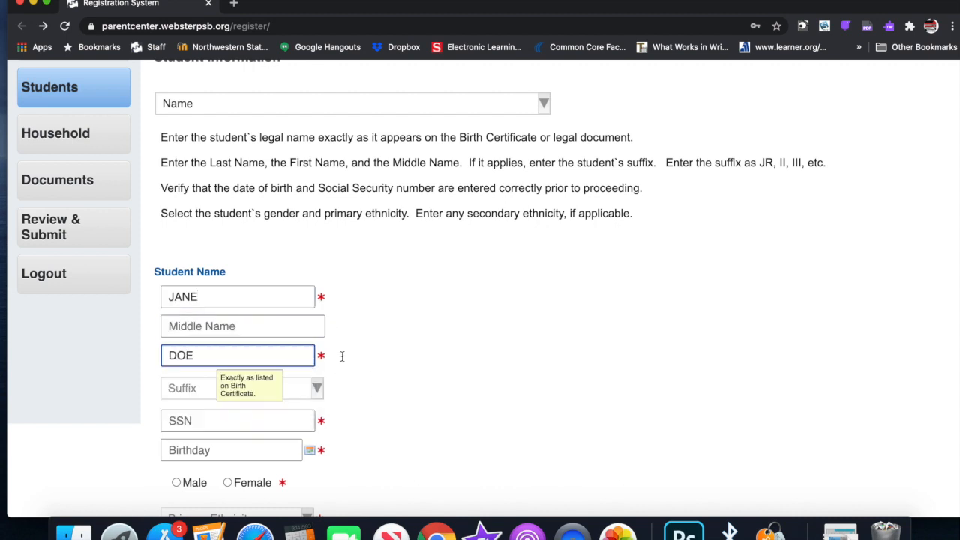
- Enter the student's SSN 123-45-6789 and birthday 07/16/2005, fixing the mistyped year
{"action": "left_click", "coordinate": [237, 421]}
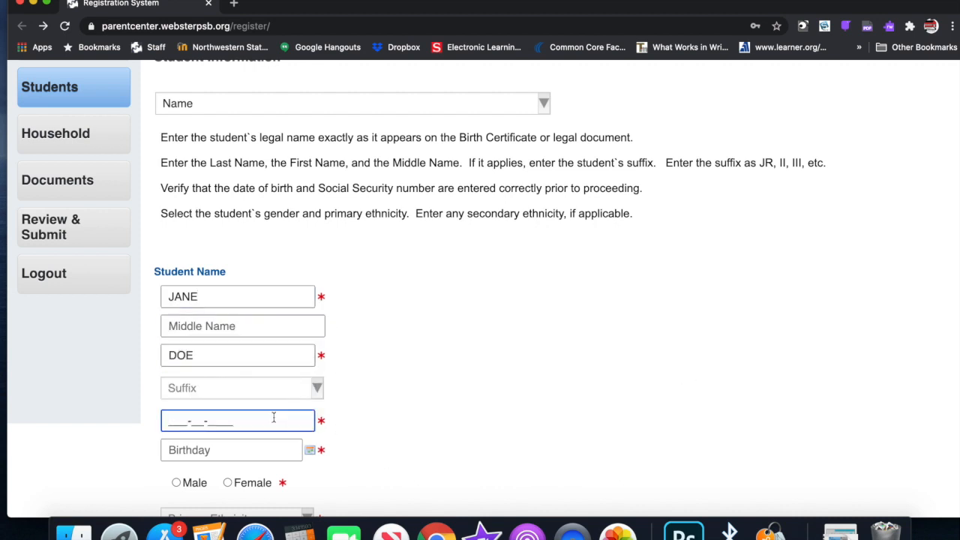
{"action": "type", "text": "1234"}
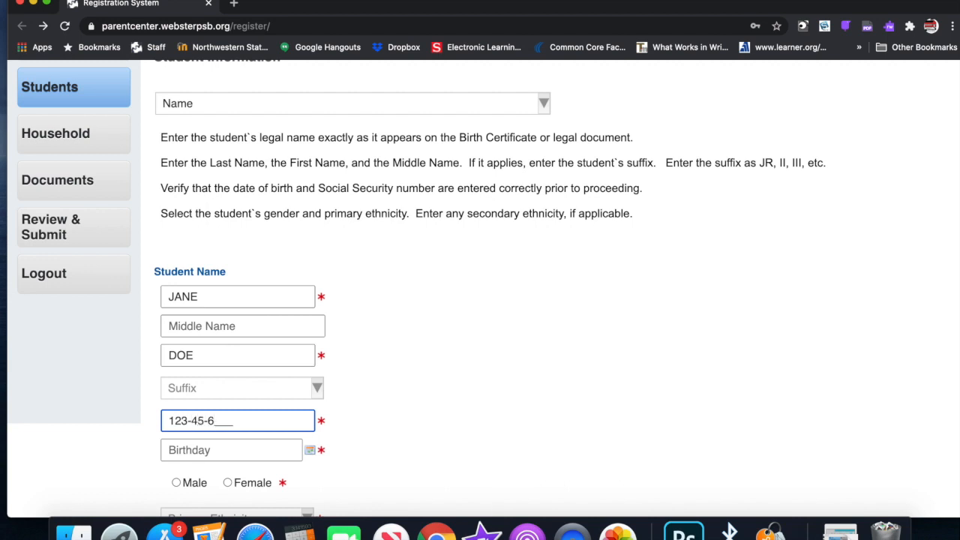
{"action": "type", "text": "789"}
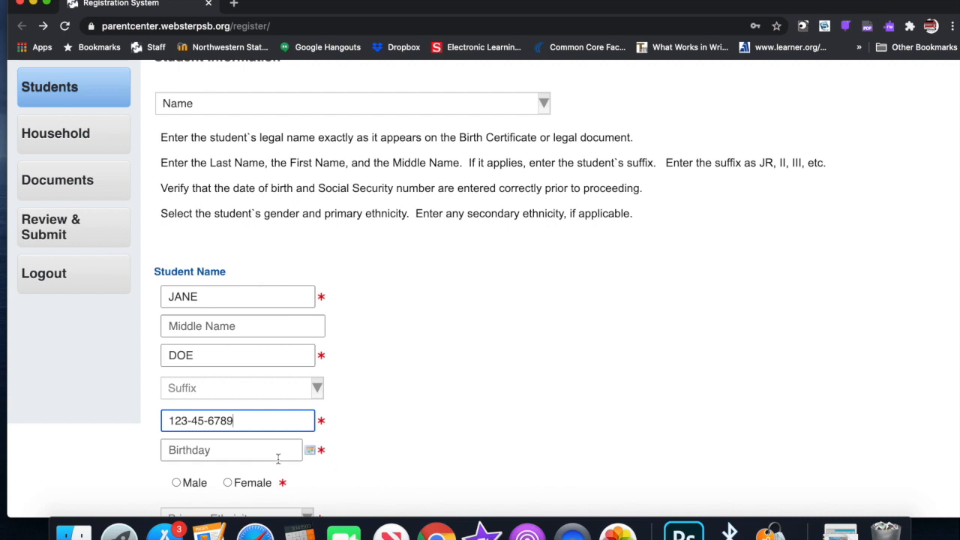
{"action": "type", "text": "1"}
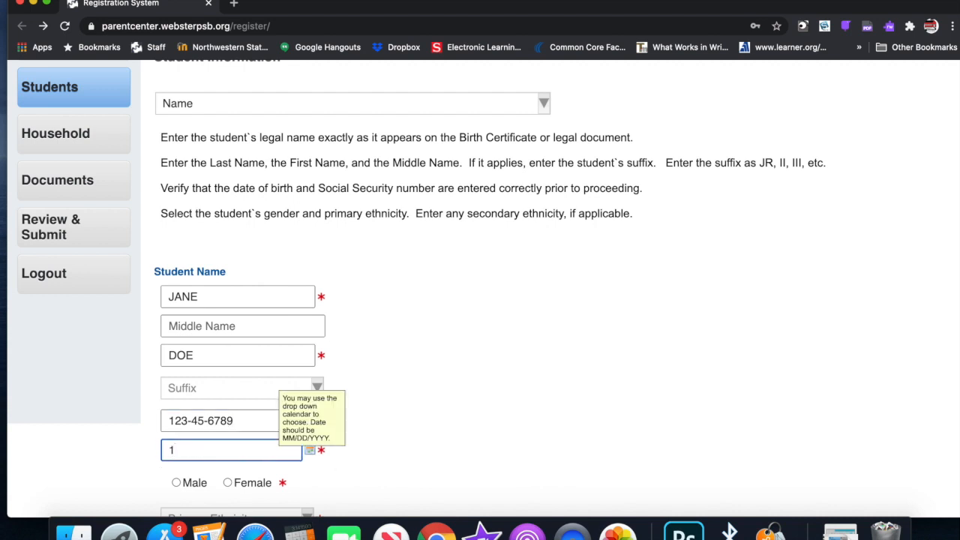
{"action": "type", "text": "-1"}
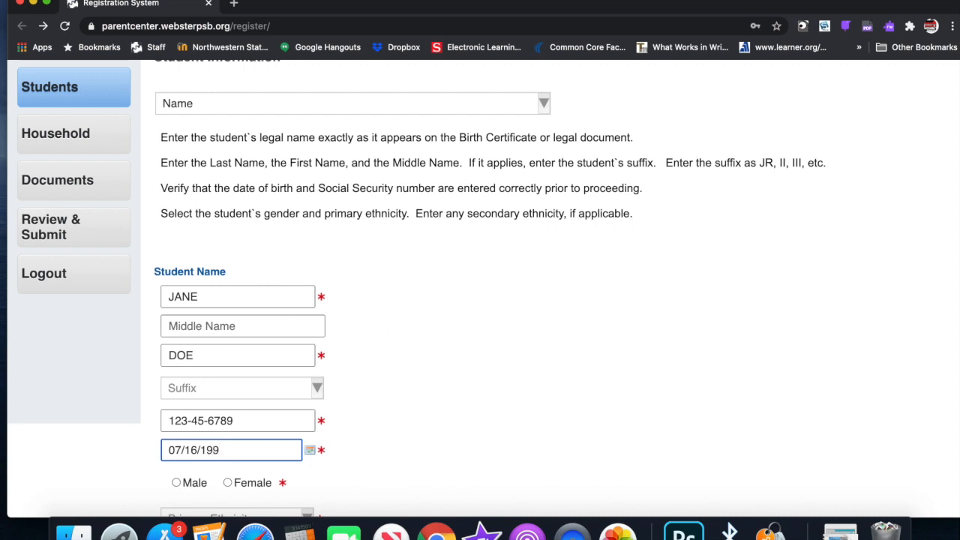
{"action": "key", "text": "Backspace"}
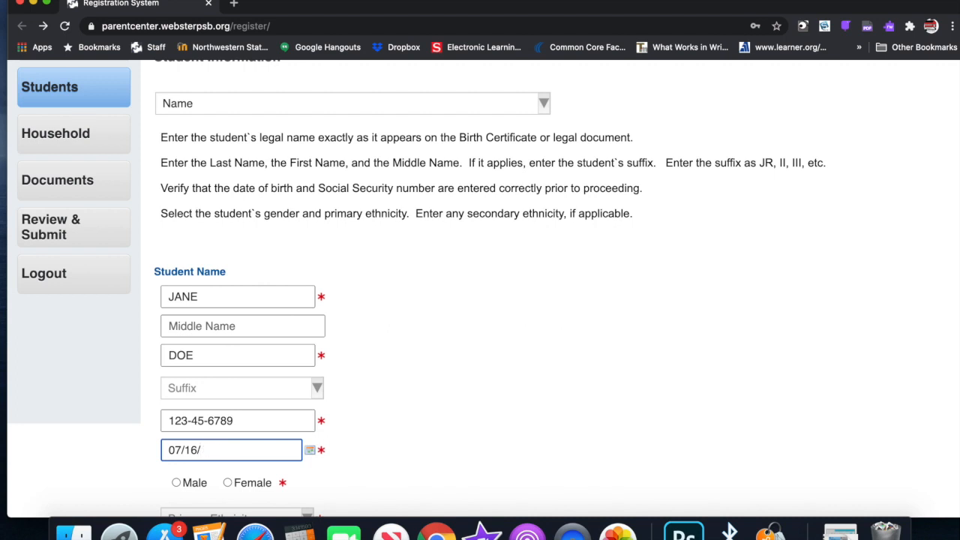
{"action": "type", "text": "2005"}
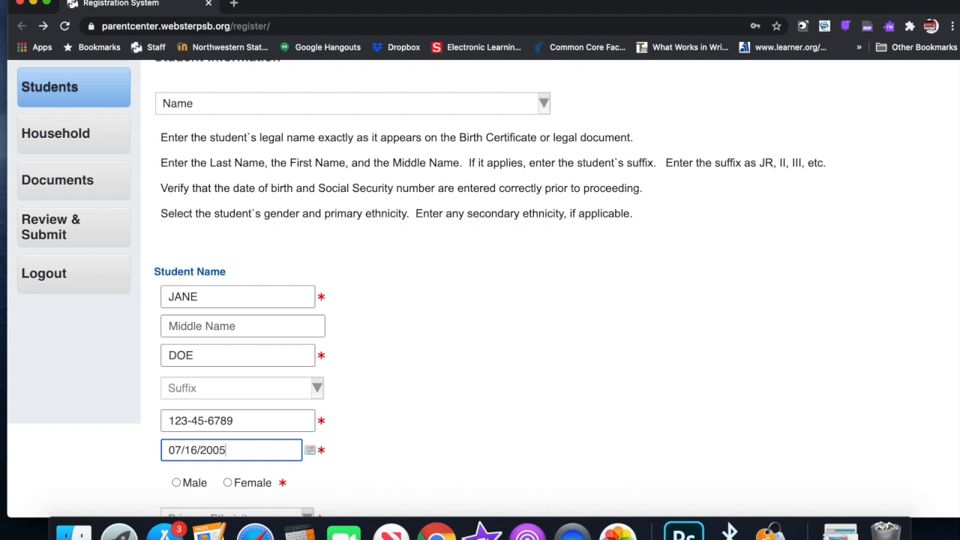
{"action": "scroll", "scroll_direction": "down", "scroll_amount": 3}
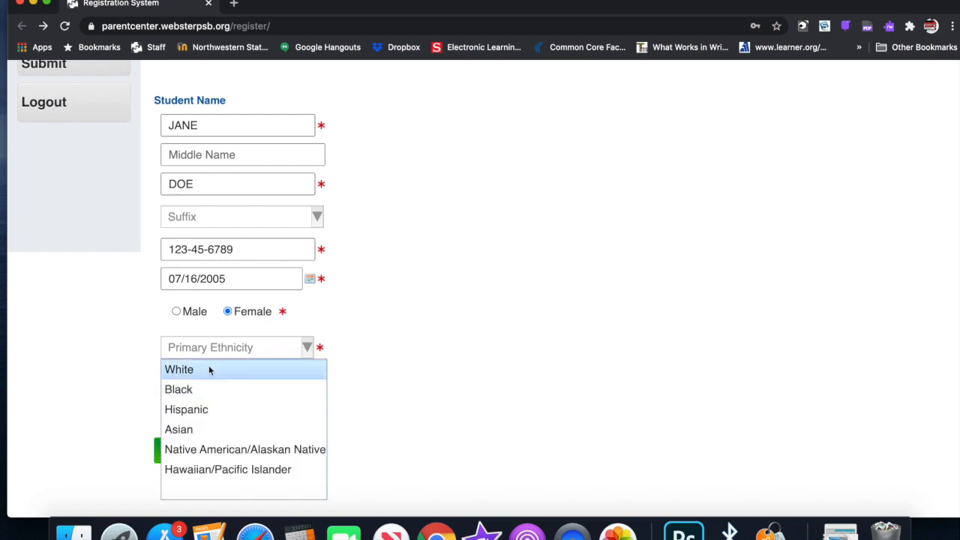
{"action": "mouse_move", "coordinate": [195, 387]}
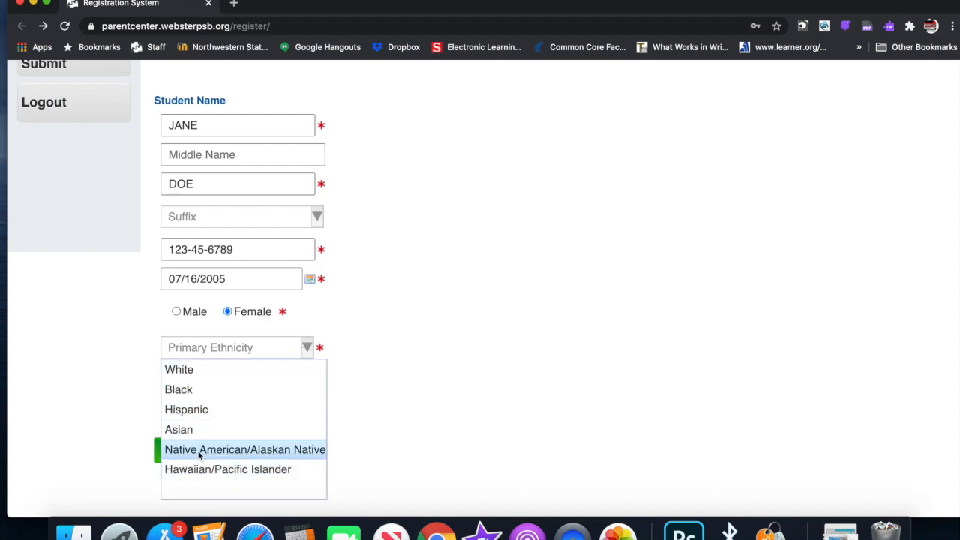
{"action": "mouse_move", "coordinate": [186, 408]}
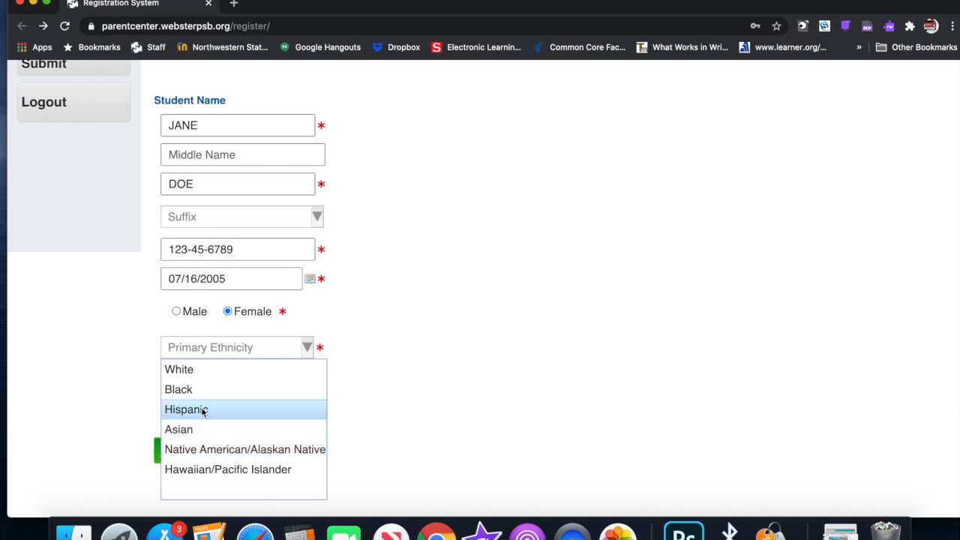
- Set Jane Doe's primary ethnicity to White and grade to 12
{"action": "left_click", "coordinate": [180, 370]}
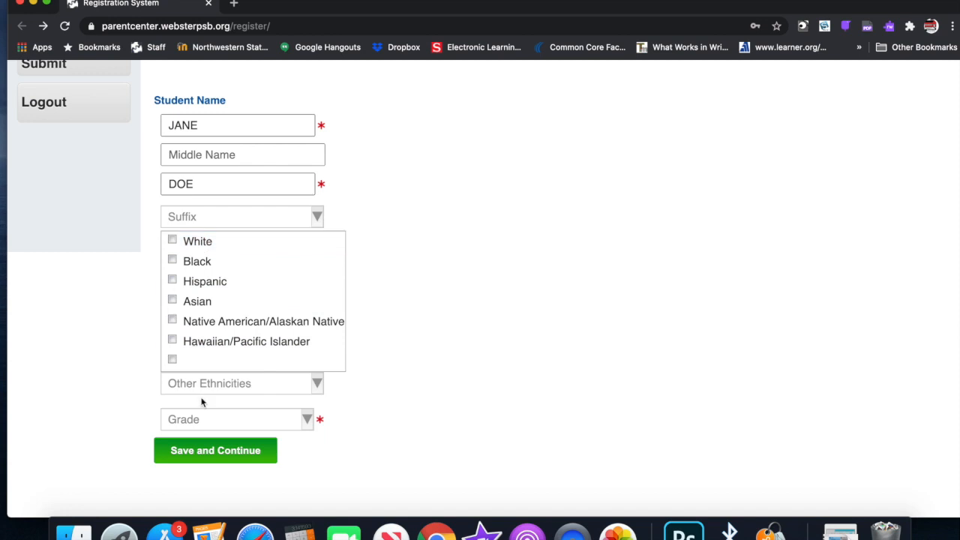
{"action": "left_click", "coordinate": [237, 420]}
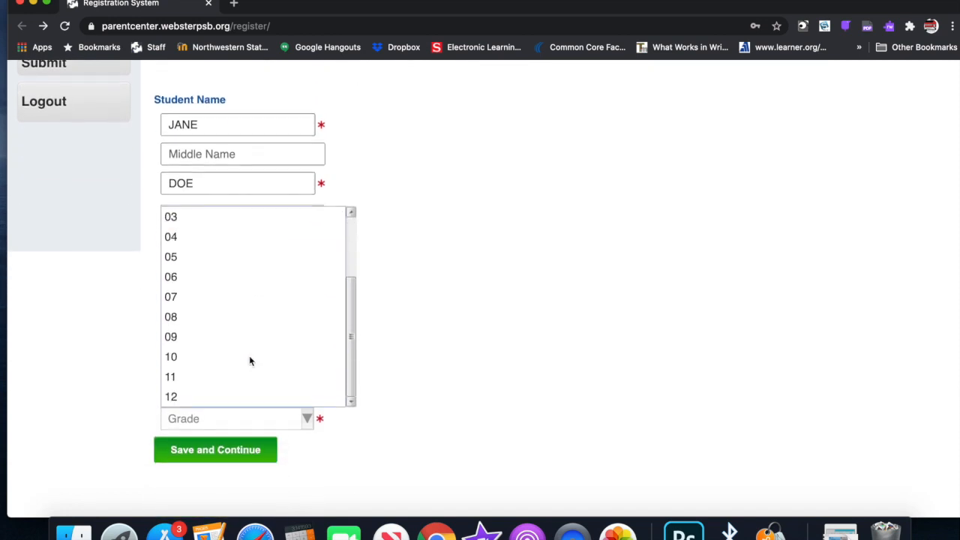
{"action": "left_click", "coordinate": [171, 396]}
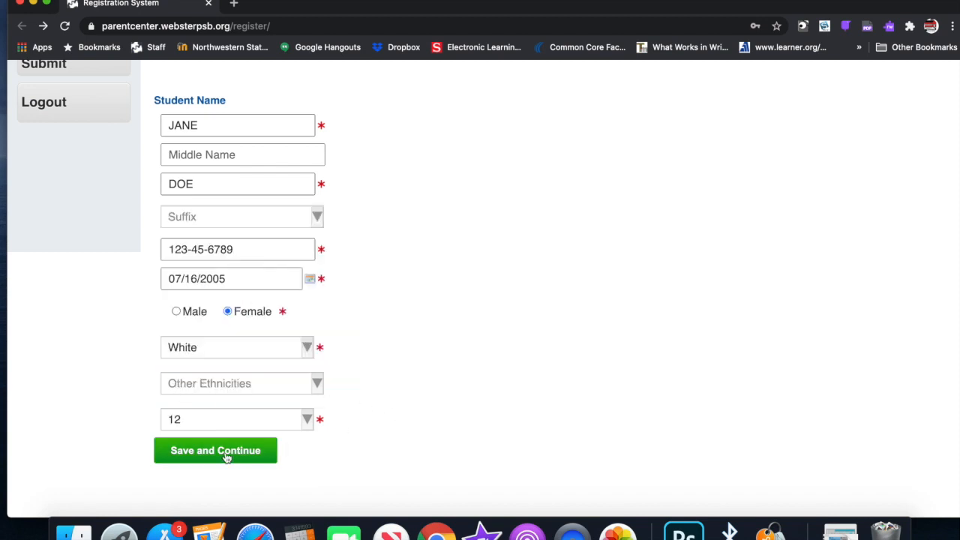
{"action": "mouse_move", "coordinate": [480, 318]}
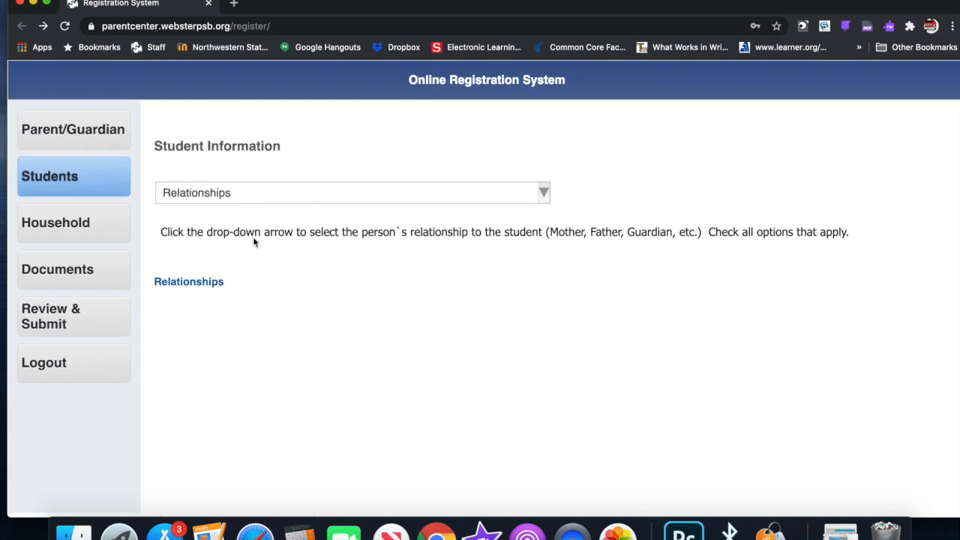
{"action": "mouse_move", "coordinate": [540, 229]}
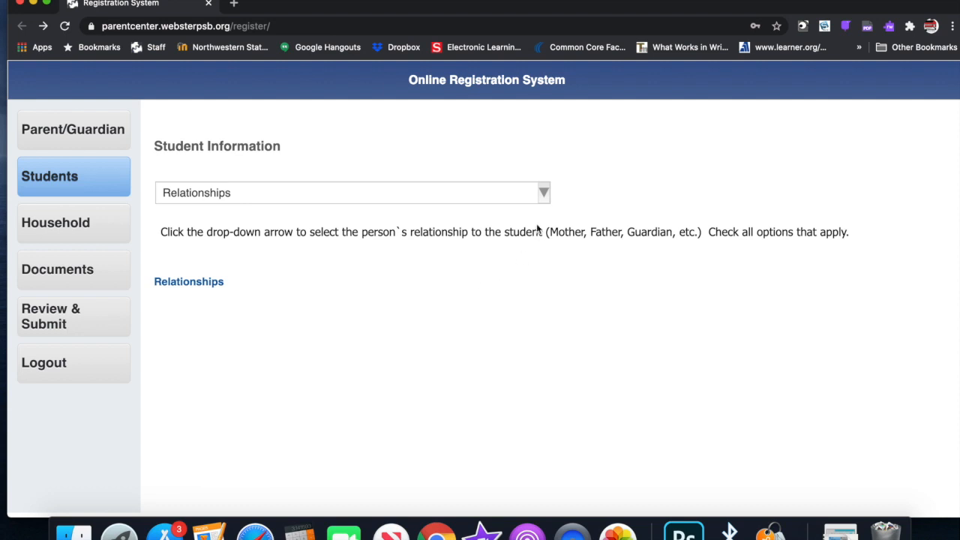
{"action": "mouse_move", "coordinate": [534, 189]}
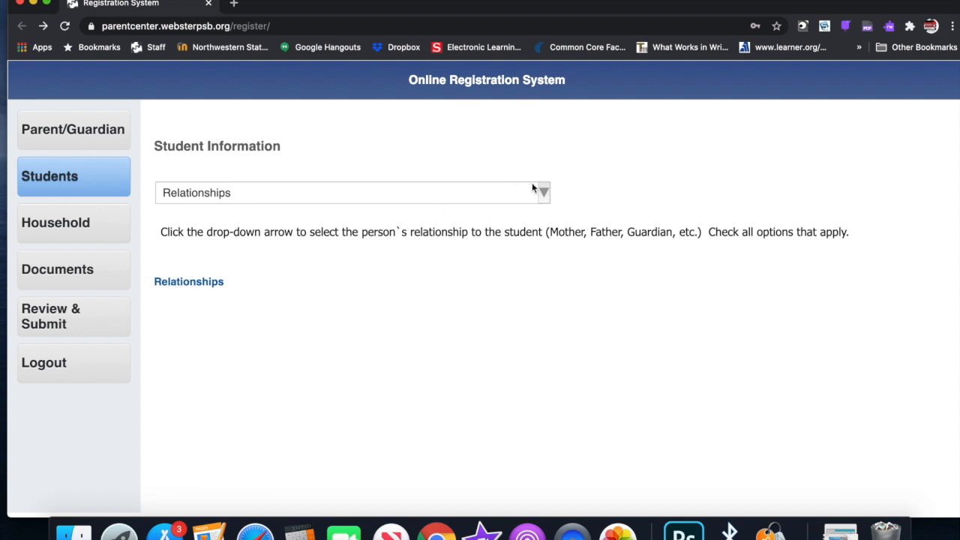
- In the Language section, mark Jane Doe as US-born with English and save and continue
{"action": "left_click", "coordinate": [544, 192]}
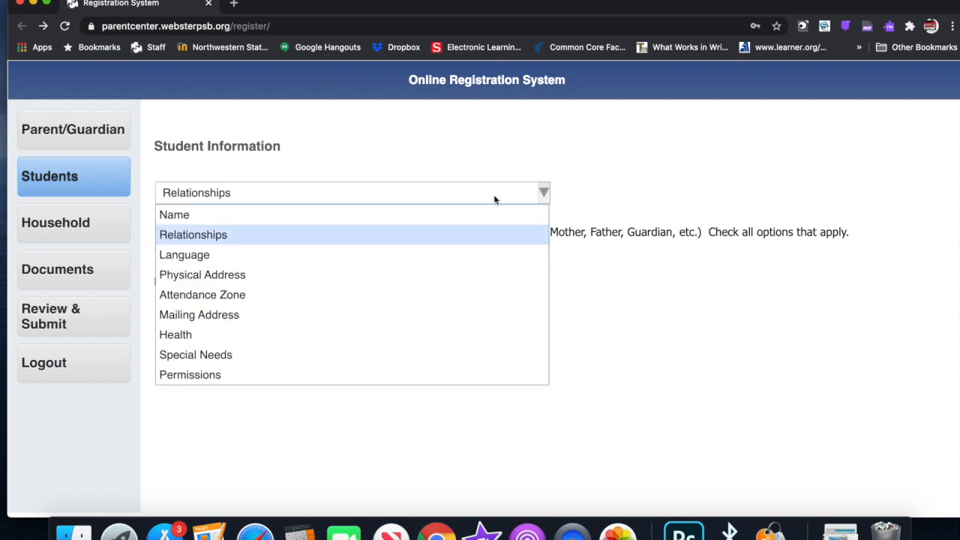
{"action": "left_click", "coordinate": [183, 256]}
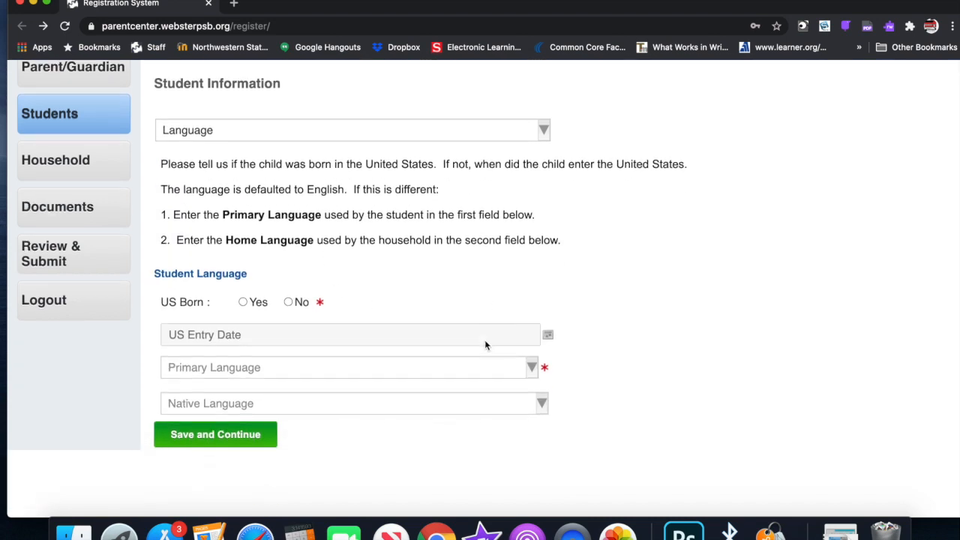
{"action": "scroll", "scroll_direction": "down", "scroll_amount": 3}
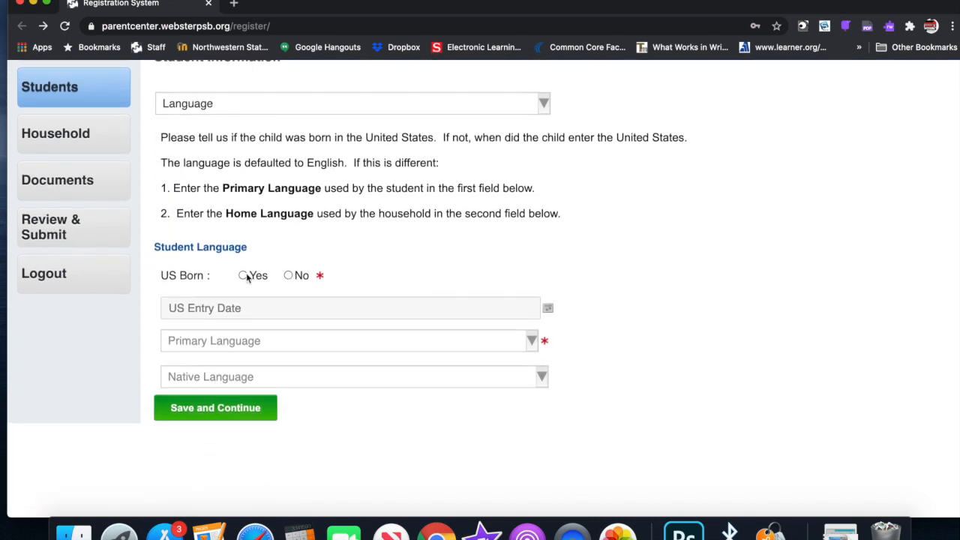
{"action": "left_click", "coordinate": [243, 276]}
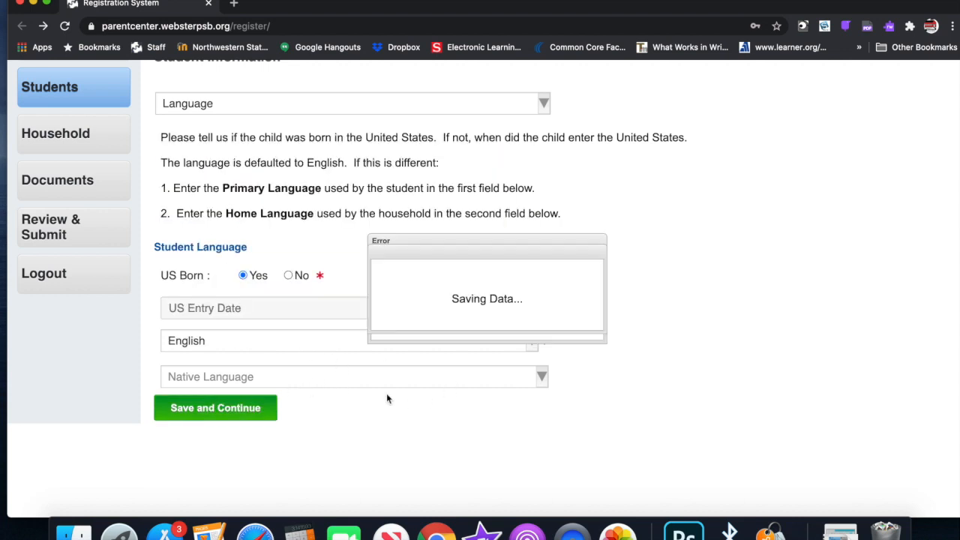
{"action": "left_click", "coordinate": [216, 408]}
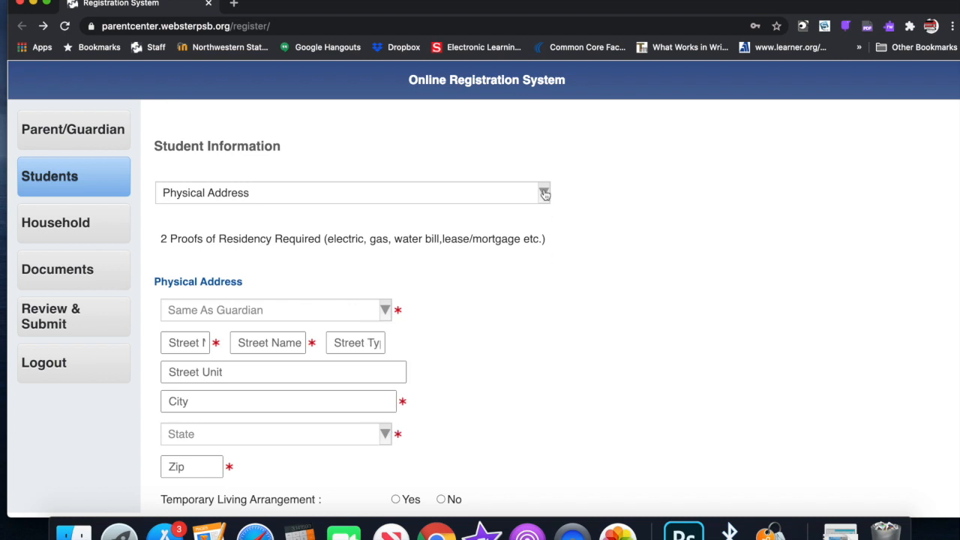
- Skip Physical Address and Attendance Zone unfilled, view Mailing Address, and advance to Health
{"action": "scroll", "scroll_direction": "down", "scroll_amount": 3}
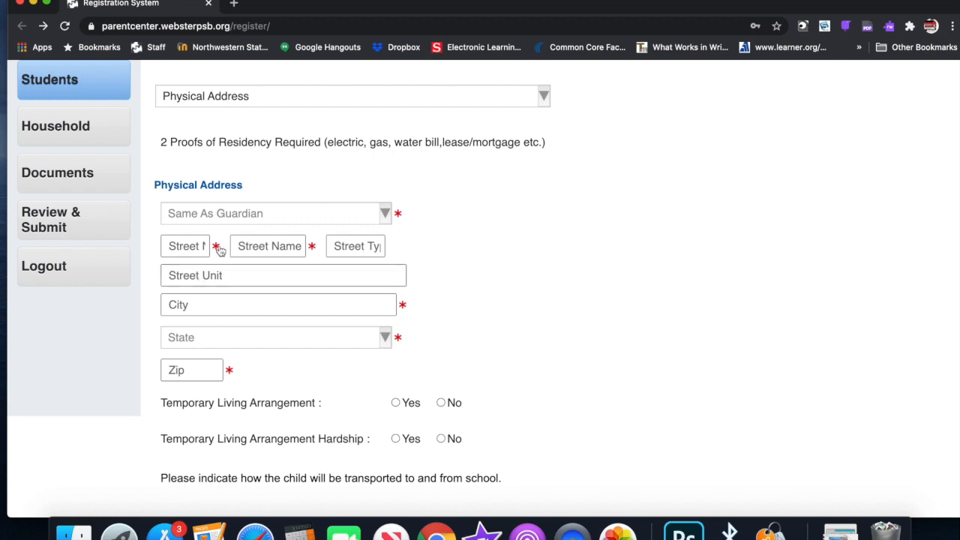
{"action": "mouse_move", "coordinate": [228, 399]}
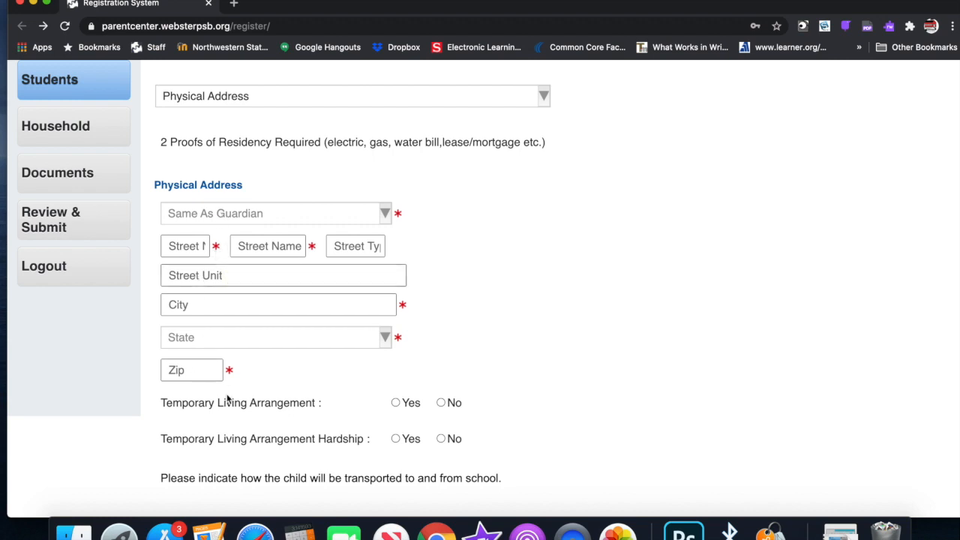
{"action": "scroll", "scroll_direction": "down", "scroll_amount": 3}
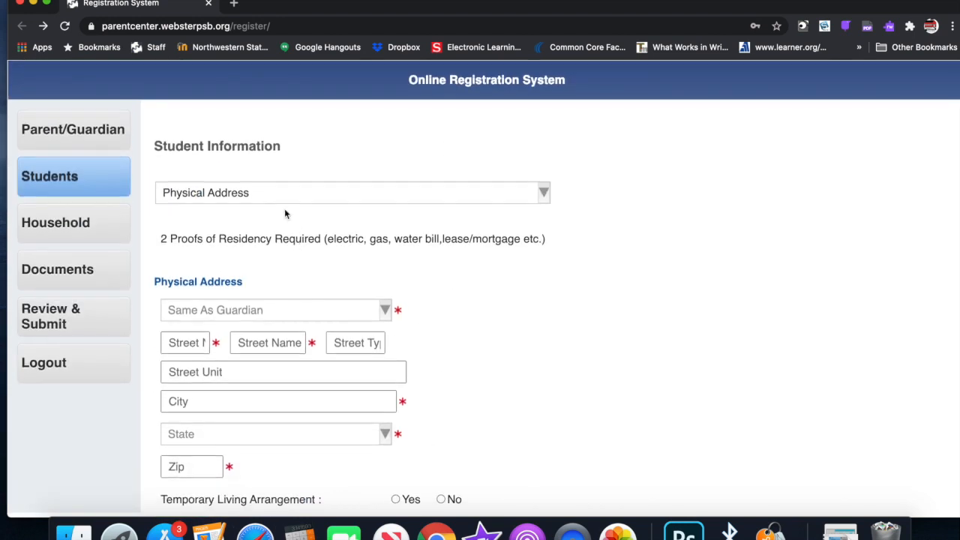
{"action": "left_click", "coordinate": [352, 192]}
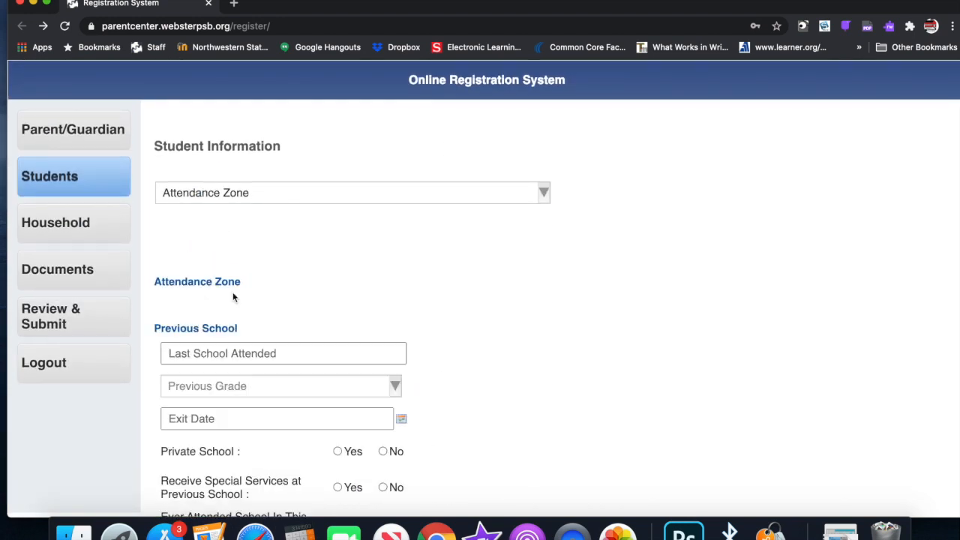
{"action": "scroll", "scroll_direction": "down", "scroll_amount": 3}
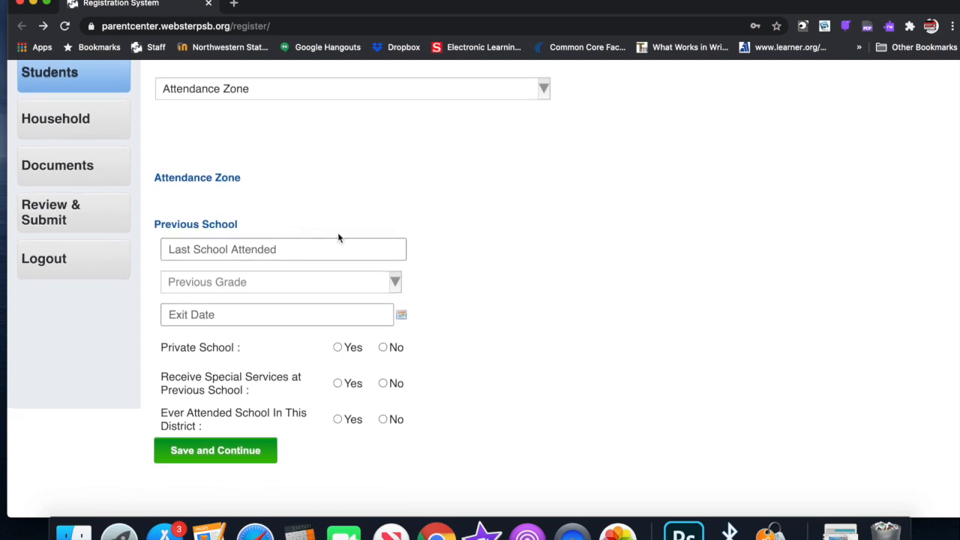
{"action": "mouse_move", "coordinate": [405, 336]}
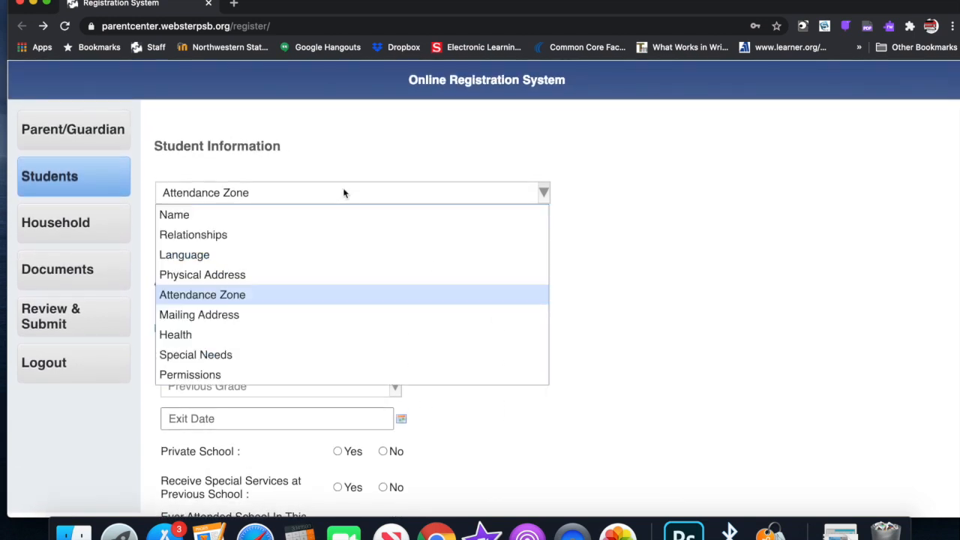
{"action": "left_click", "coordinate": [198, 315]}
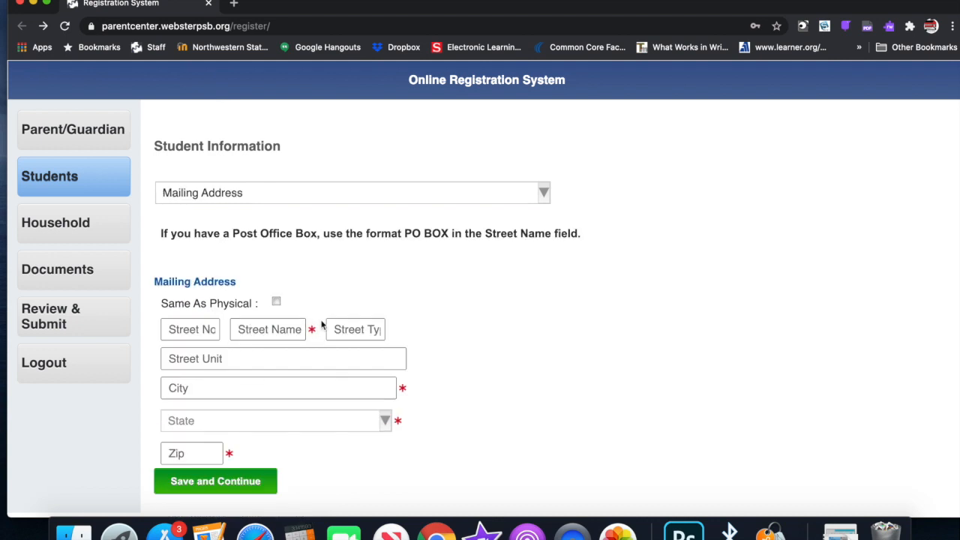
{"action": "mouse_move", "coordinate": [392, 315]}
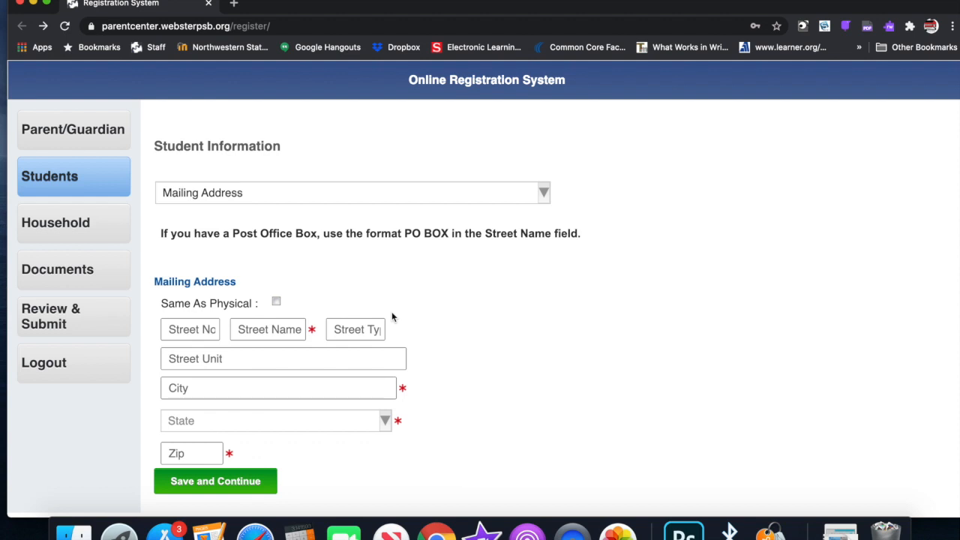
{"action": "mouse_move", "coordinate": [434, 193]}
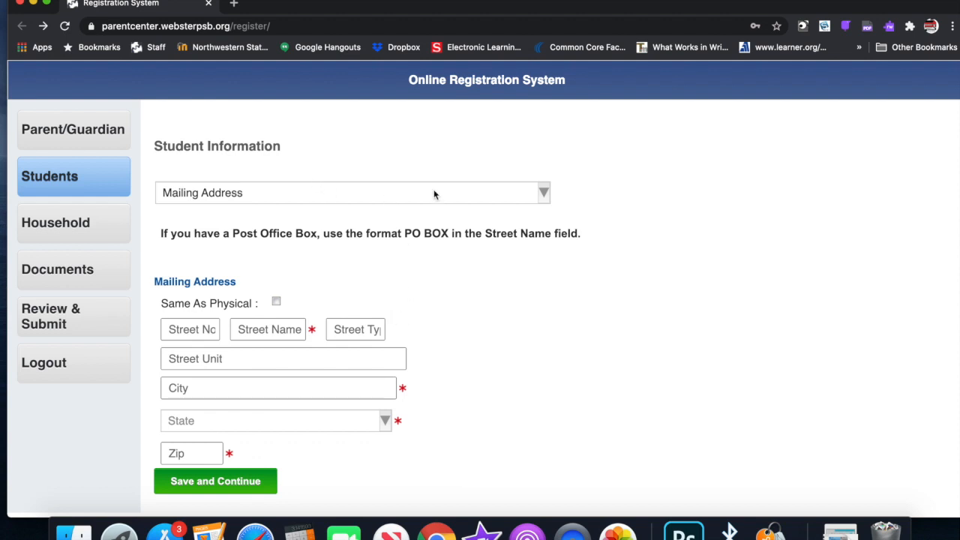
{"action": "left_click", "coordinate": [351, 193]}
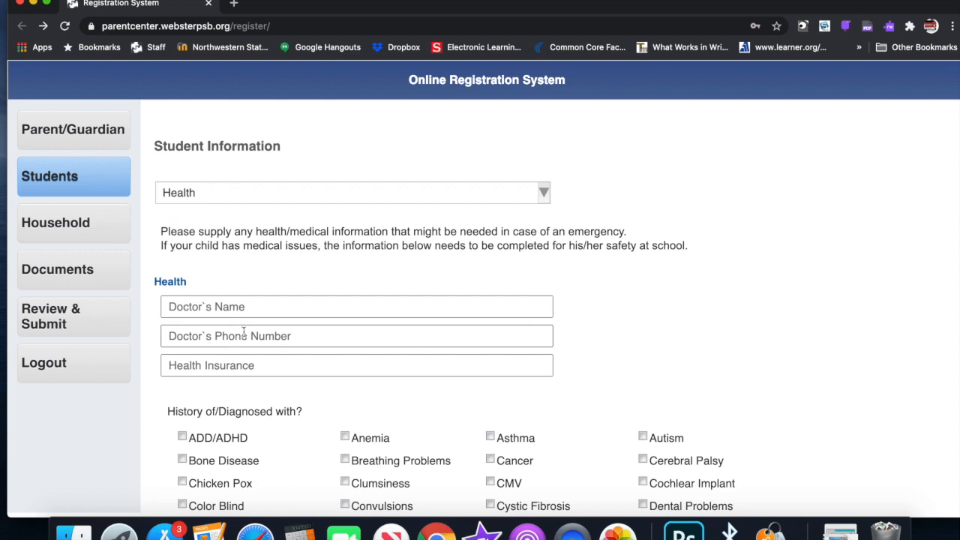
{"action": "scroll", "scroll_direction": "down", "scroll_amount": 3}
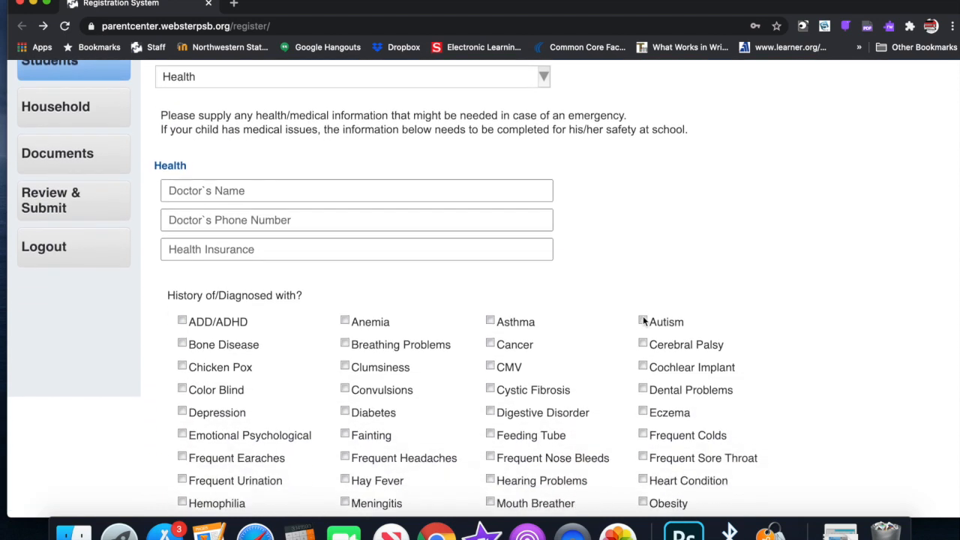
{"action": "scroll", "scroll_direction": "down", "scroll_amount": 3}
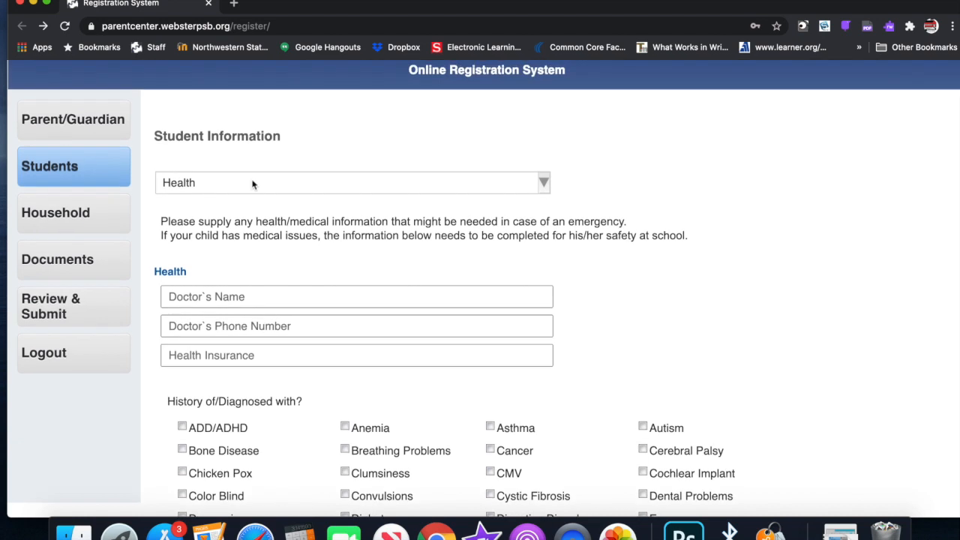
{"action": "left_click", "coordinate": [351, 183]}
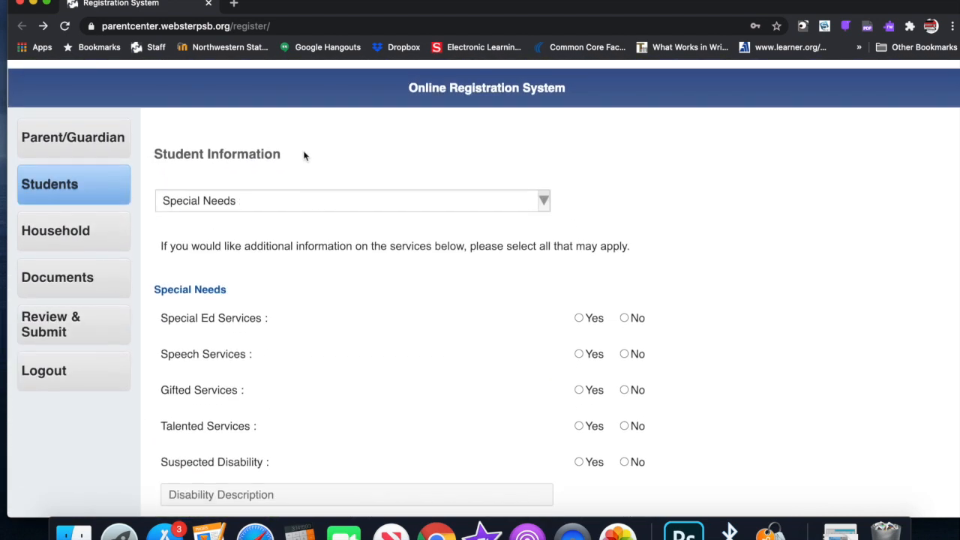
{"action": "left_click", "coordinate": [353, 201]}
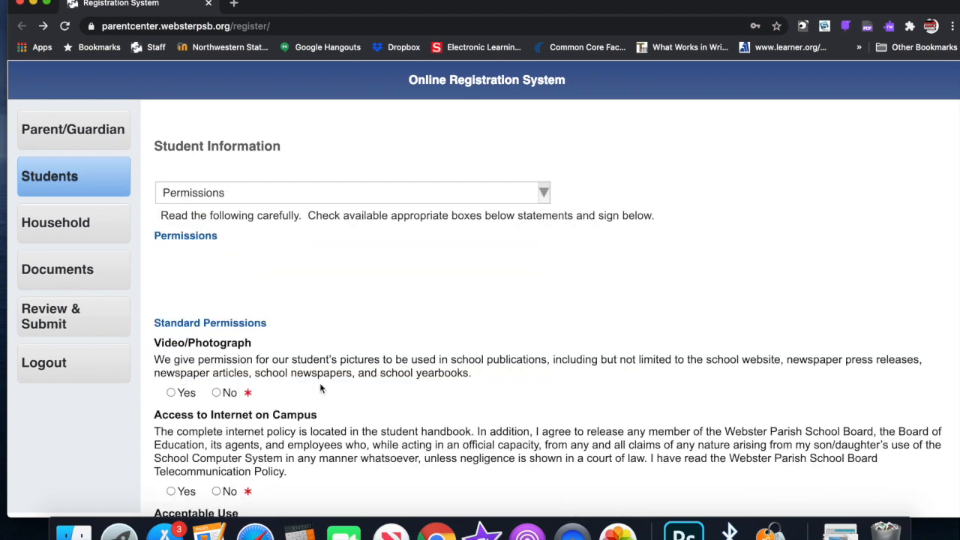
{"action": "scroll", "scroll_direction": "down", "scroll_amount": 3}
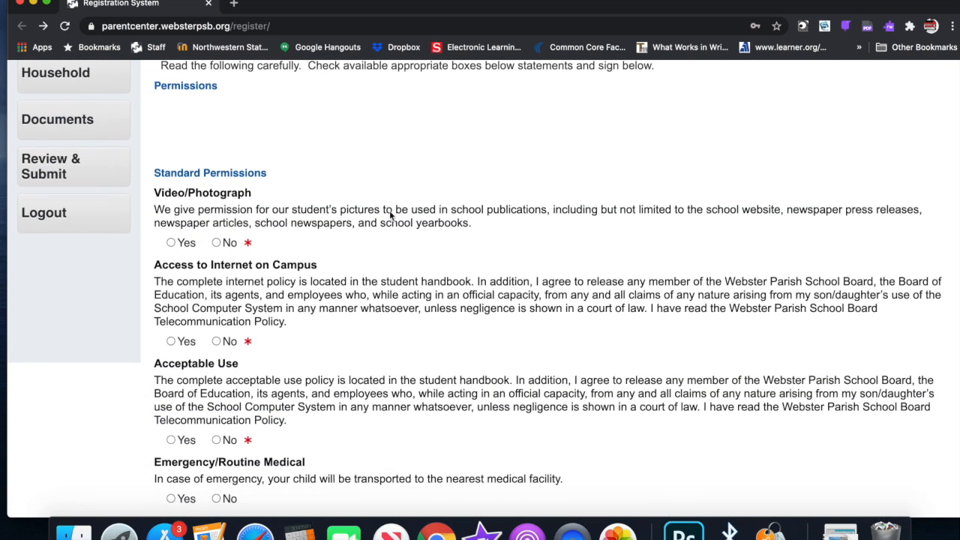
{"action": "mouse_move", "coordinate": [267, 420]}
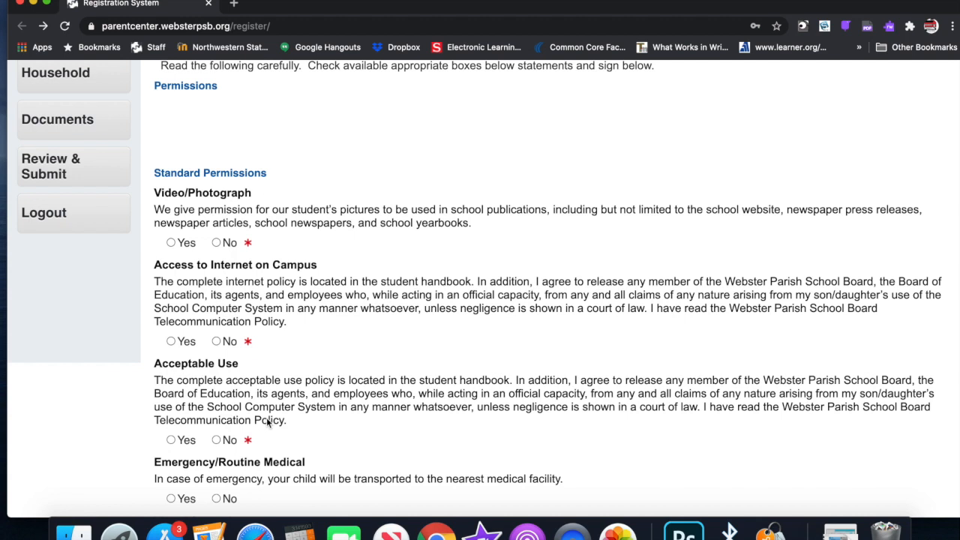
{"action": "scroll", "scroll_direction": "down", "scroll_amount": 3}
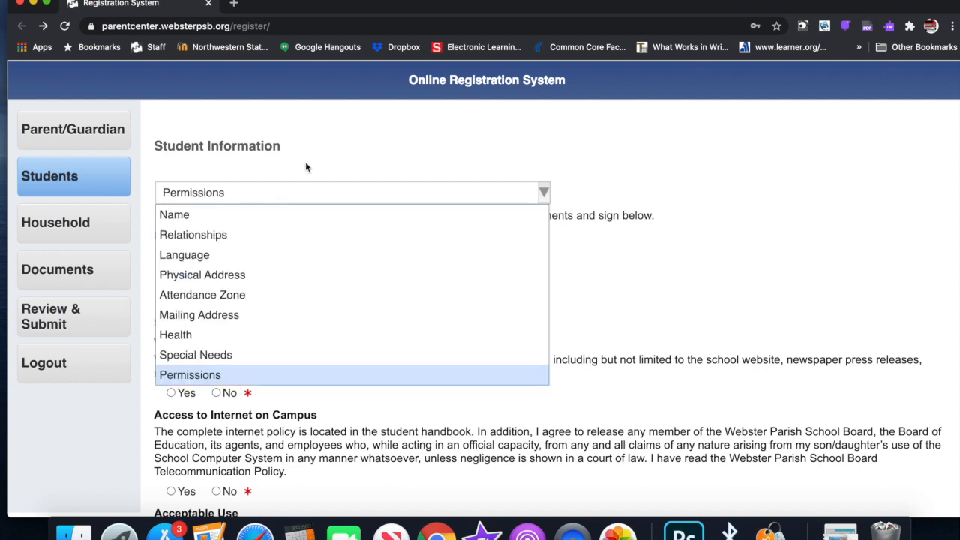
{"action": "left_click", "coordinate": [189, 375]}
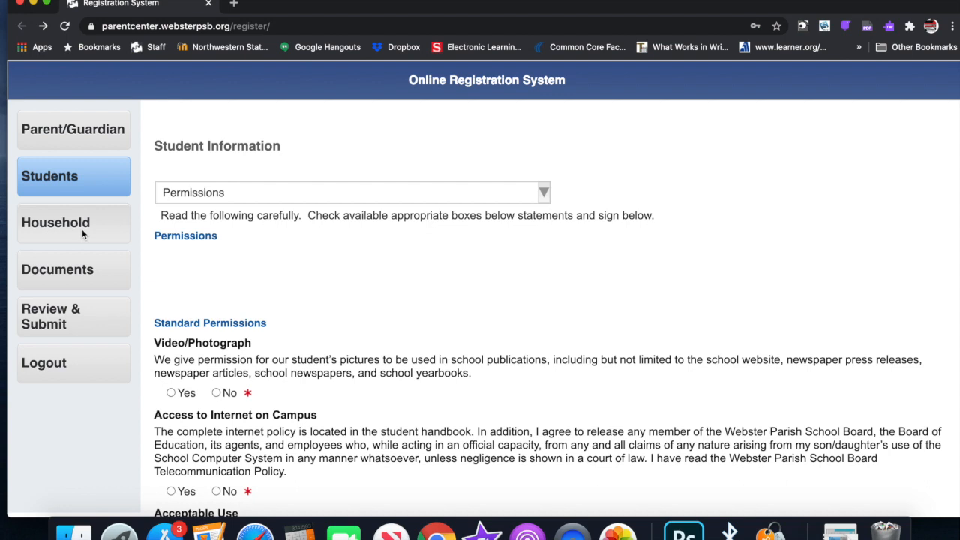
- Open the Household section and switch its step dropdown to Step 2
{"action": "left_click", "coordinate": [73, 222]}
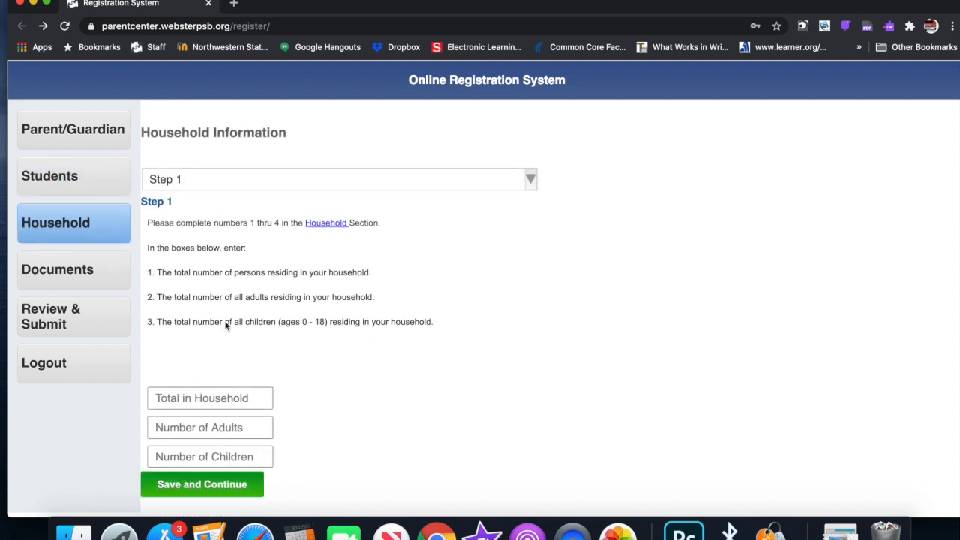
{"action": "scroll", "scroll_direction": "down", "scroll_amount": 3}
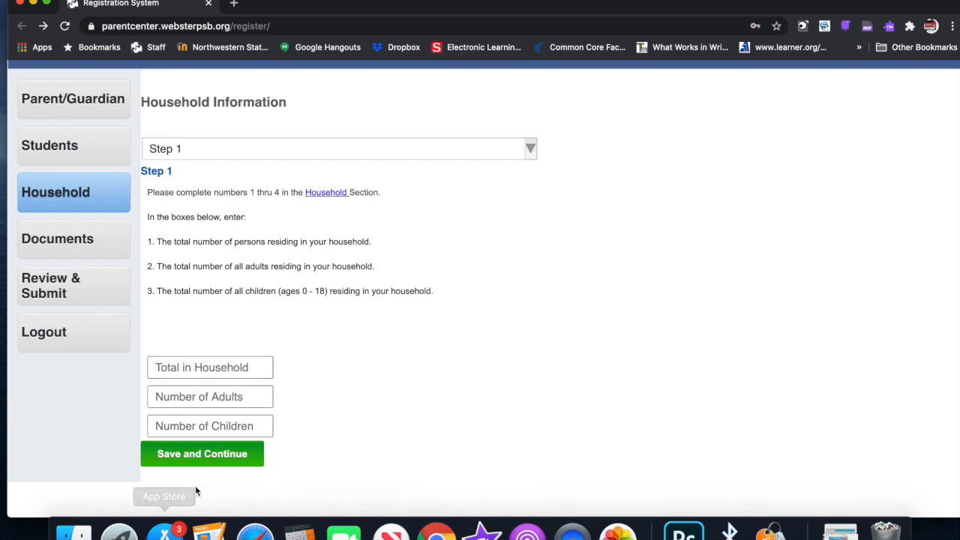
{"action": "mouse_move", "coordinate": [450, 223]}
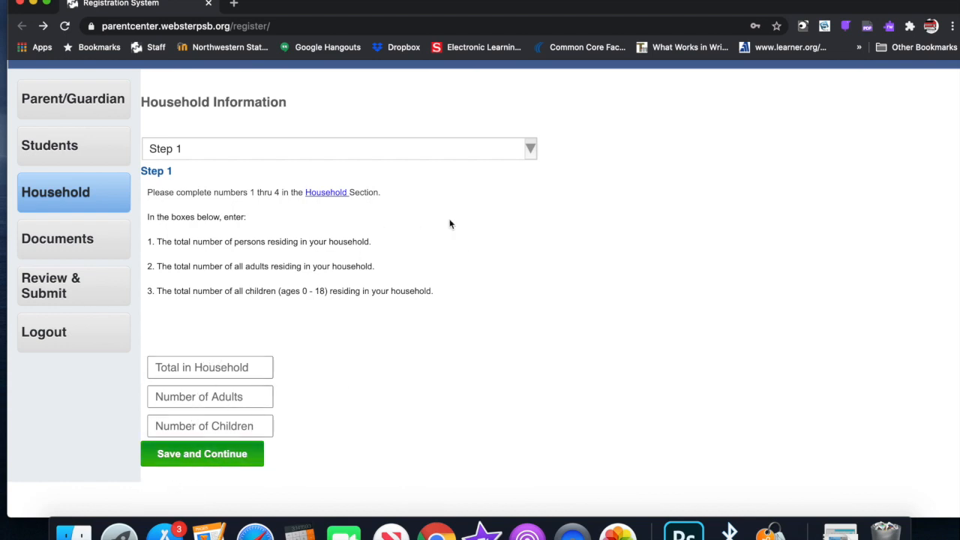
{"action": "left_click", "coordinate": [339, 149]}
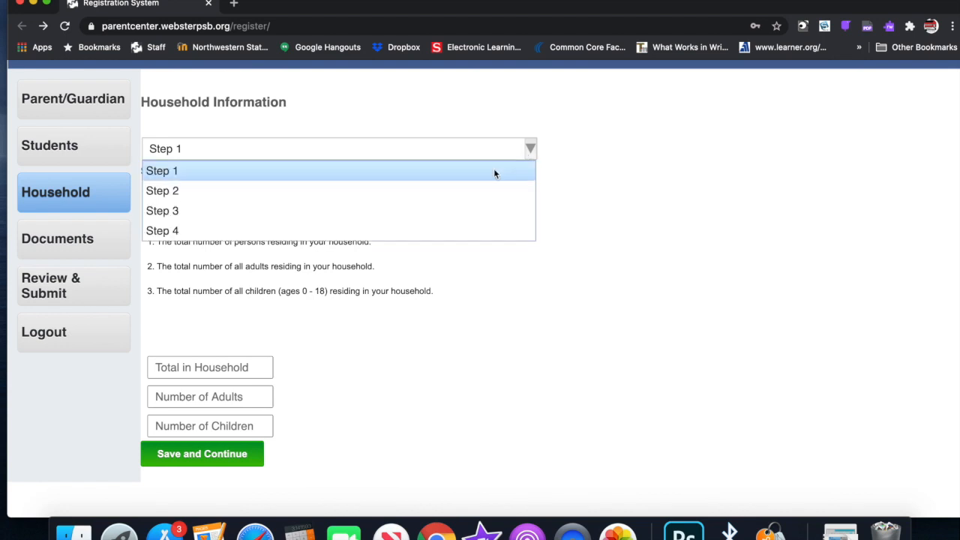
{"action": "left_click", "coordinate": [162, 190]}
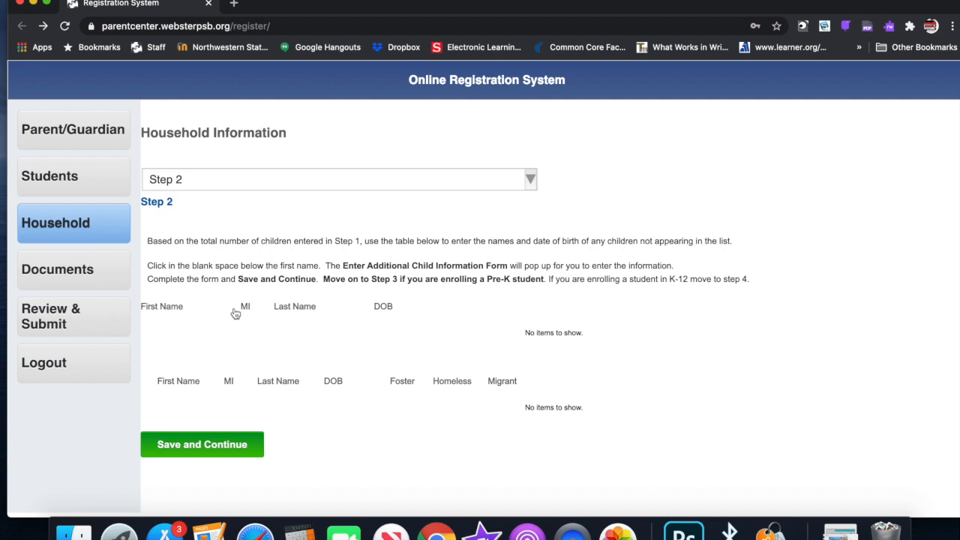
{"action": "mouse_move", "coordinate": [267, 375]}
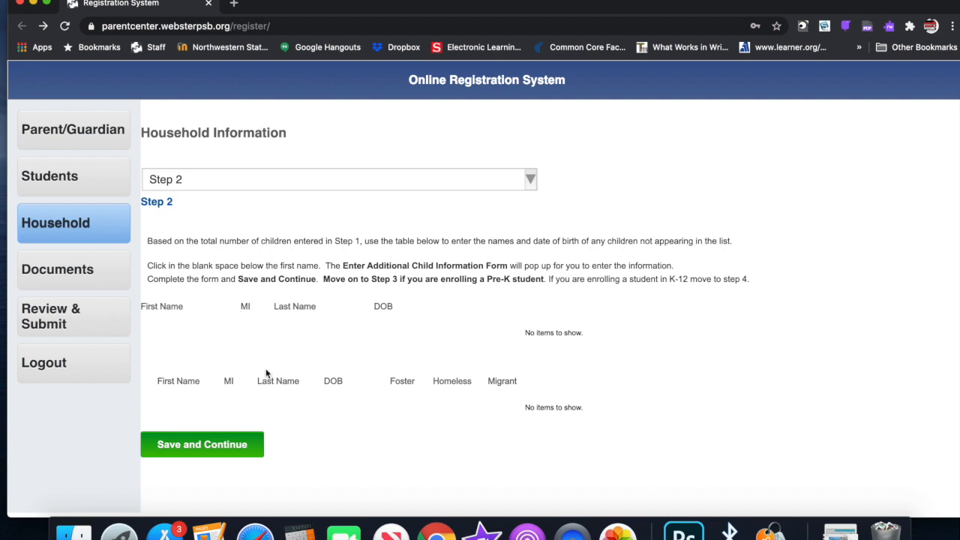
{"action": "mouse_move", "coordinate": [318, 252]}
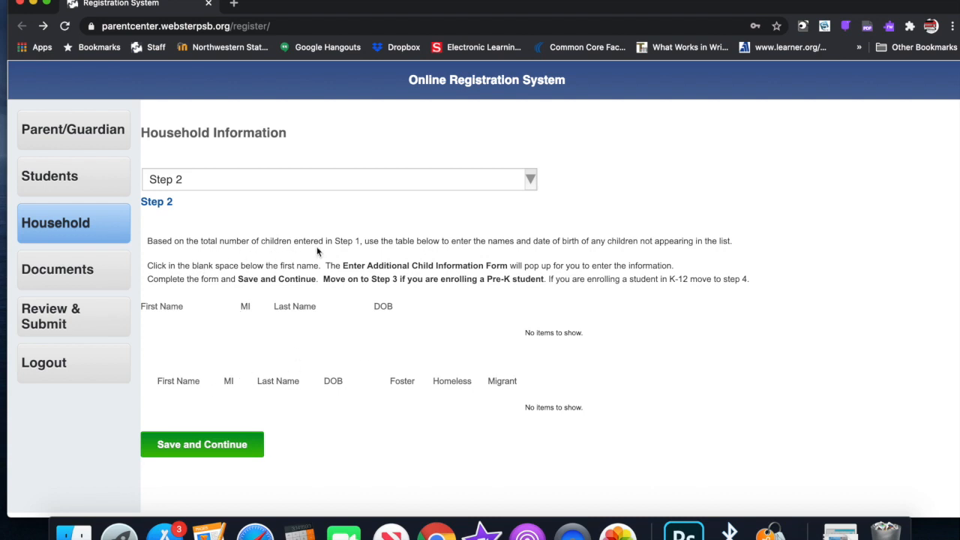
{"action": "mouse_move", "coordinate": [542, 261]}
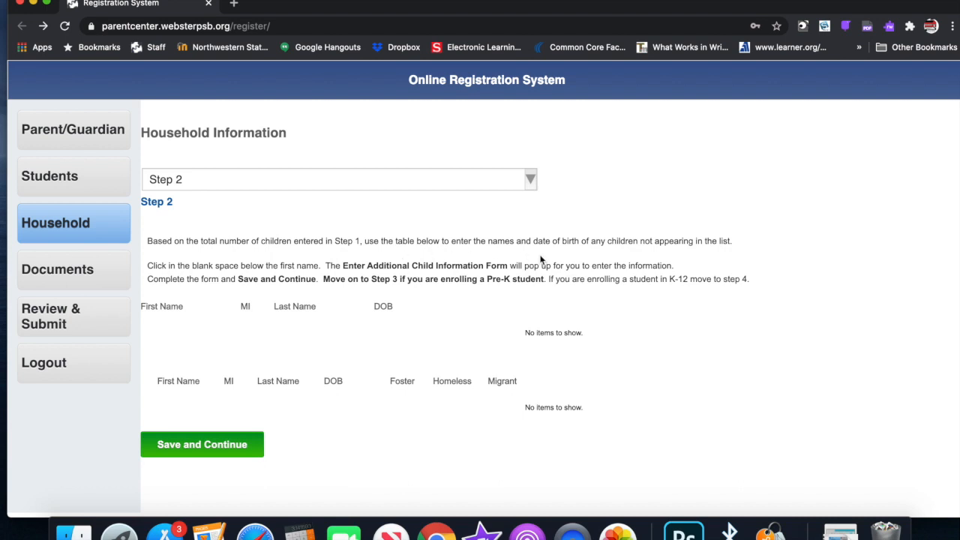
{"action": "mouse_move", "coordinate": [357, 390]}
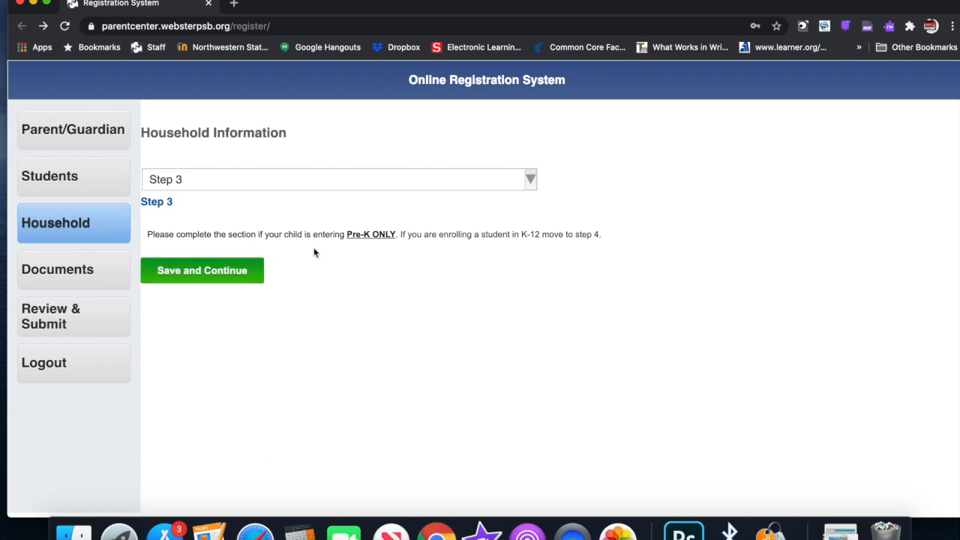
{"action": "mouse_move", "coordinate": [379, 247]}
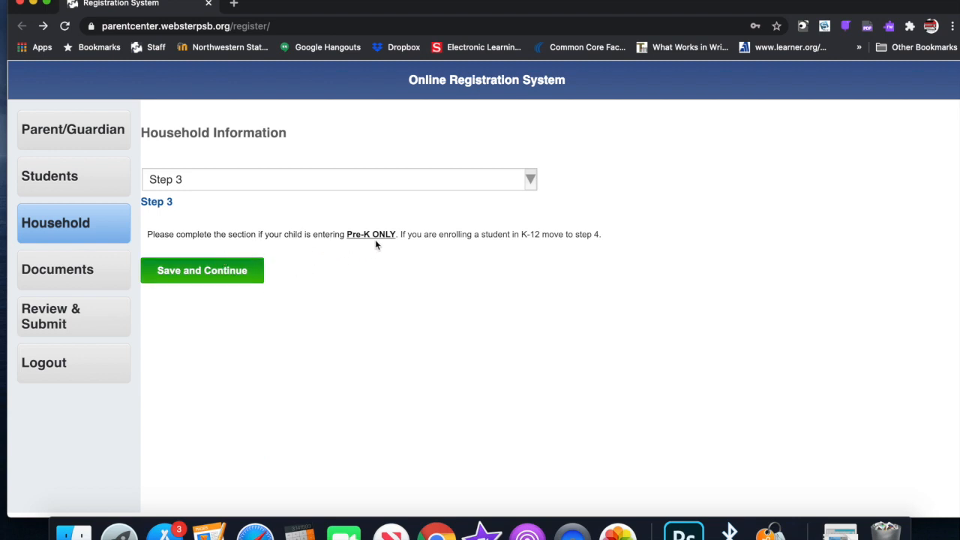
{"action": "mouse_move", "coordinate": [324, 192]}
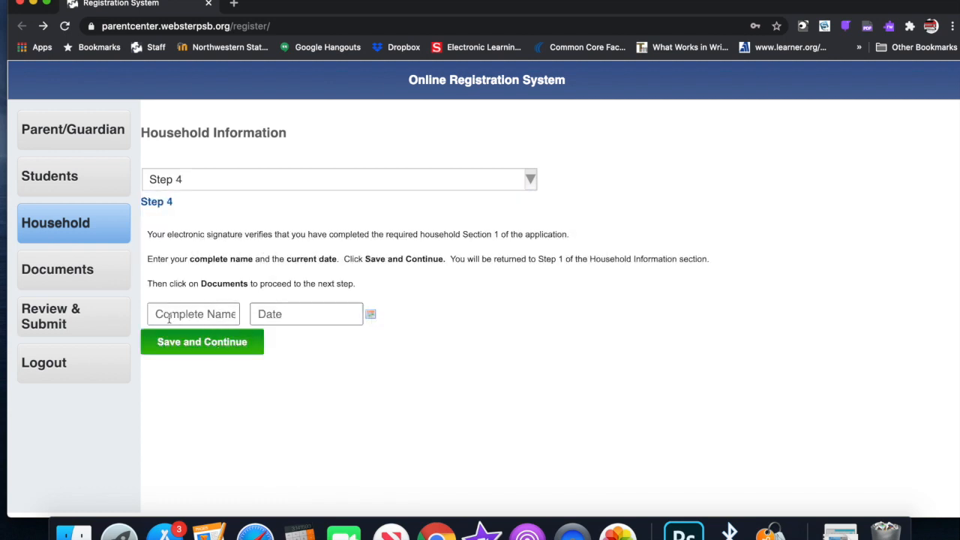
{"action": "mouse_move", "coordinate": [375, 358]}
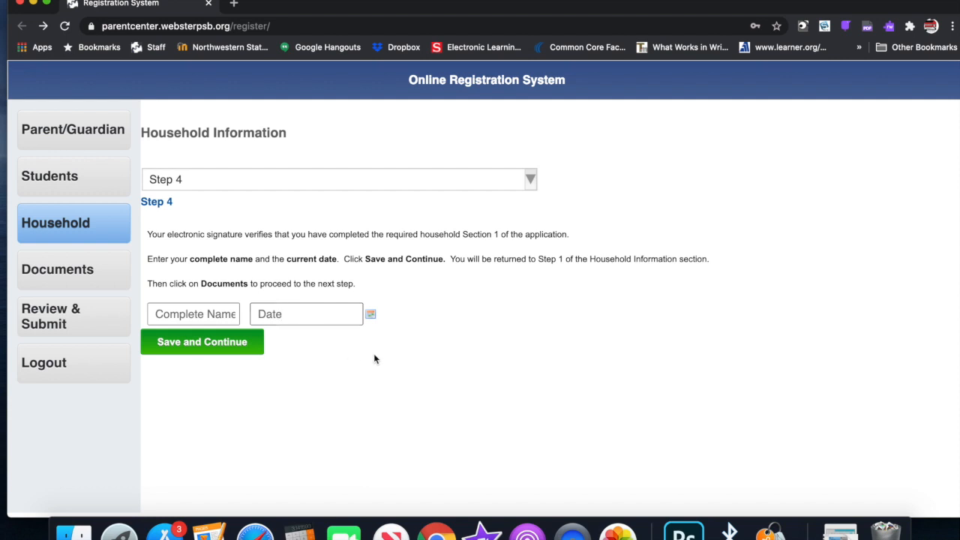
- Save and continue on the Step 4 household signature, returning to Step 1
{"action": "left_click", "coordinate": [201, 343]}
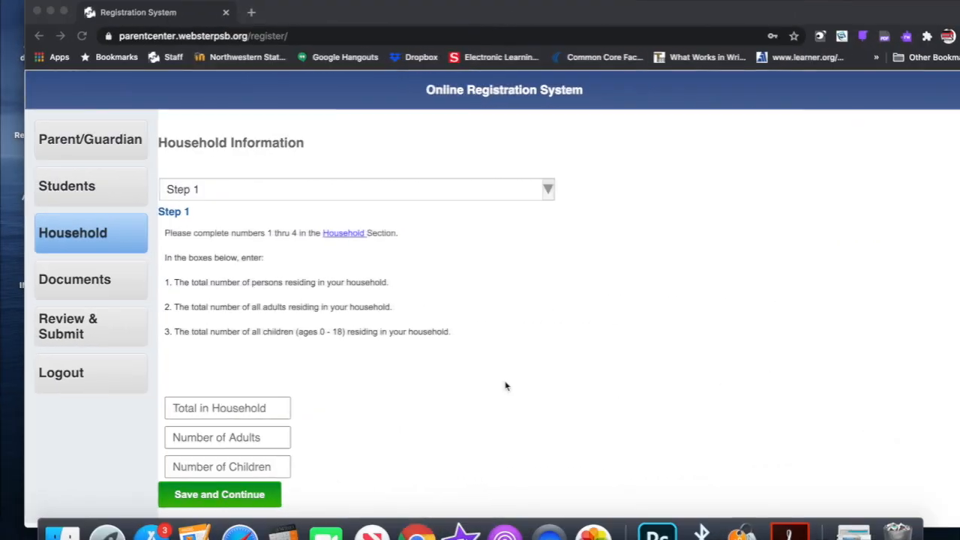
{"action": "mouse_move", "coordinate": [67, 178]}
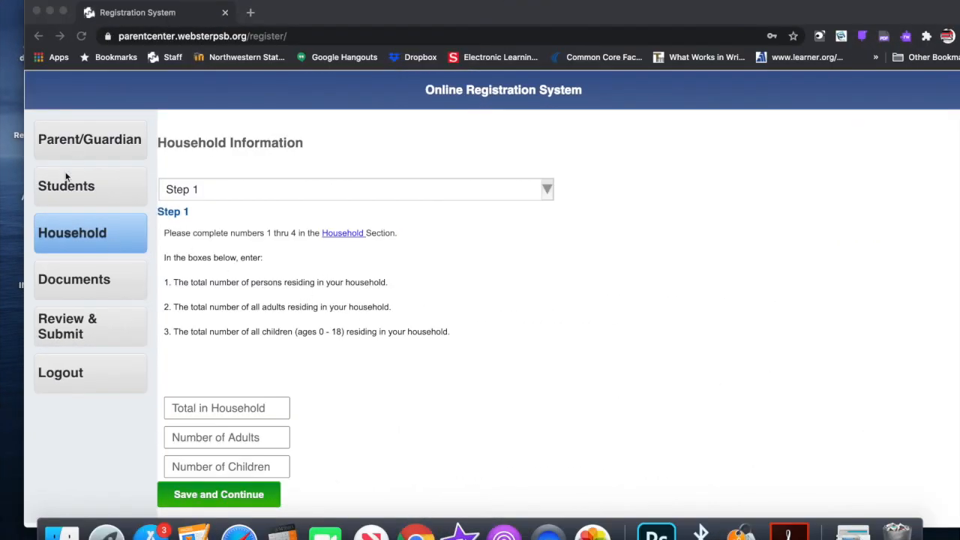
{"action": "mouse_move", "coordinate": [81, 297]}
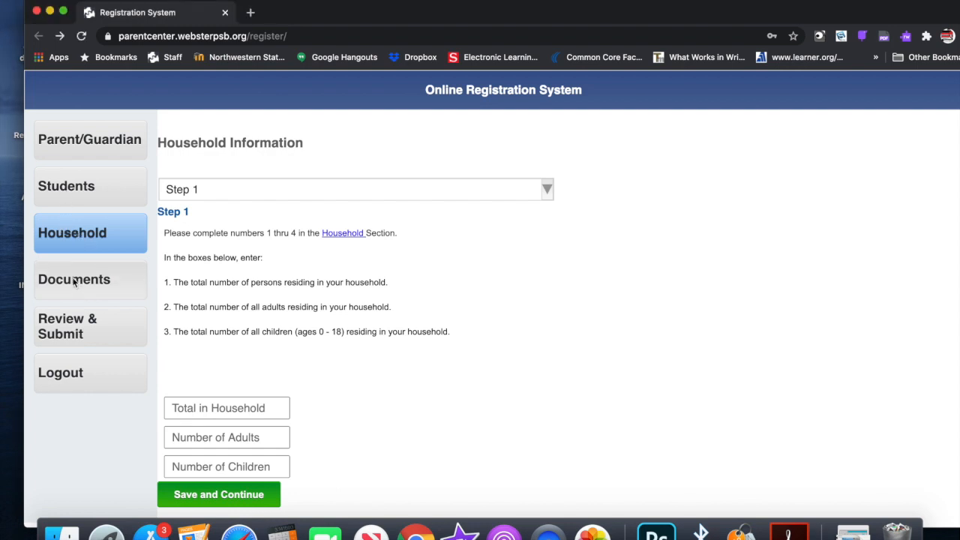
{"action": "mouse_move", "coordinate": [72, 286]}
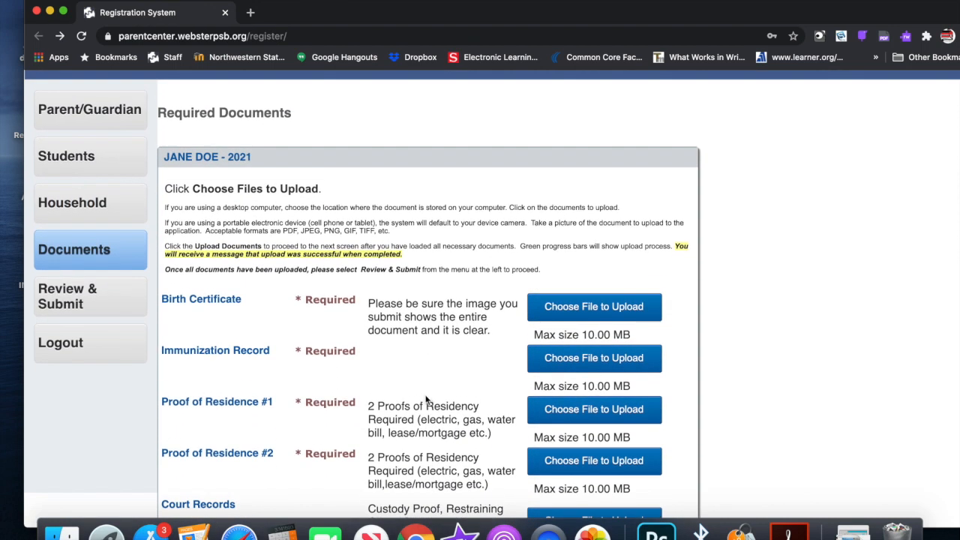
{"action": "mouse_move", "coordinate": [419, 387]}
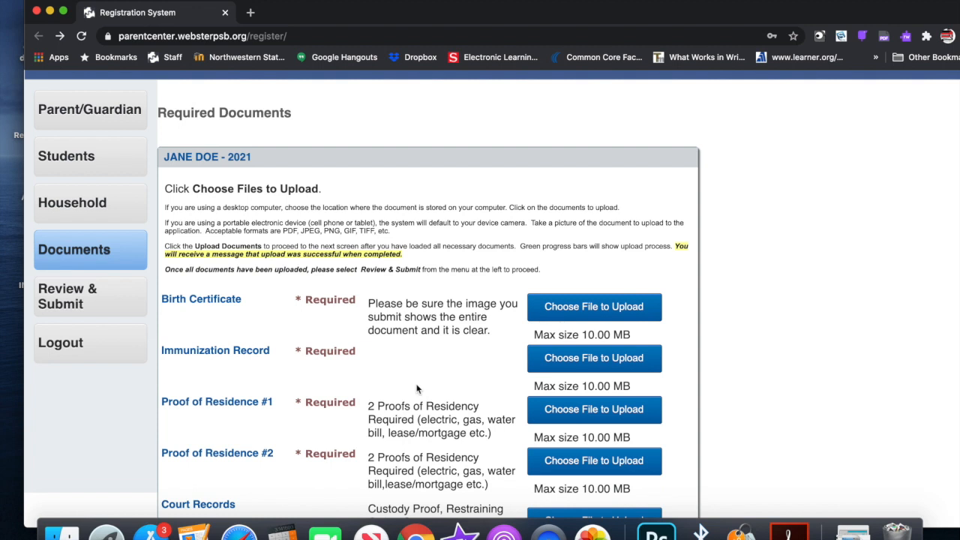
{"action": "scroll", "scroll_direction": "down", "scroll_amount": 3}
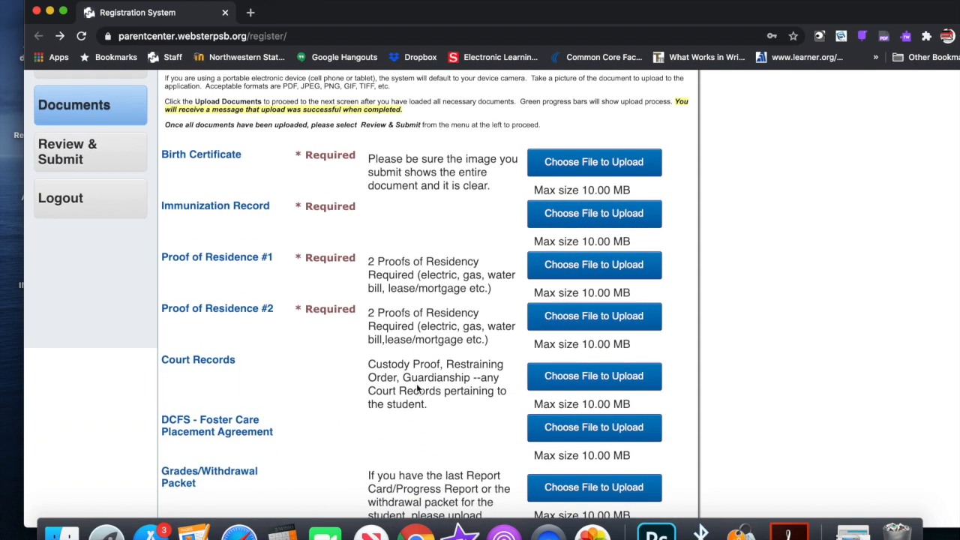
{"action": "scroll", "scroll_direction": "down", "scroll_amount": 3}
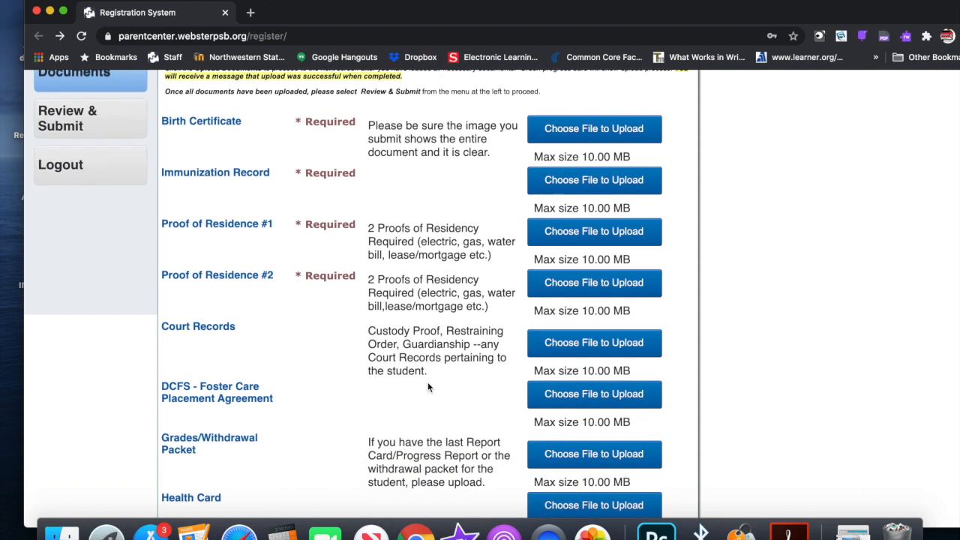
{"action": "scroll", "scroll_direction": "down", "scroll_amount": 3}
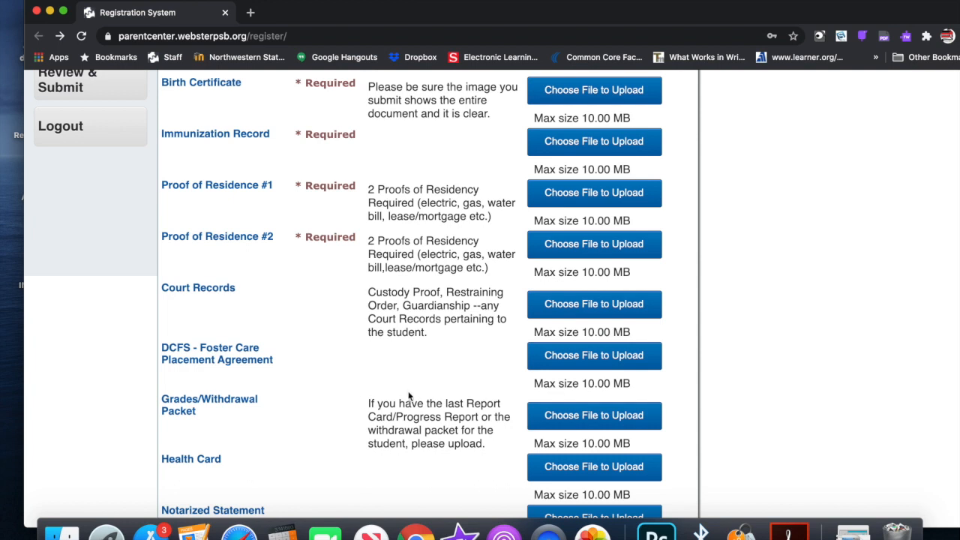
{"action": "scroll", "scroll_direction": "down", "scroll_amount": 3}
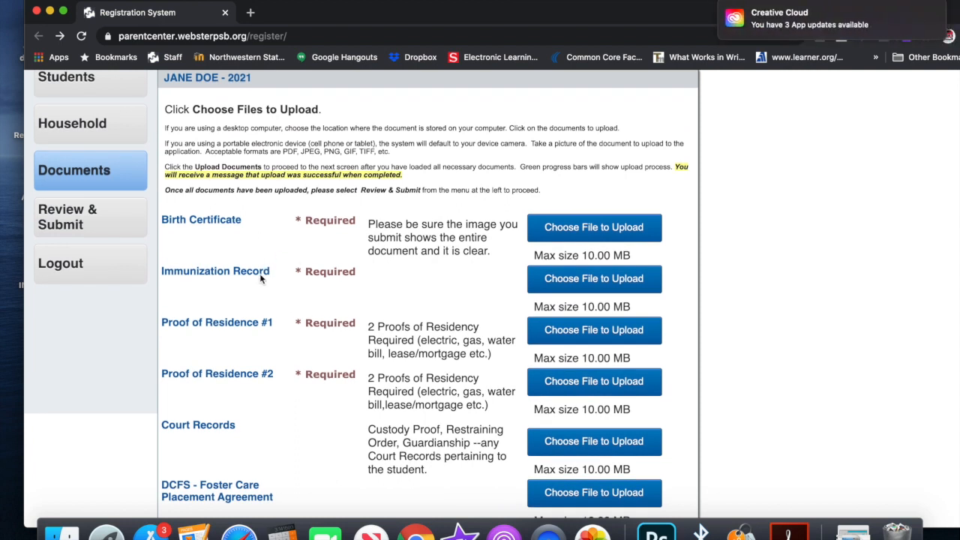
{"action": "mouse_move", "coordinate": [279, 331]}
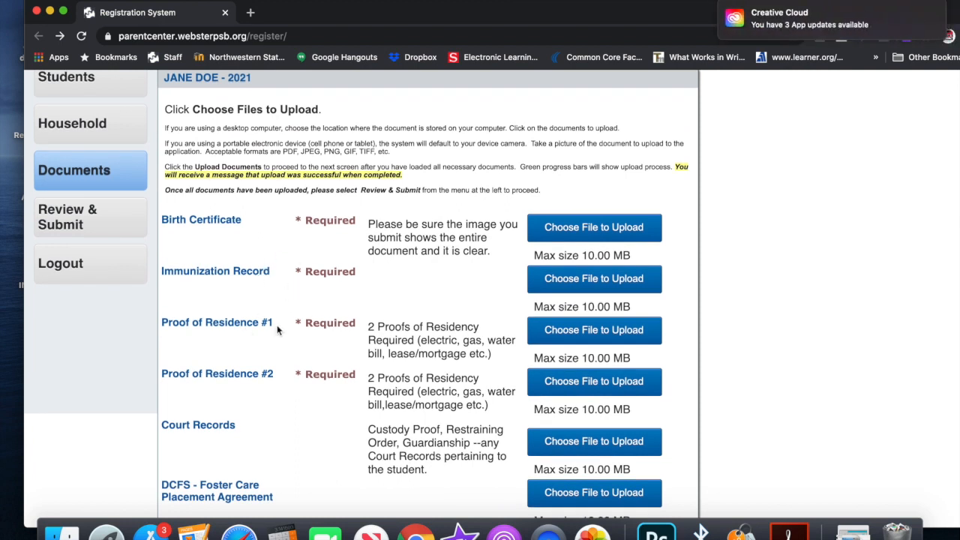
{"action": "mouse_move", "coordinate": [327, 411]}
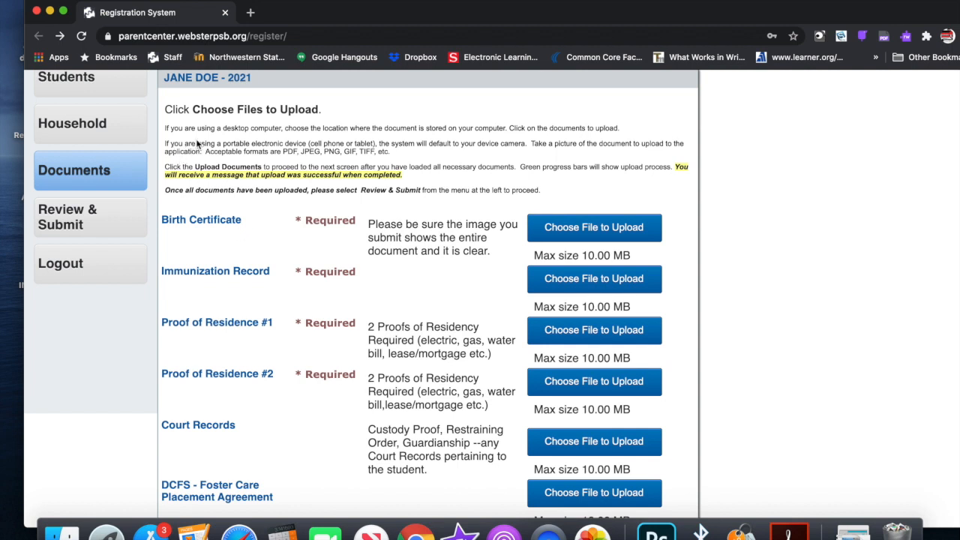
{"action": "mouse_move", "coordinate": [291, 136]}
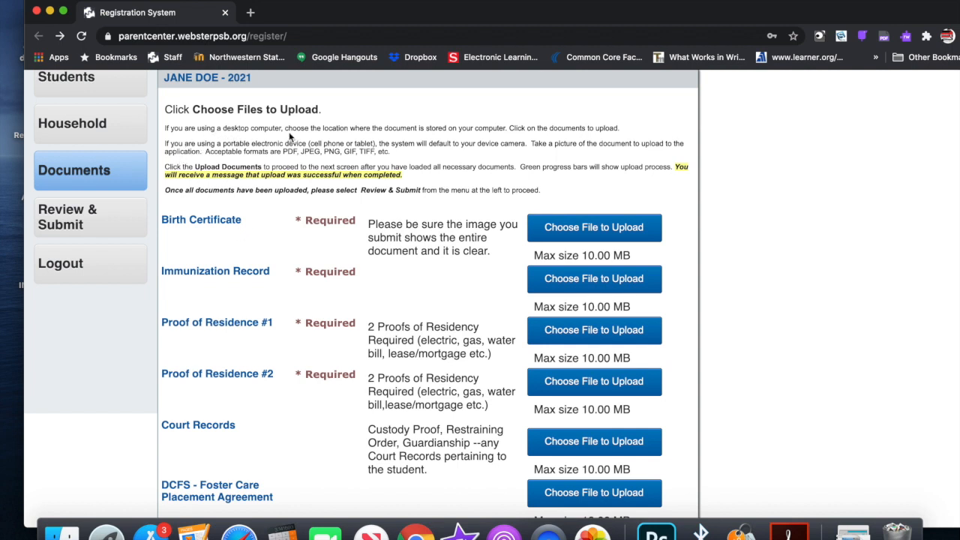
{"action": "mouse_move", "coordinate": [495, 134]}
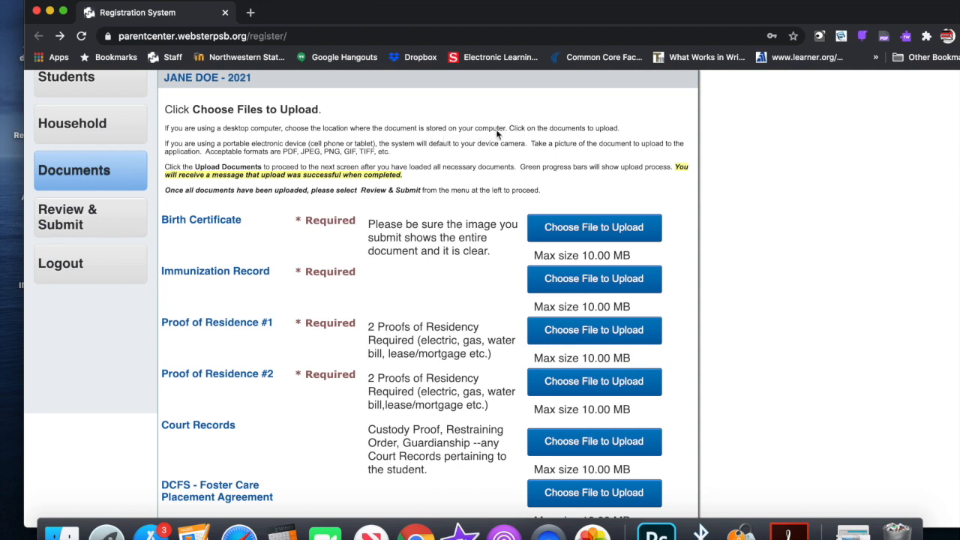
{"action": "mouse_move", "coordinate": [490, 210]}
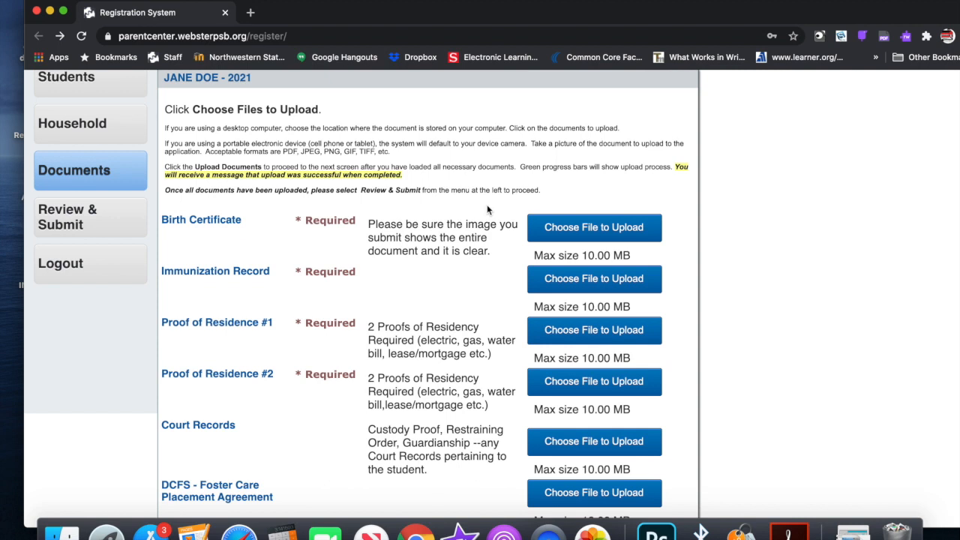
{"action": "mouse_move", "coordinate": [300, 158]}
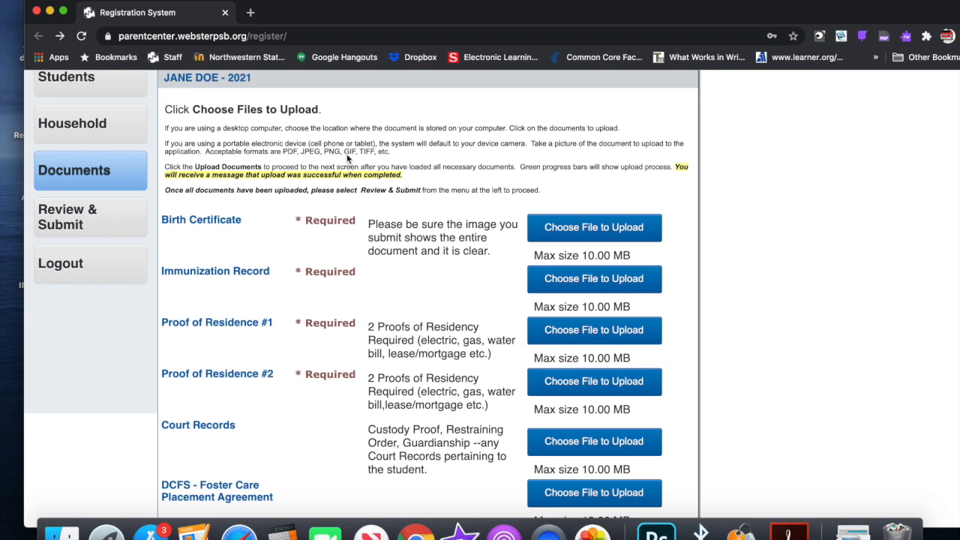
{"action": "mouse_move", "coordinate": [369, 159]}
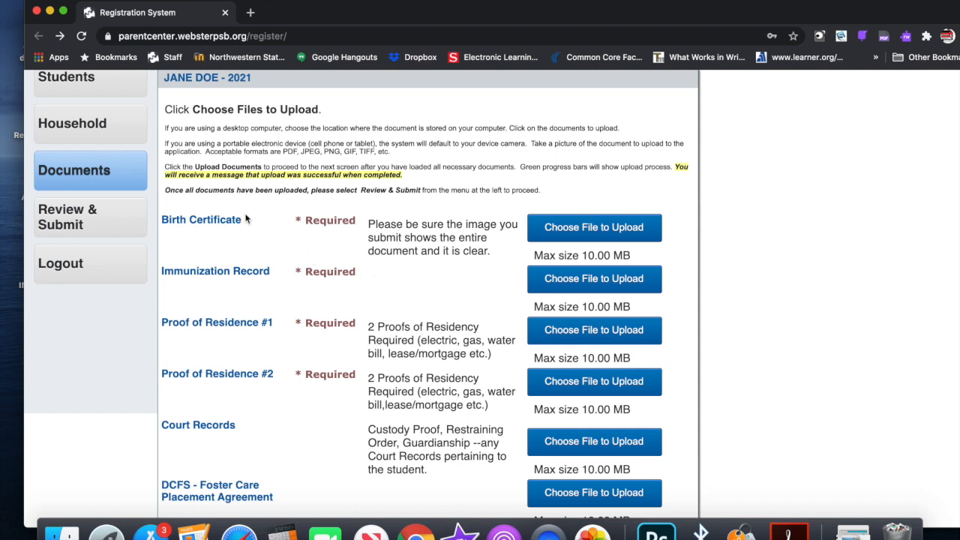
{"action": "mouse_move", "coordinate": [489, 297]}
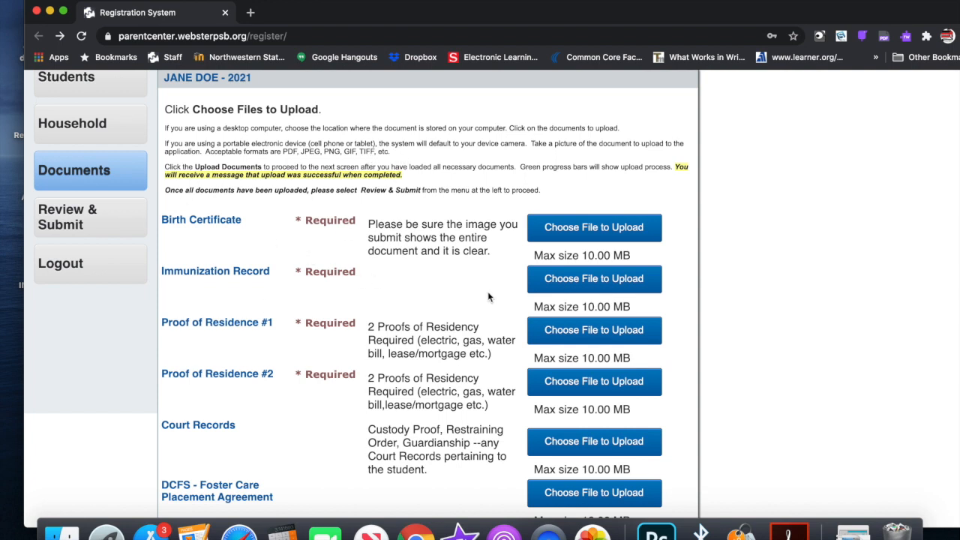
{"action": "scroll", "scroll_direction": "down", "scroll_amount": 3}
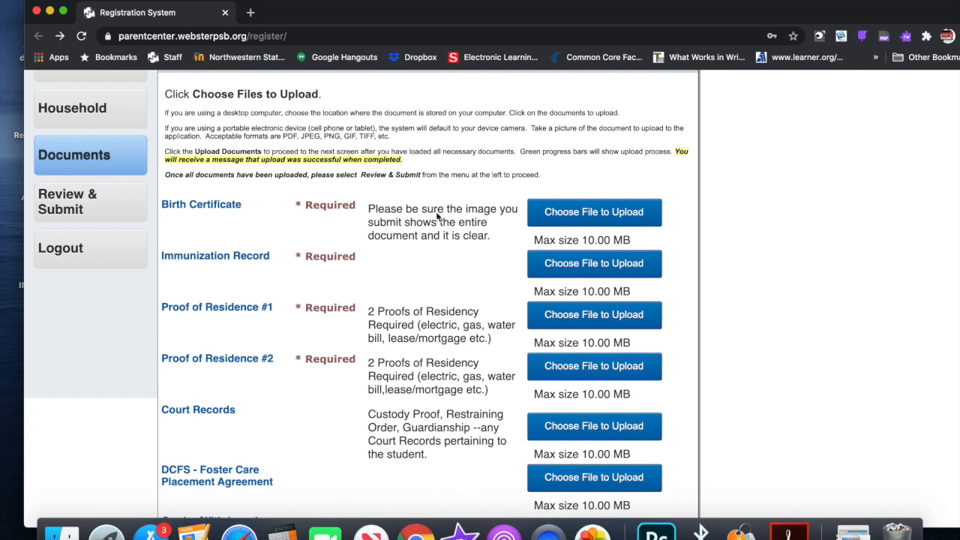
- Attach Birth Cert. Test.pdf as the Birth Certificate and start choosing the Immunization Record file
{"action": "left_click", "coordinate": [594, 211]}
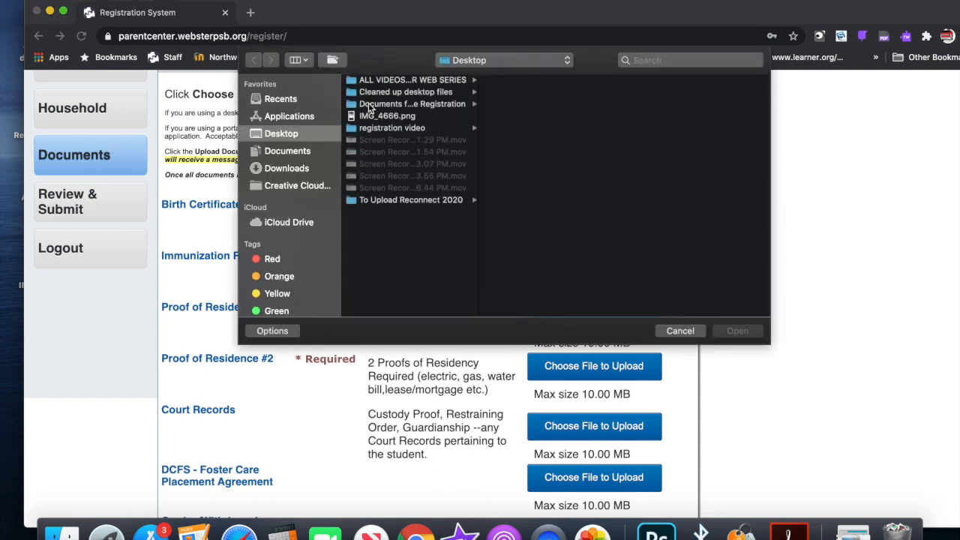
{"action": "left_click", "coordinate": [413, 103]}
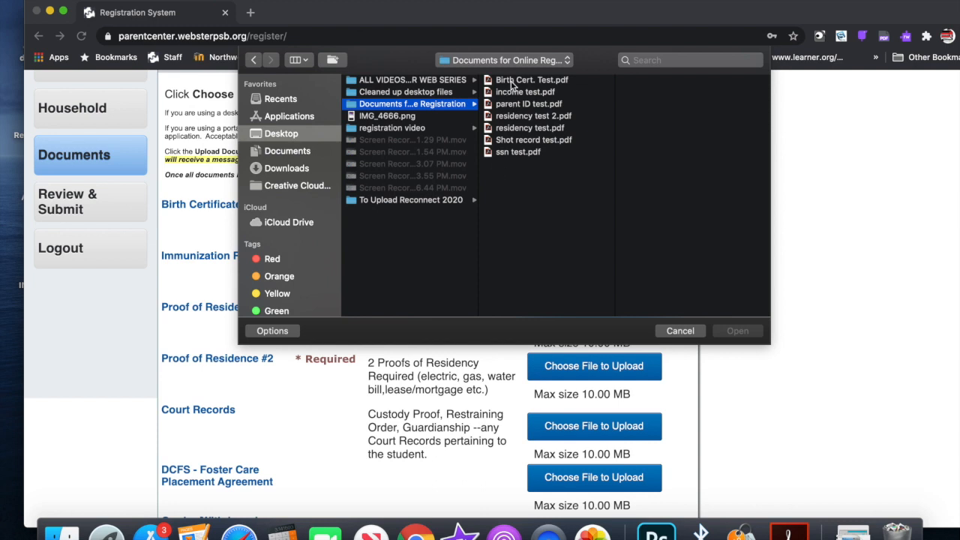
{"action": "left_click", "coordinate": [528, 79]}
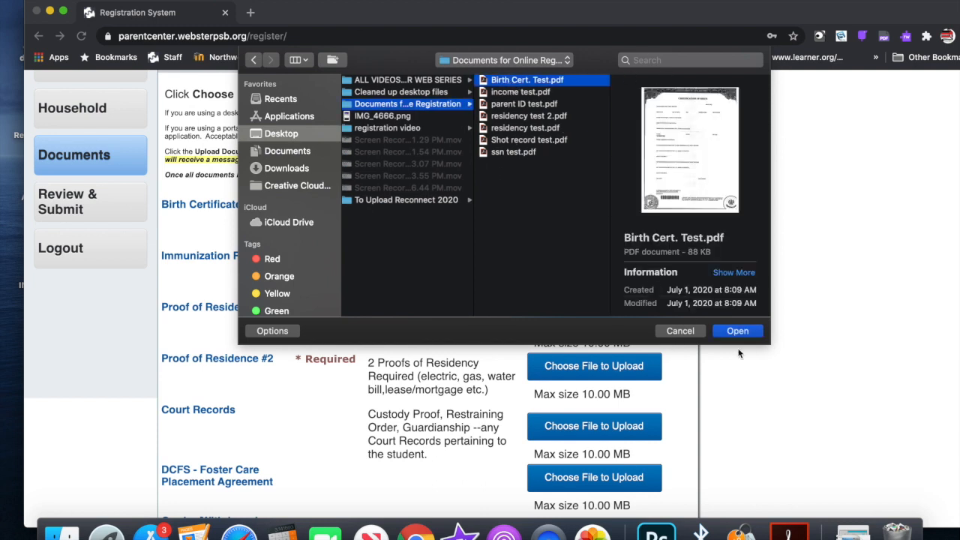
{"action": "left_click", "coordinate": [739, 332]}
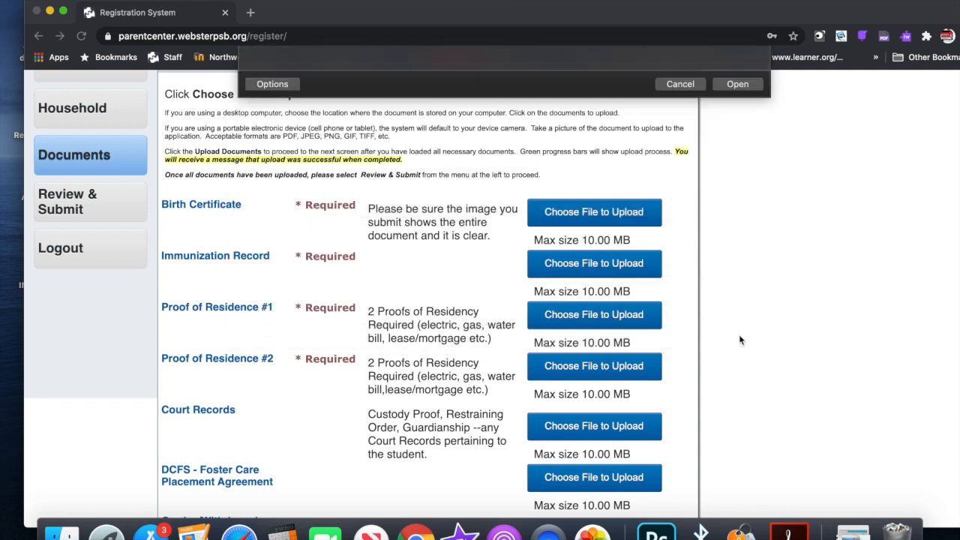
{"action": "left_click", "coordinate": [737, 84]}
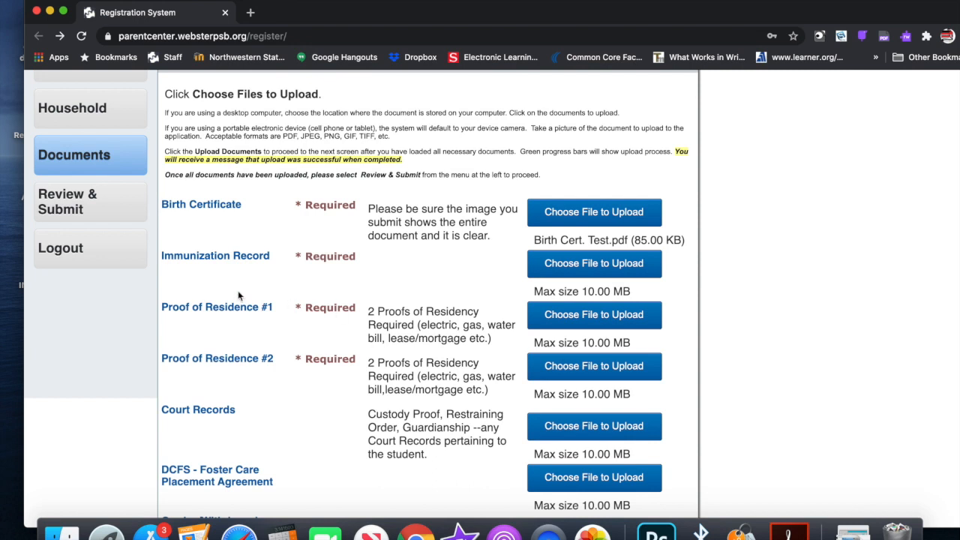
{"action": "mouse_move", "coordinate": [594, 264]}
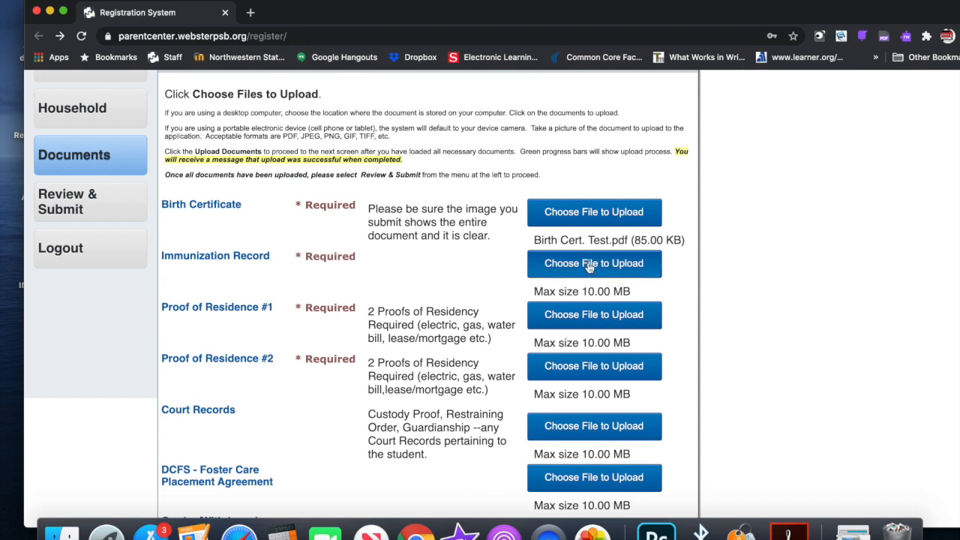
{"action": "left_click", "coordinate": [594, 265]}
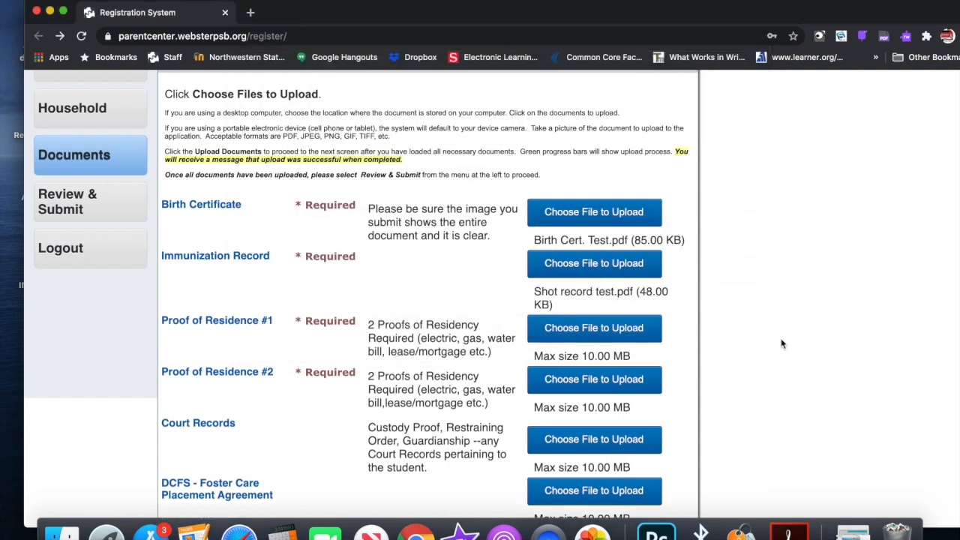
- Attach residency test.pdf as Proof of Residence #1
{"action": "scroll", "scroll_direction": "down", "scroll_amount": 3}
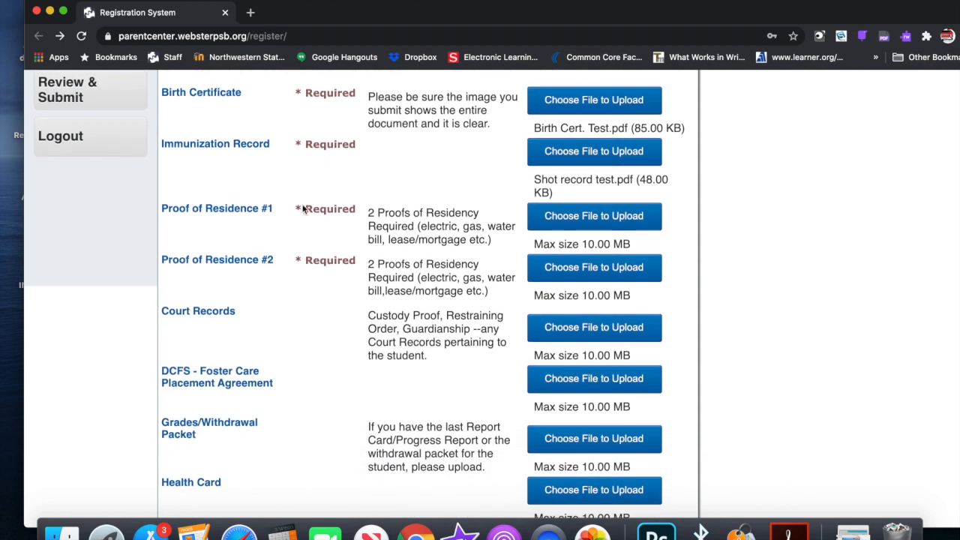
{"action": "left_click", "coordinate": [594, 216]}
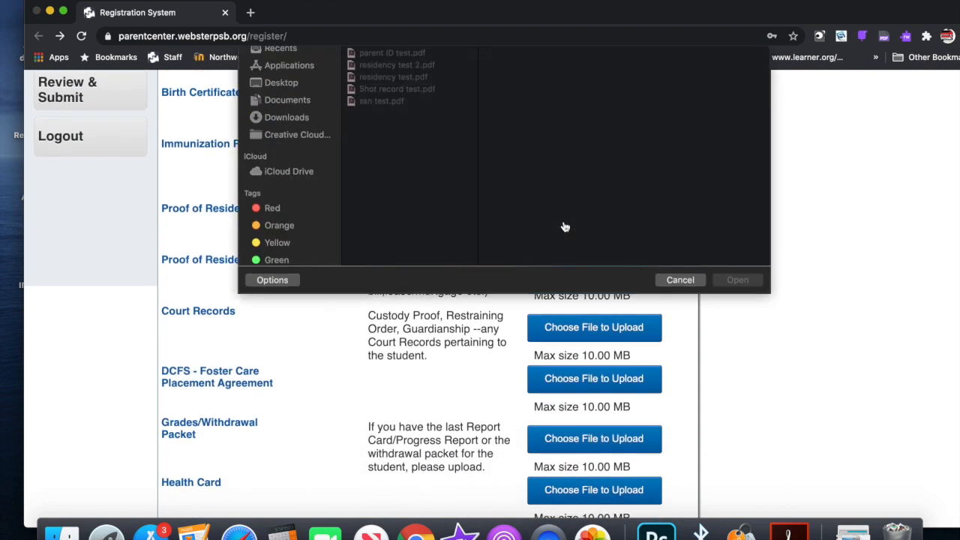
{"action": "left_click", "coordinate": [393, 127]}
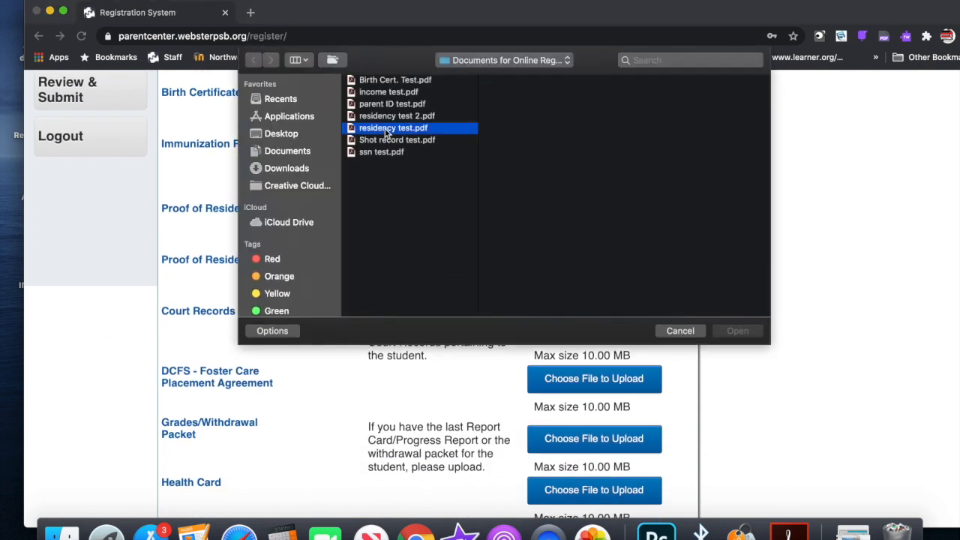
{"action": "left_click", "coordinate": [736, 332]}
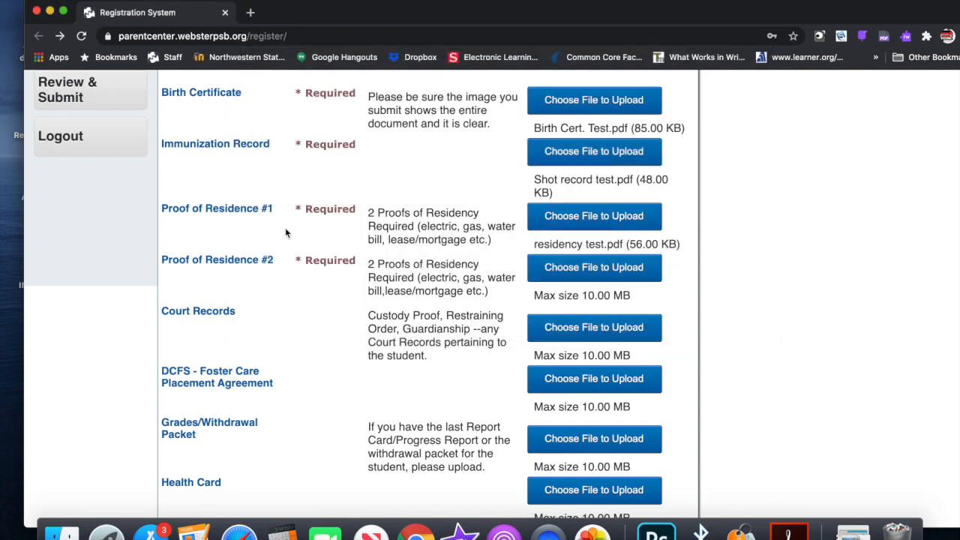
- Attach residency test 2.pdf as Proof of Residence #2
{"action": "left_click", "coordinate": [594, 327]}
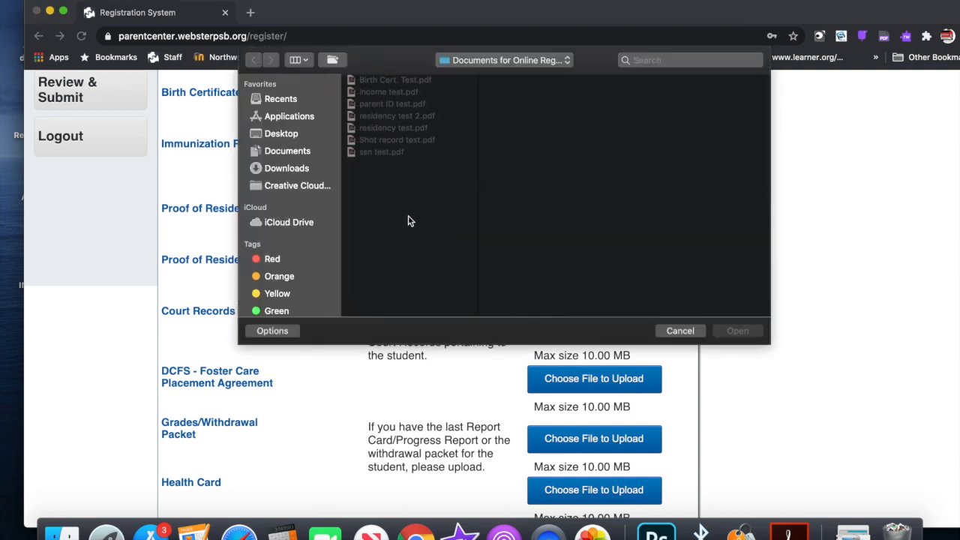
{"action": "left_click", "coordinate": [396, 115]}
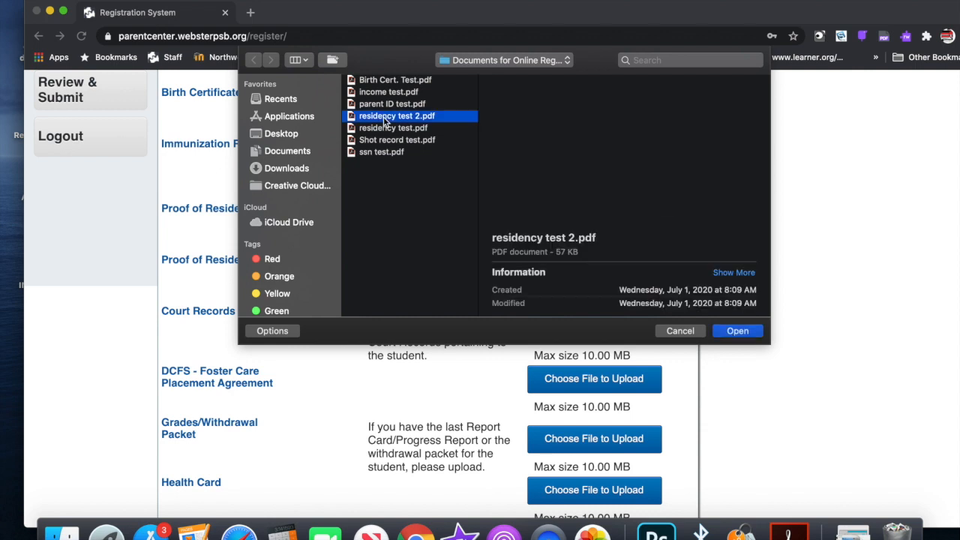
{"action": "left_click", "coordinate": [737, 332]}
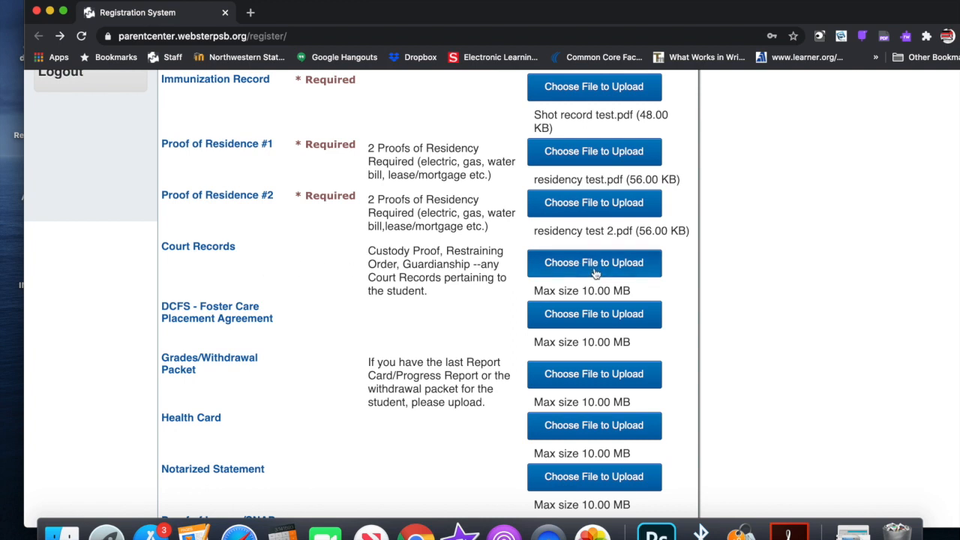
{"action": "left_click", "coordinate": [595, 263]}
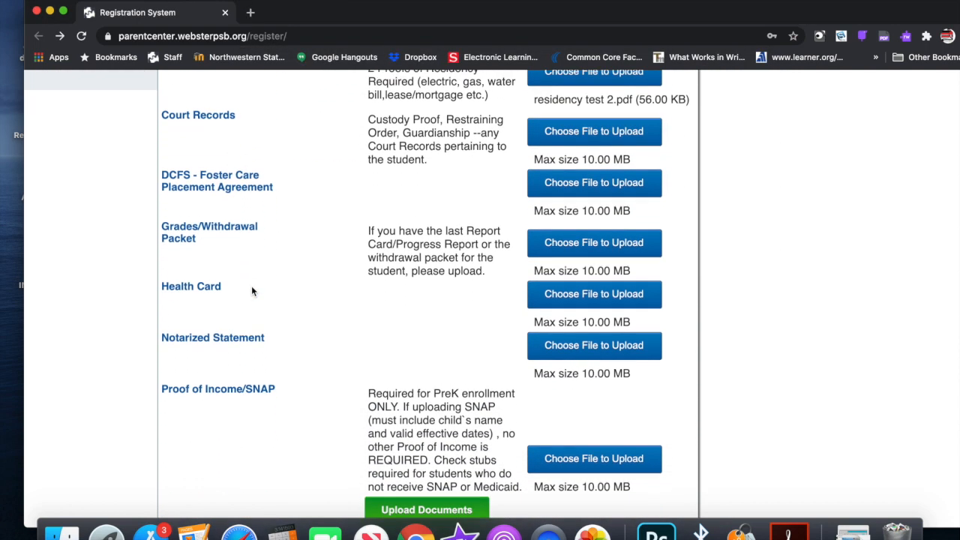
- Upload all attached documents for Jane Doe and acknowledge the successful-upload notice
{"action": "scroll", "scroll_direction": "down", "scroll_amount": 3}
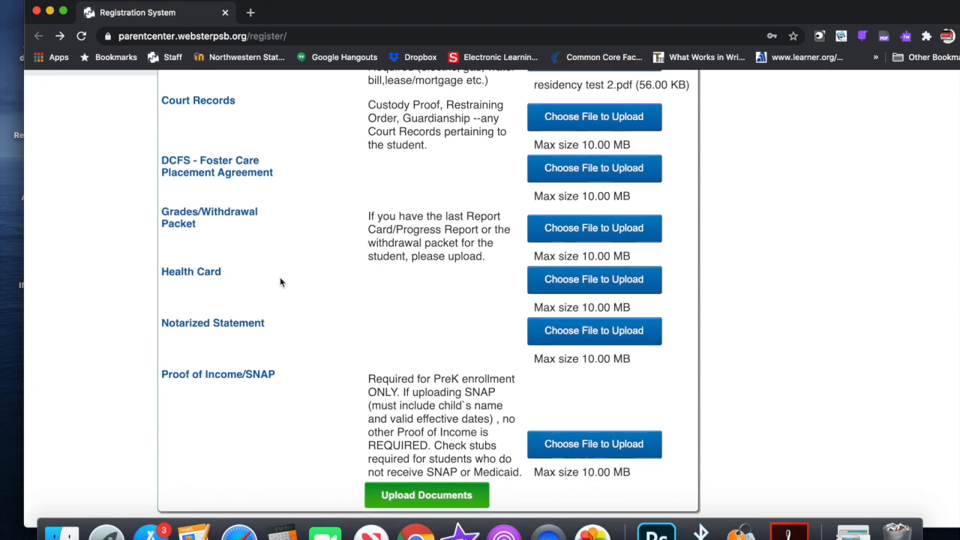
{"action": "left_click", "coordinate": [426, 495]}
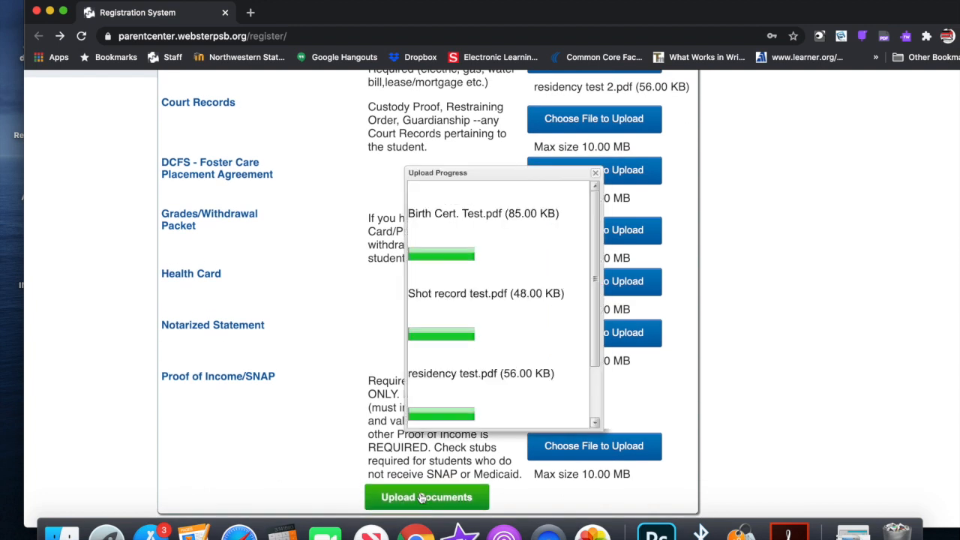
{"action": "left_click", "coordinate": [426, 497]}
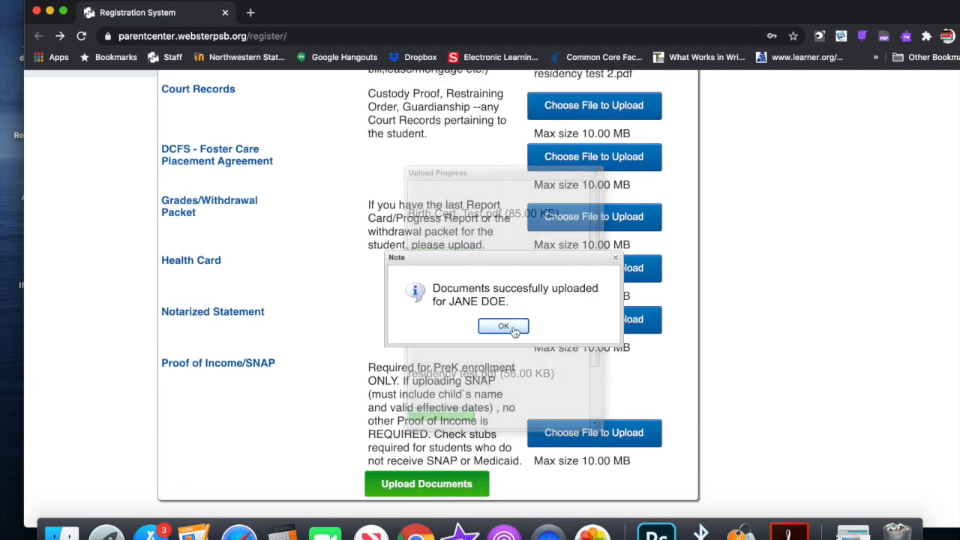
{"action": "left_click", "coordinate": [504, 326]}
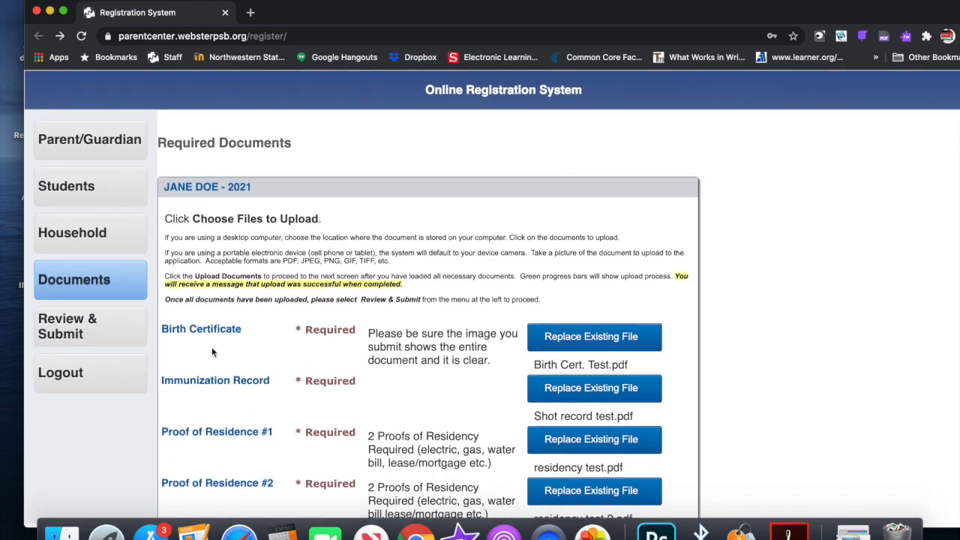
{"action": "left_click", "coordinate": [90, 327]}
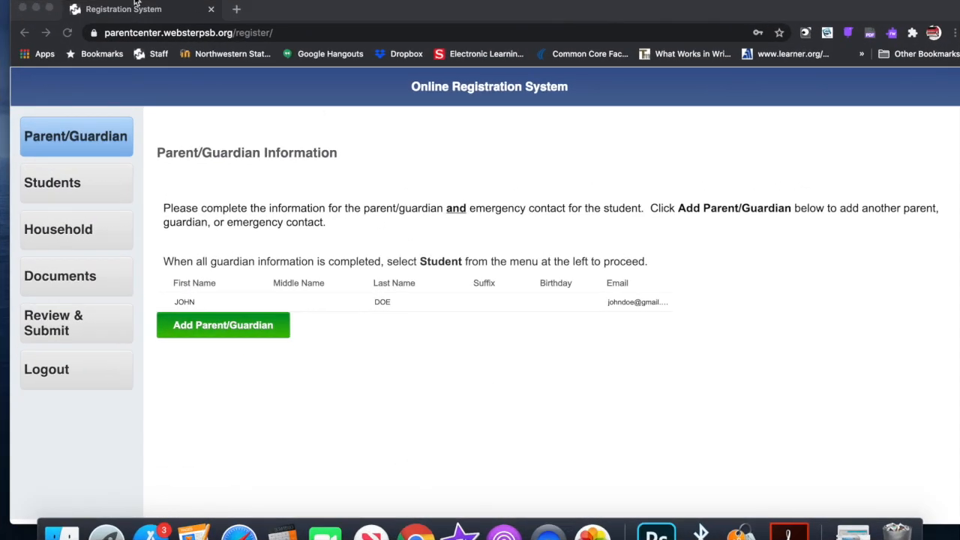
{"action": "mouse_move", "coordinate": [323, 37]}
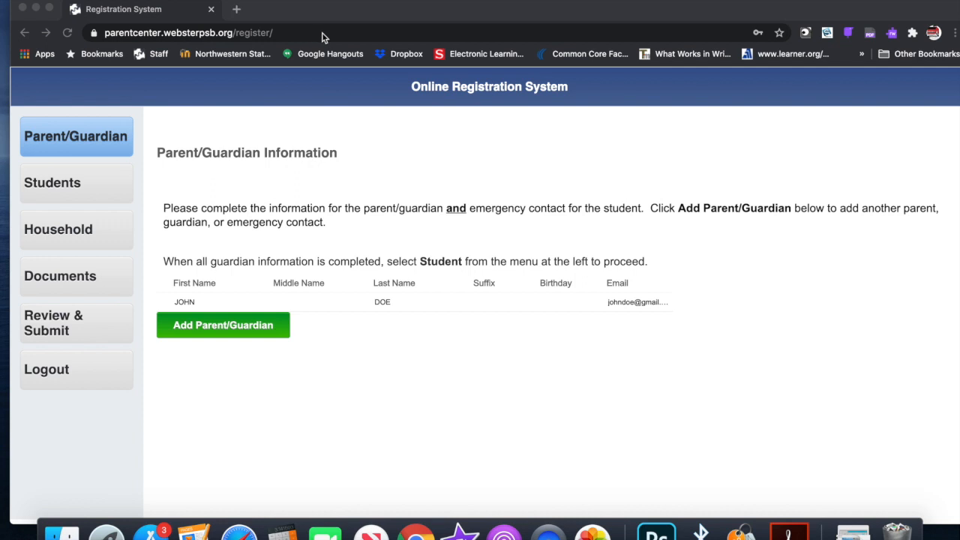